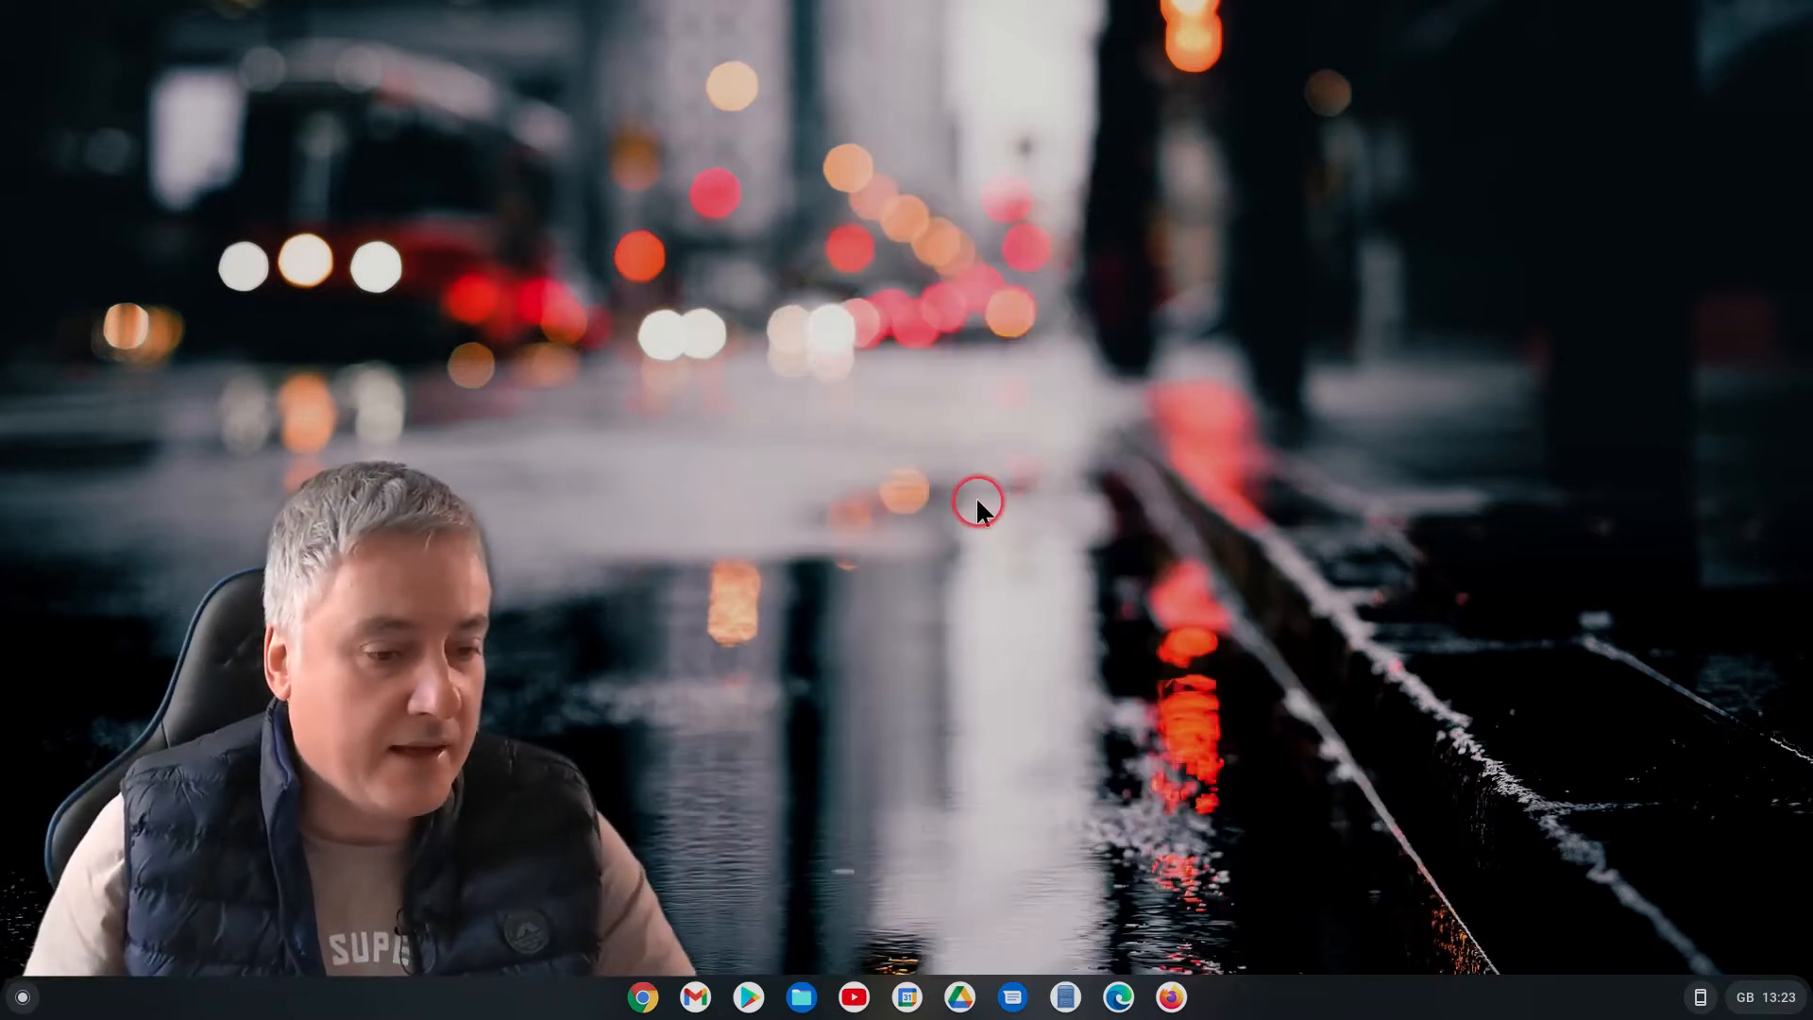
{"action": "mouse_move", "coordinate": [1209, 718]}
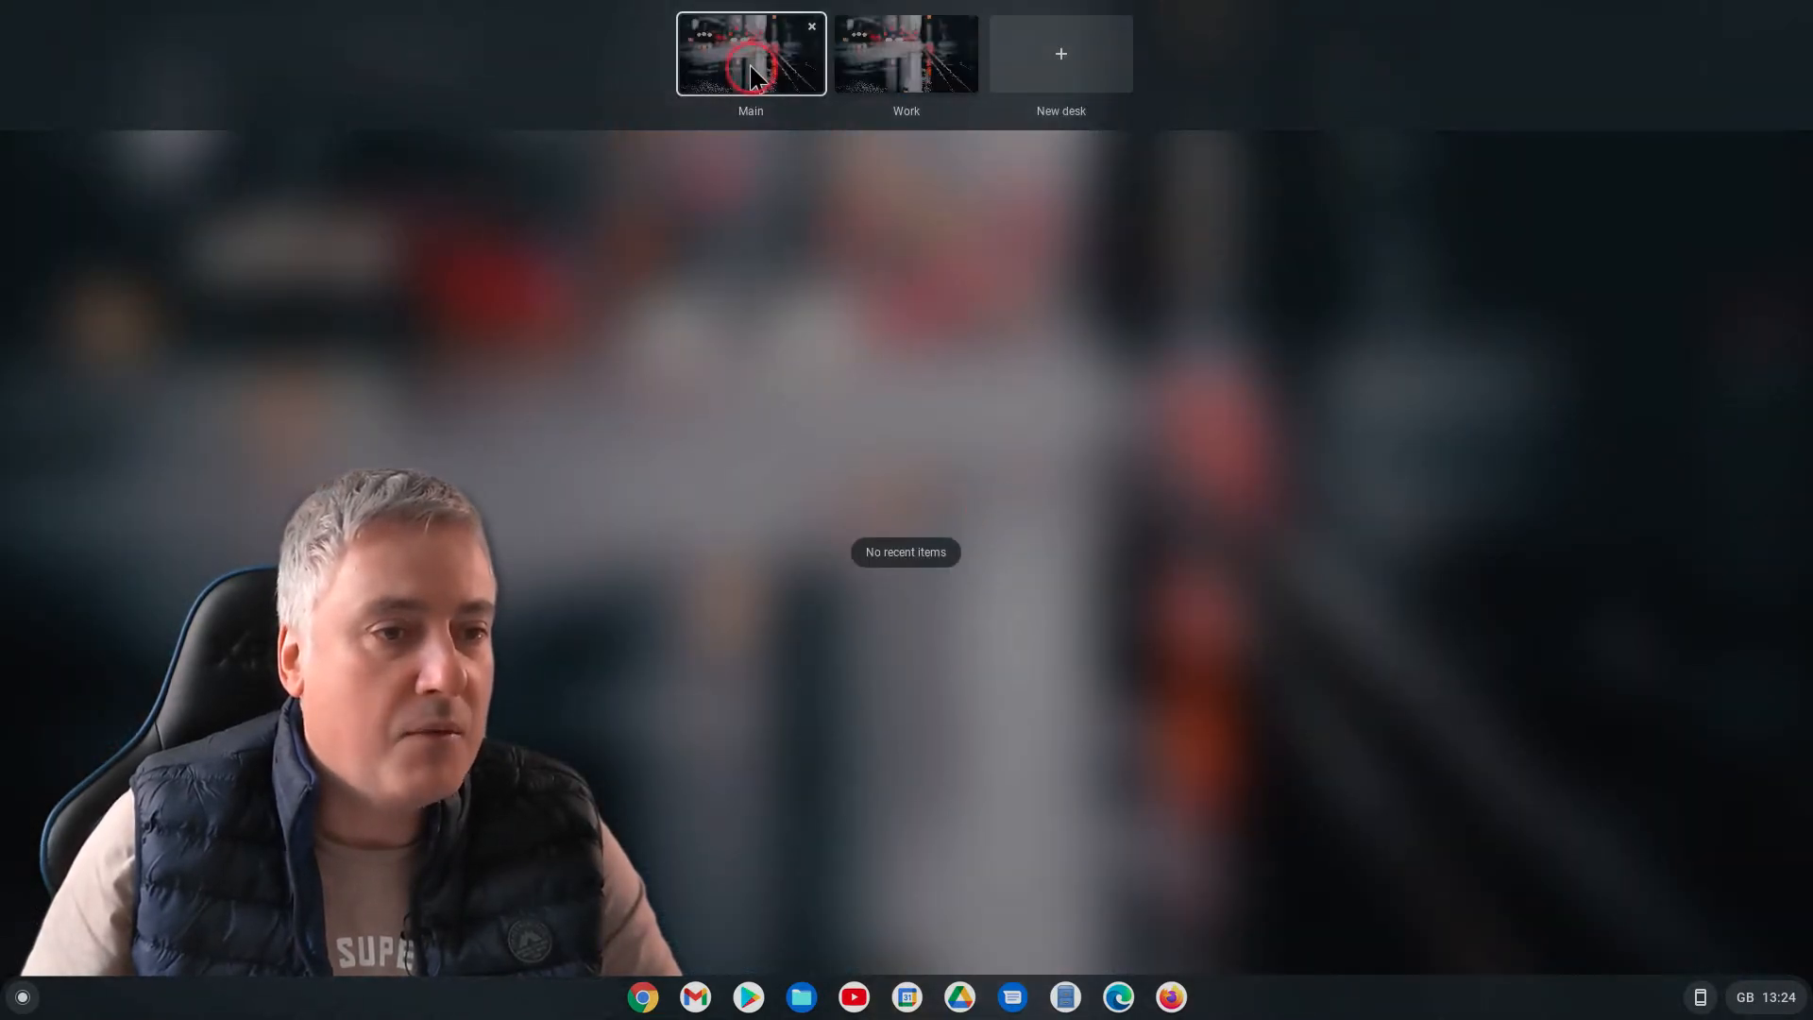
{"action": "mouse_move", "coordinate": [907, 58]}
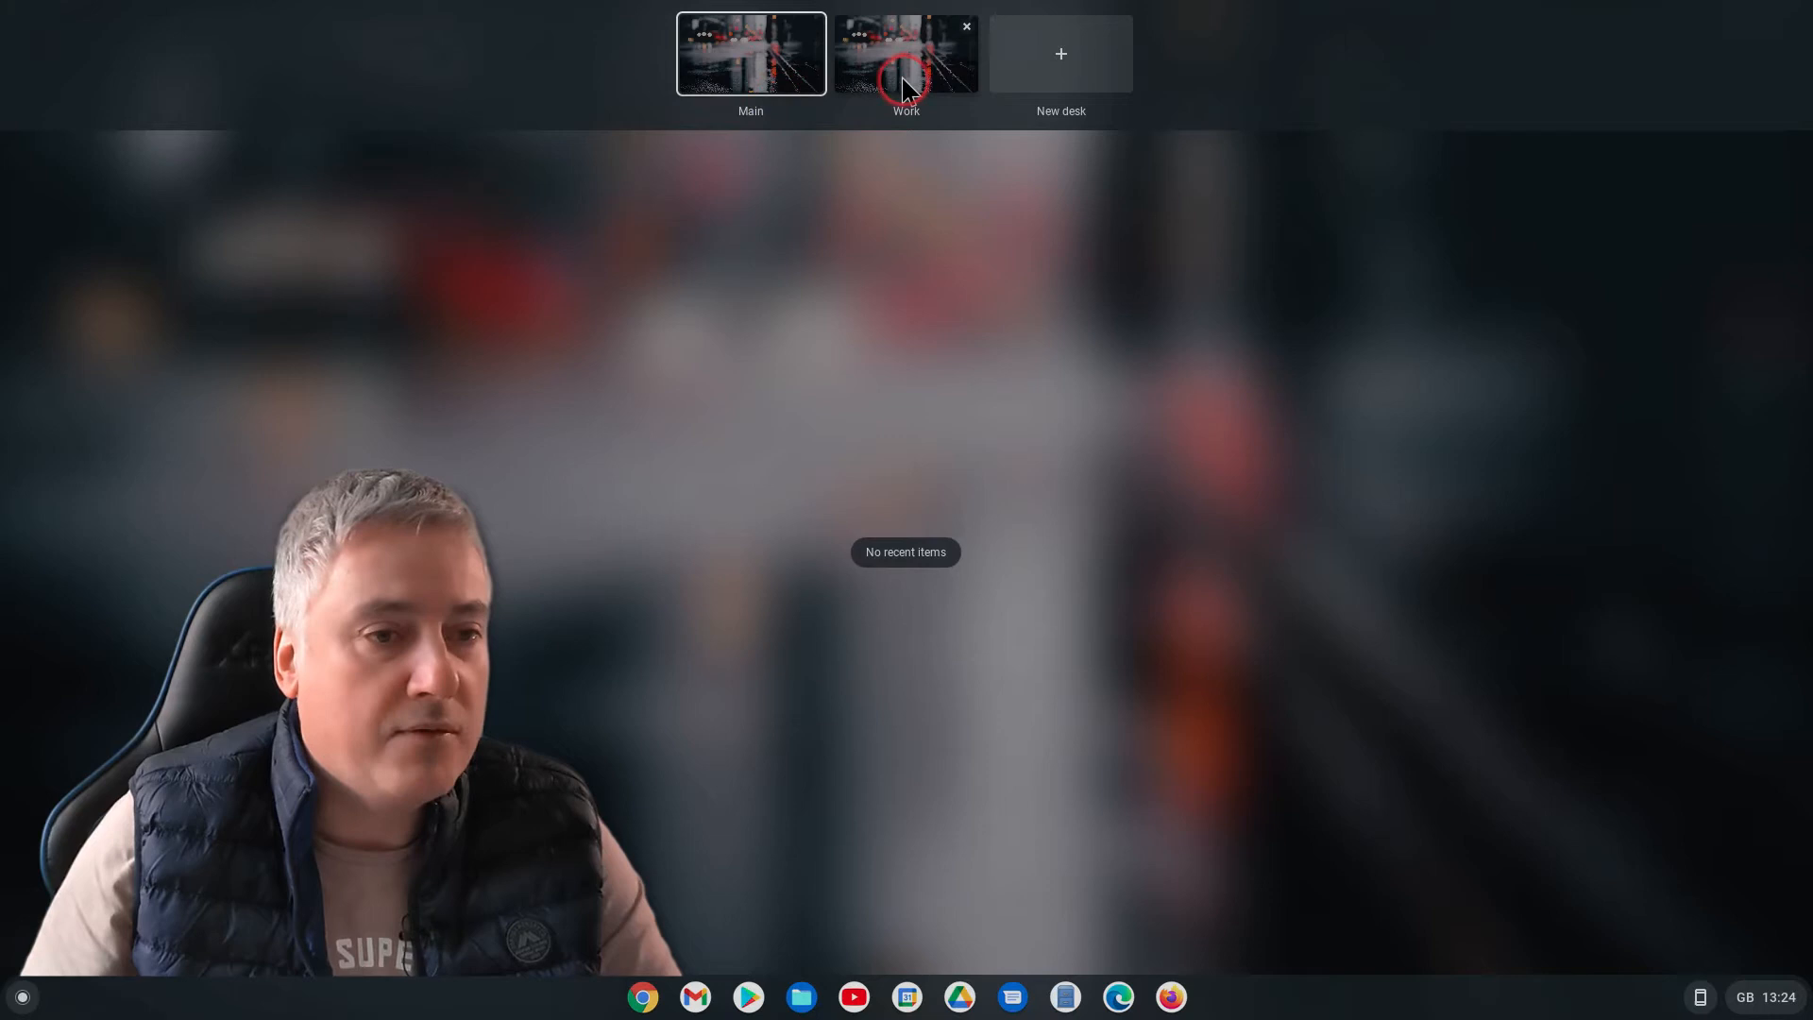
{"action": "mouse_move", "coordinate": [750, 53]}
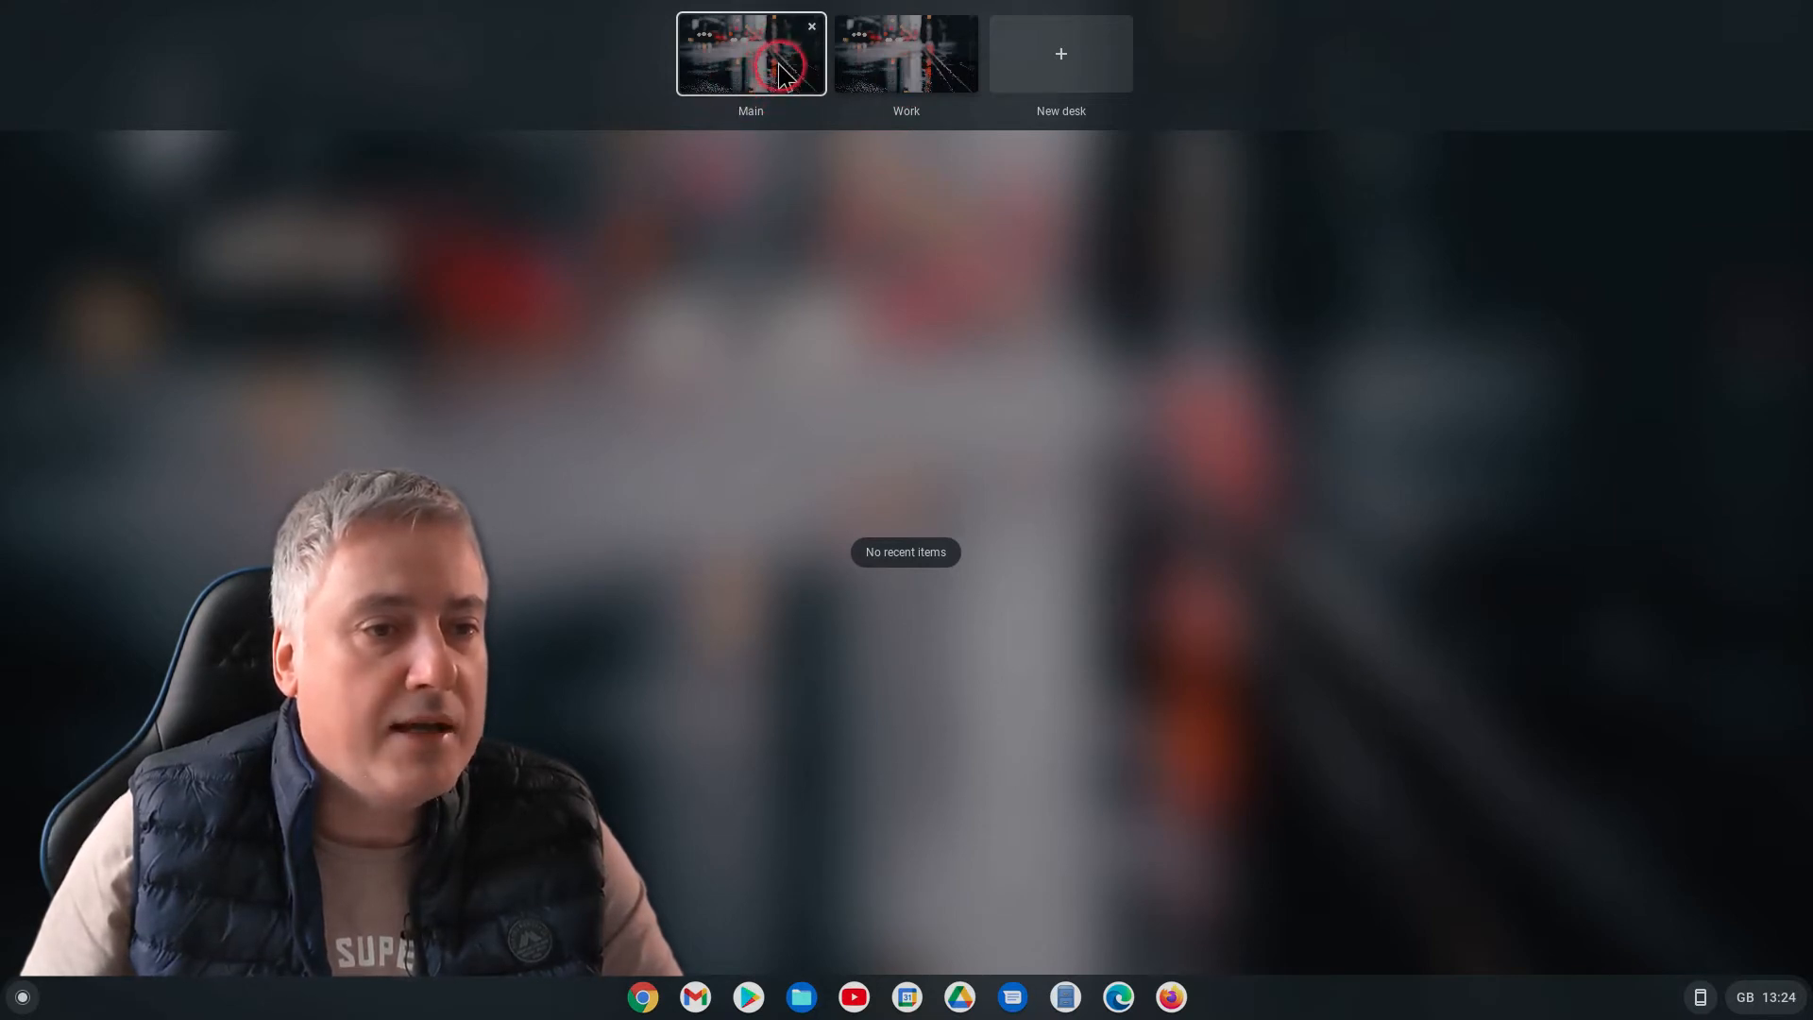
On the Main desk, launch YouTube from the shelf and search it for 'work'
{"action": "left_click", "coordinate": [750, 52]}
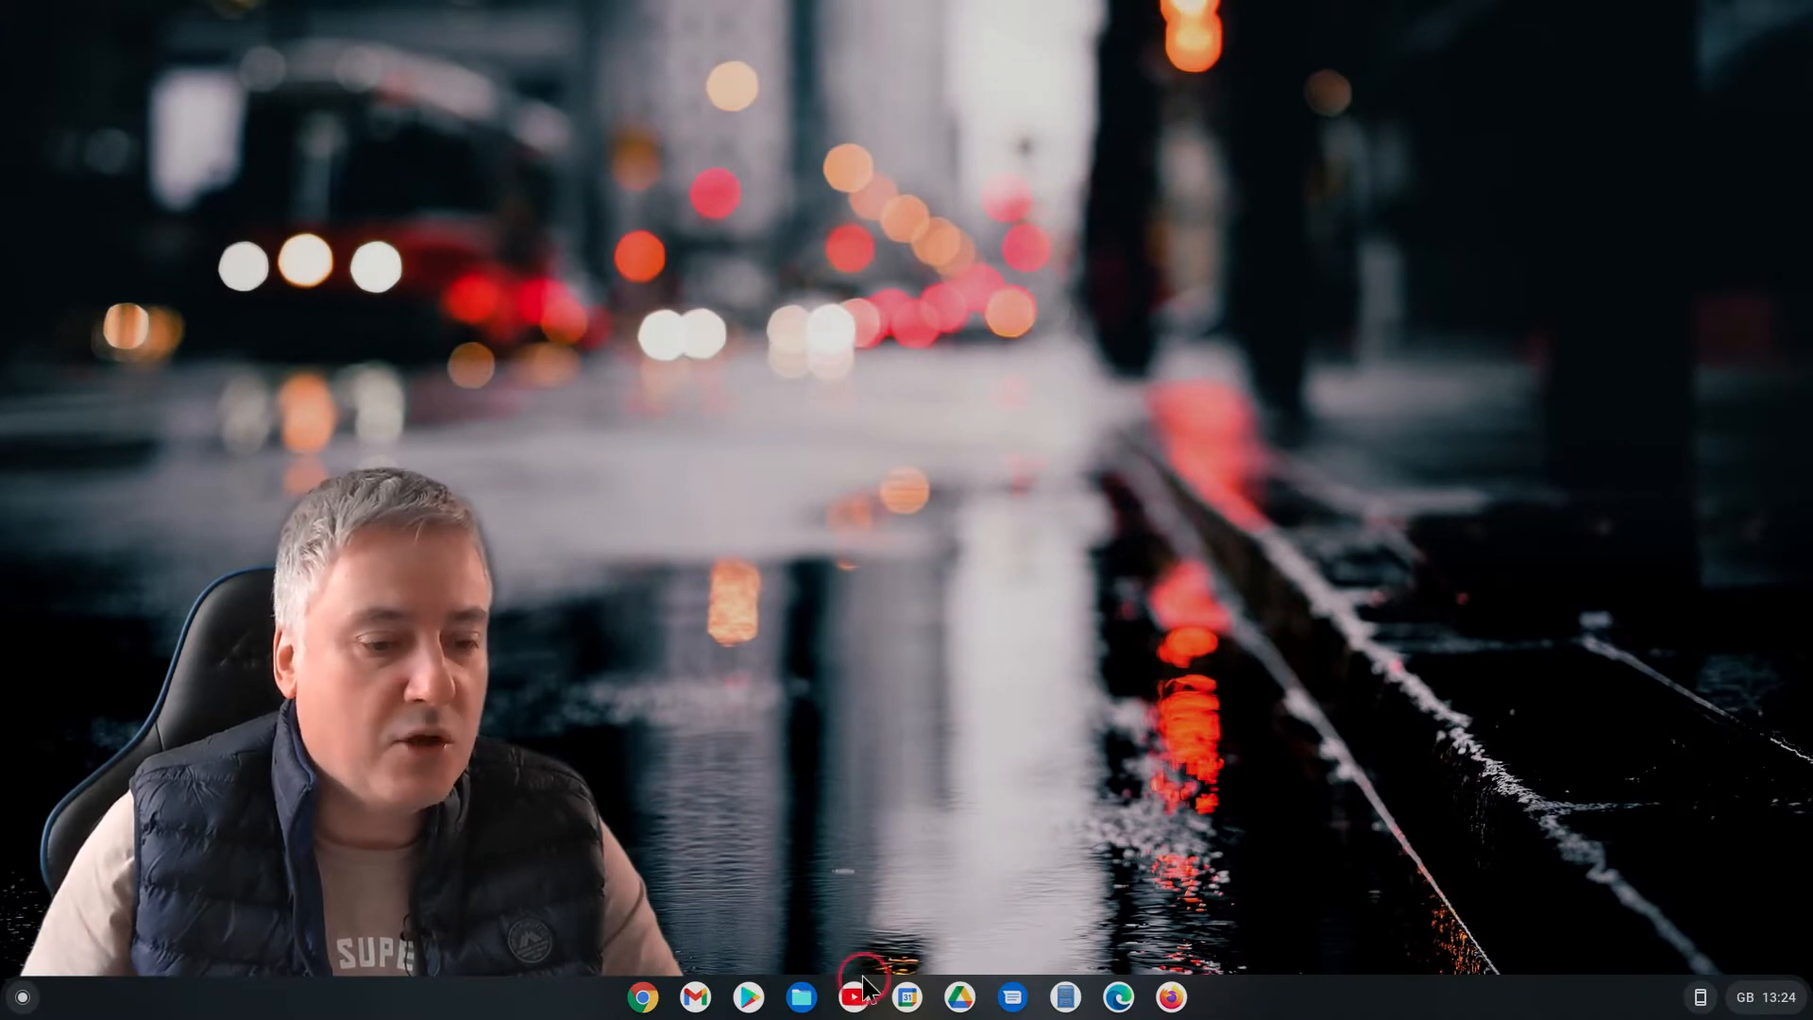
{"action": "left_click", "coordinate": [853, 996]}
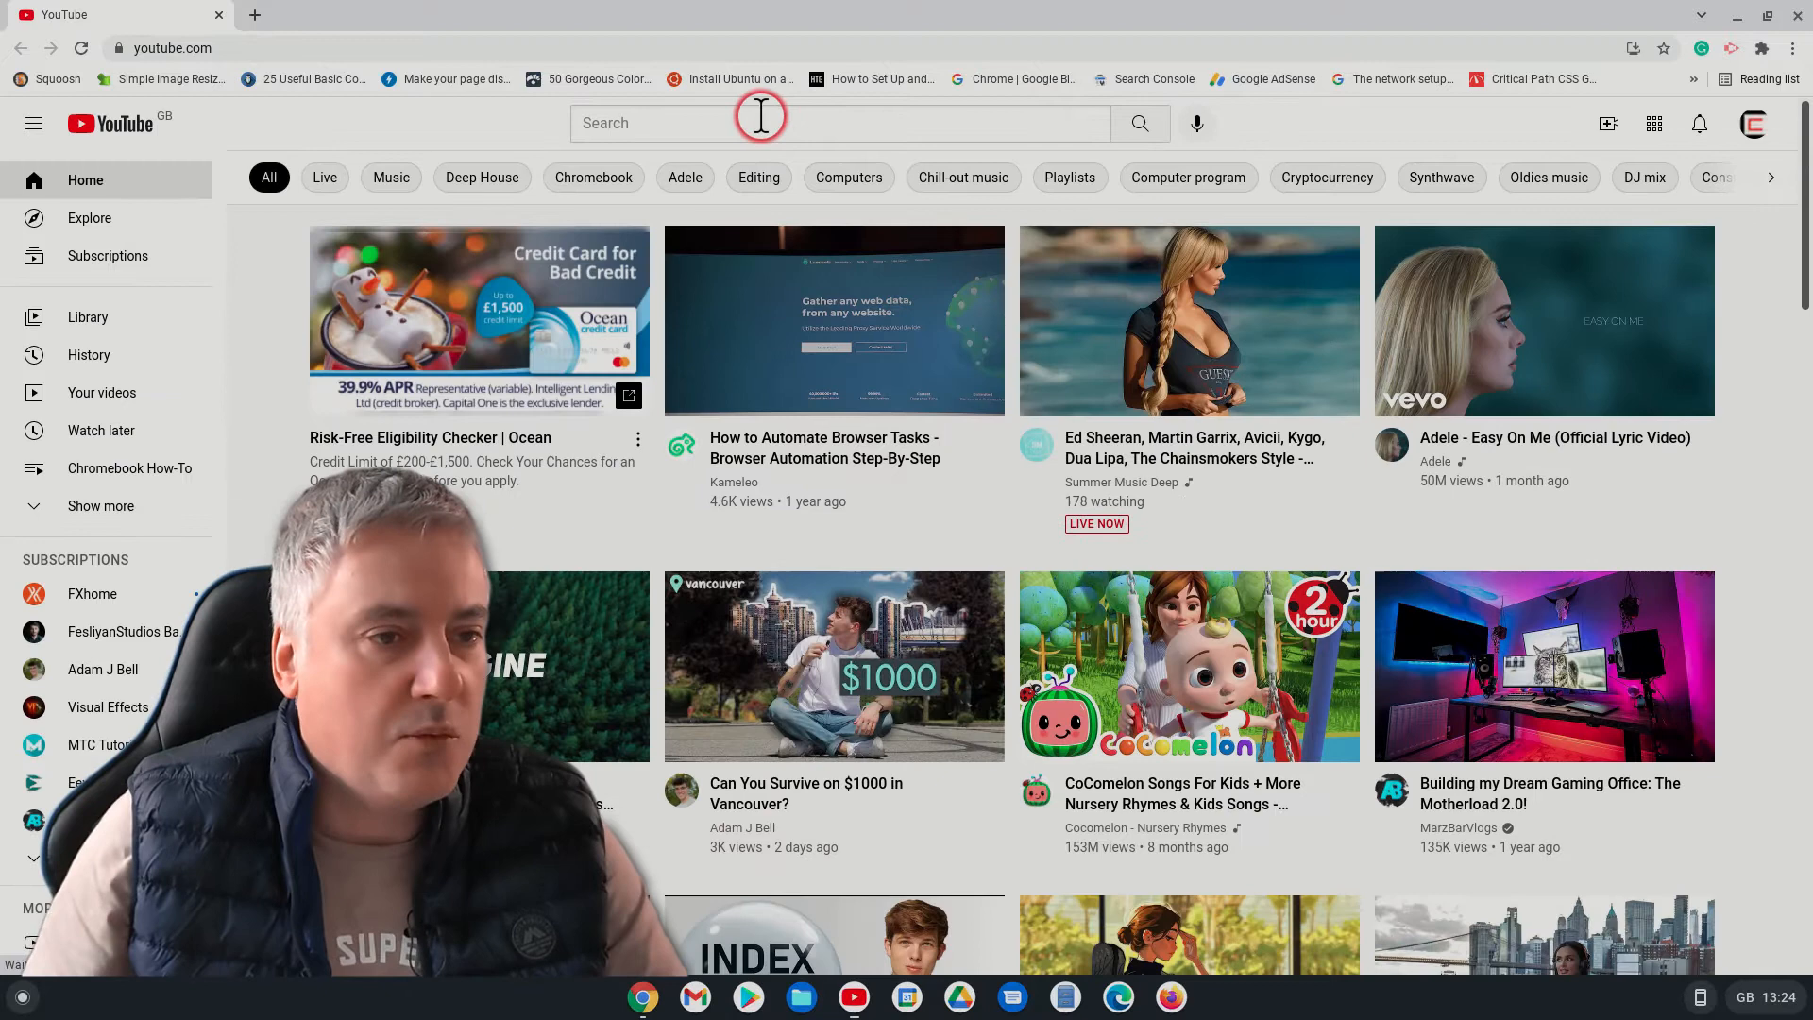
{"action": "type", "text": "w"}
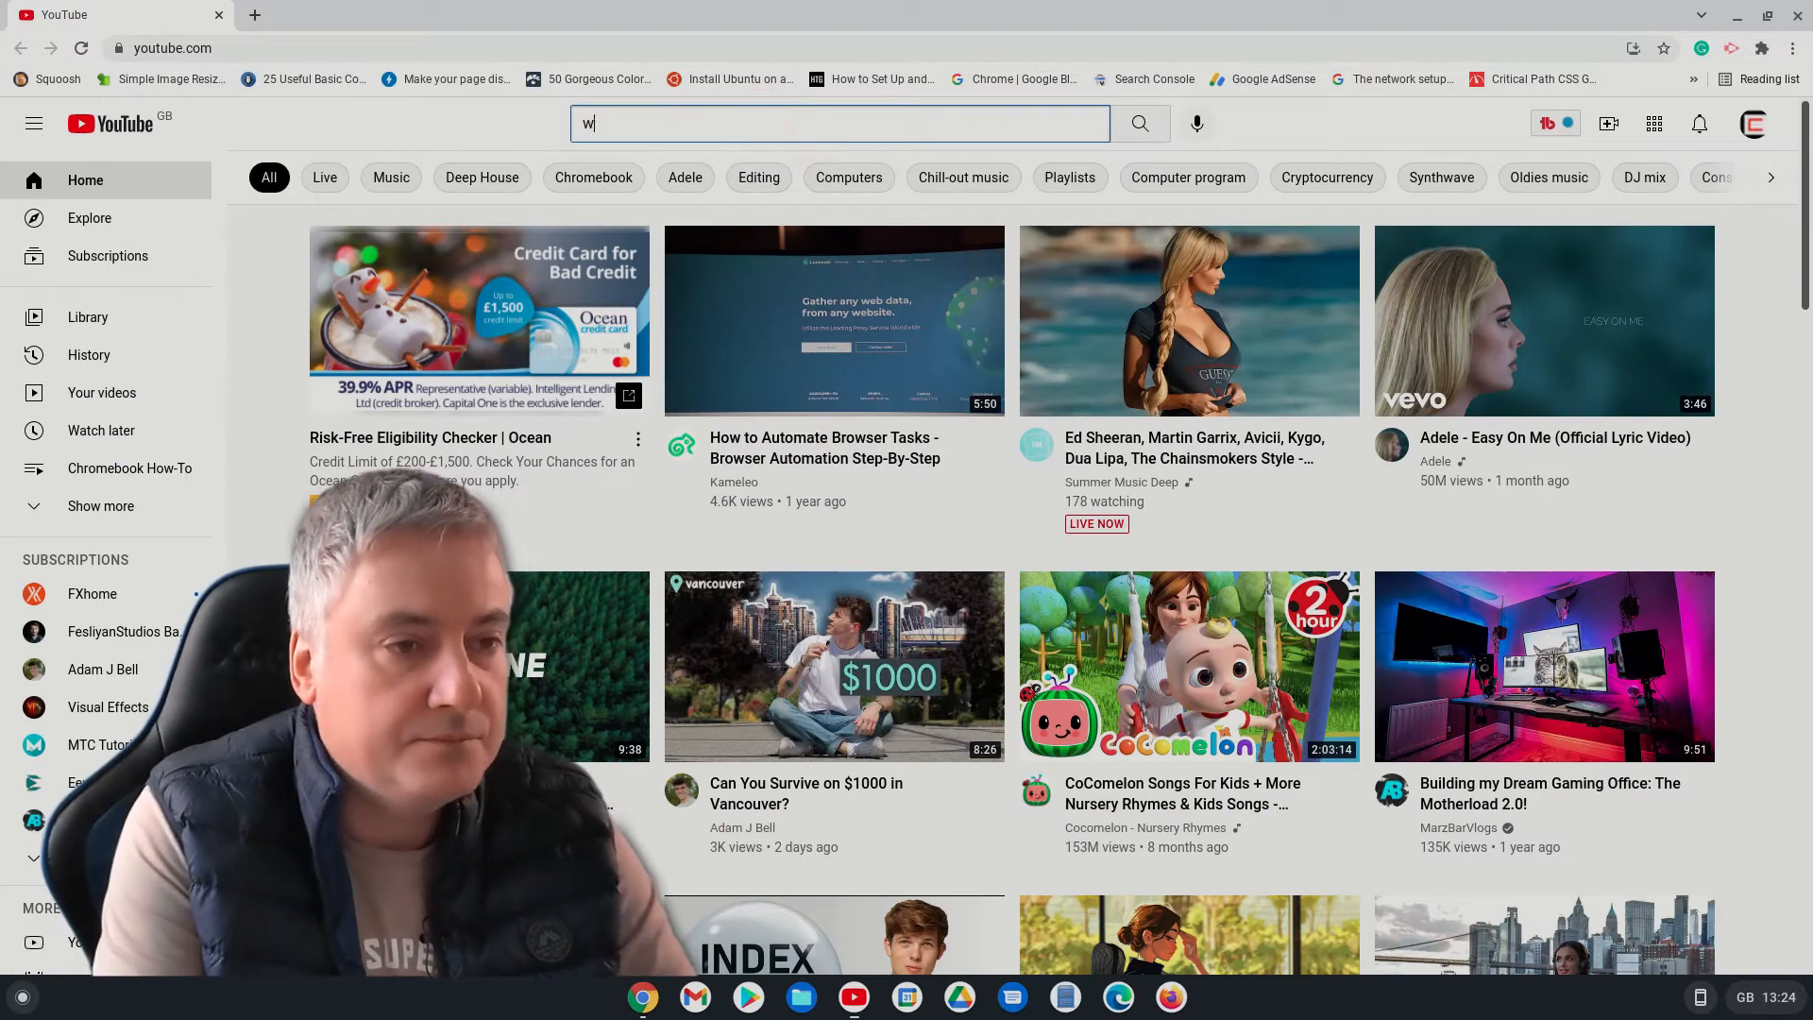
{"action": "type", "text": "ork"}
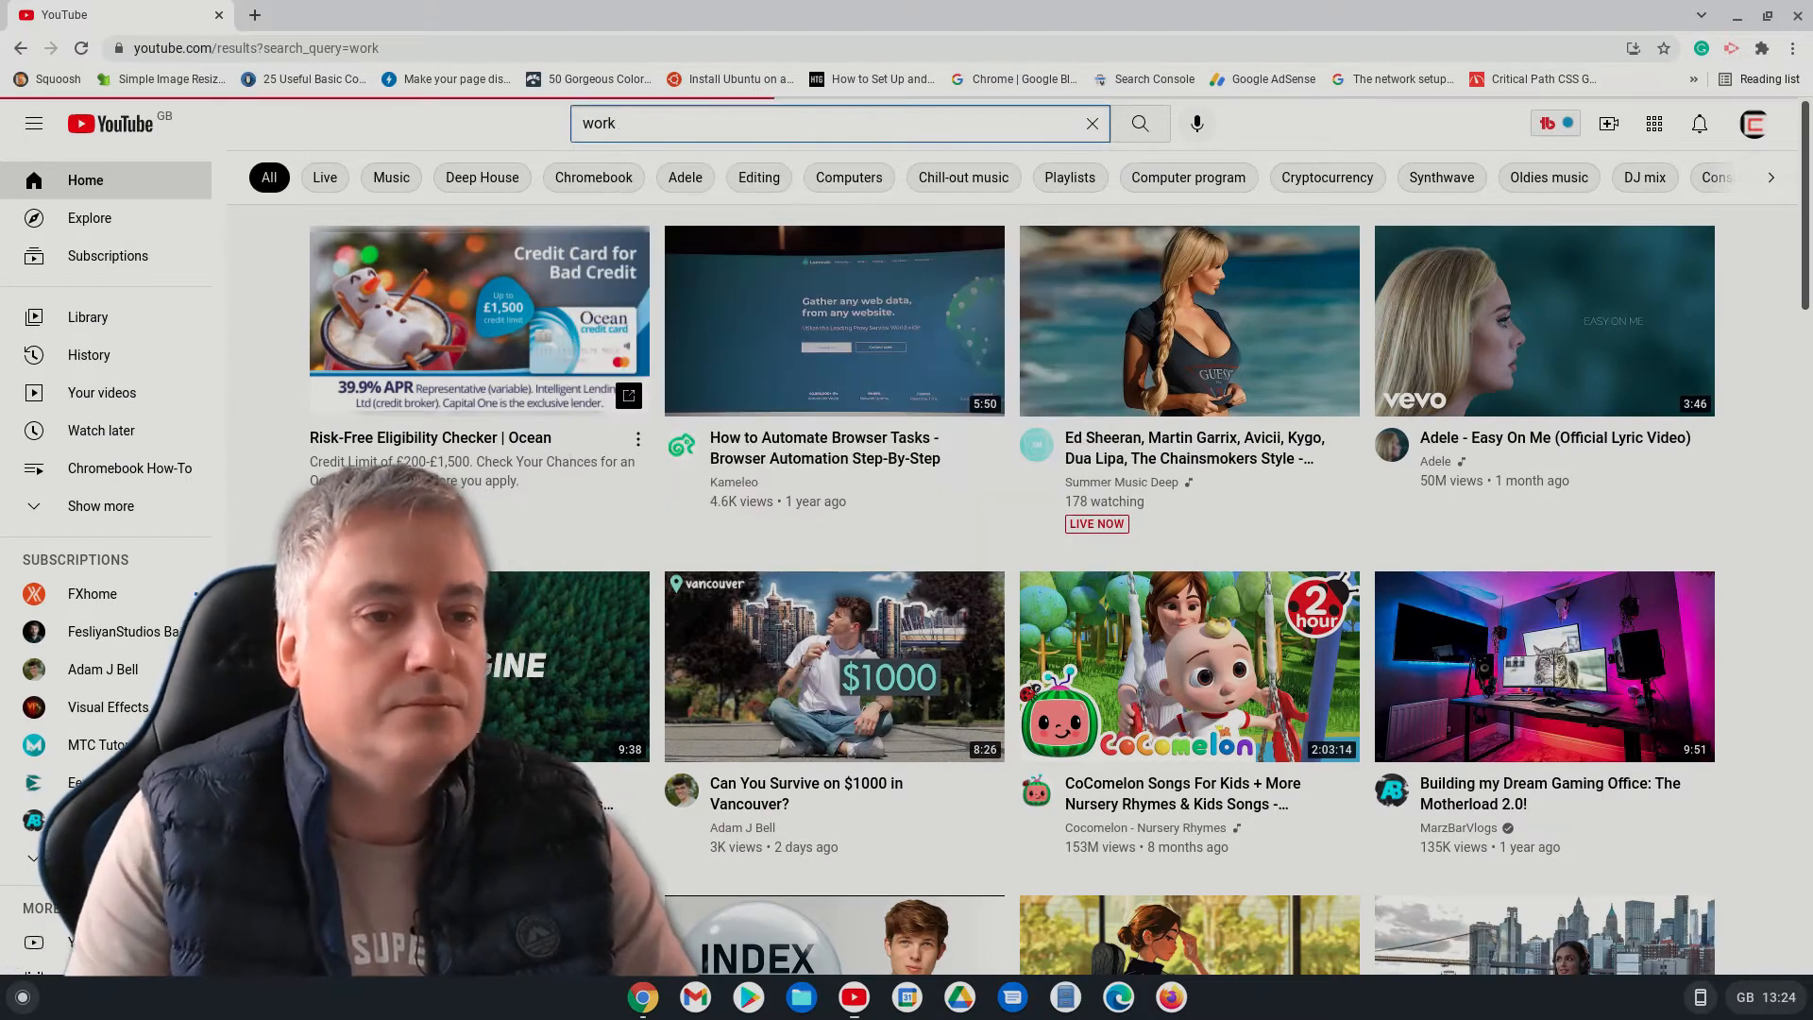
{"action": "left_click", "coordinate": [1139, 124]}
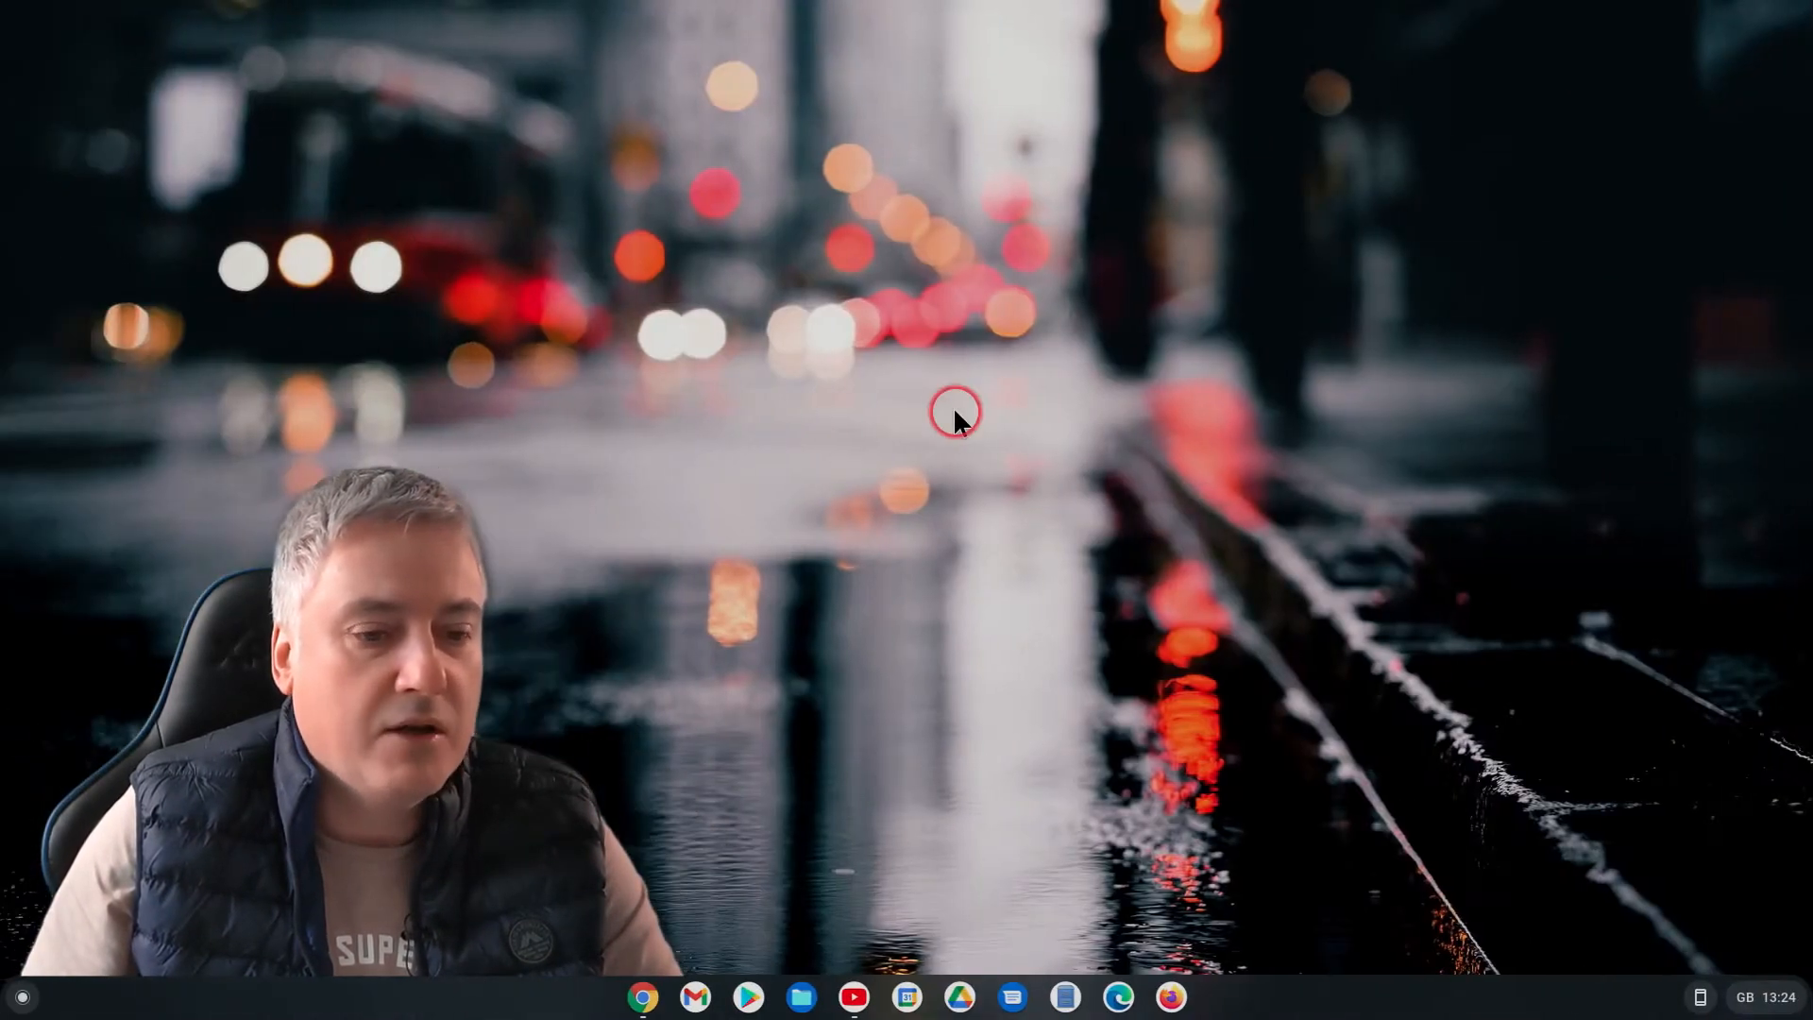
{"action": "mouse_move", "coordinate": [869, 636]}
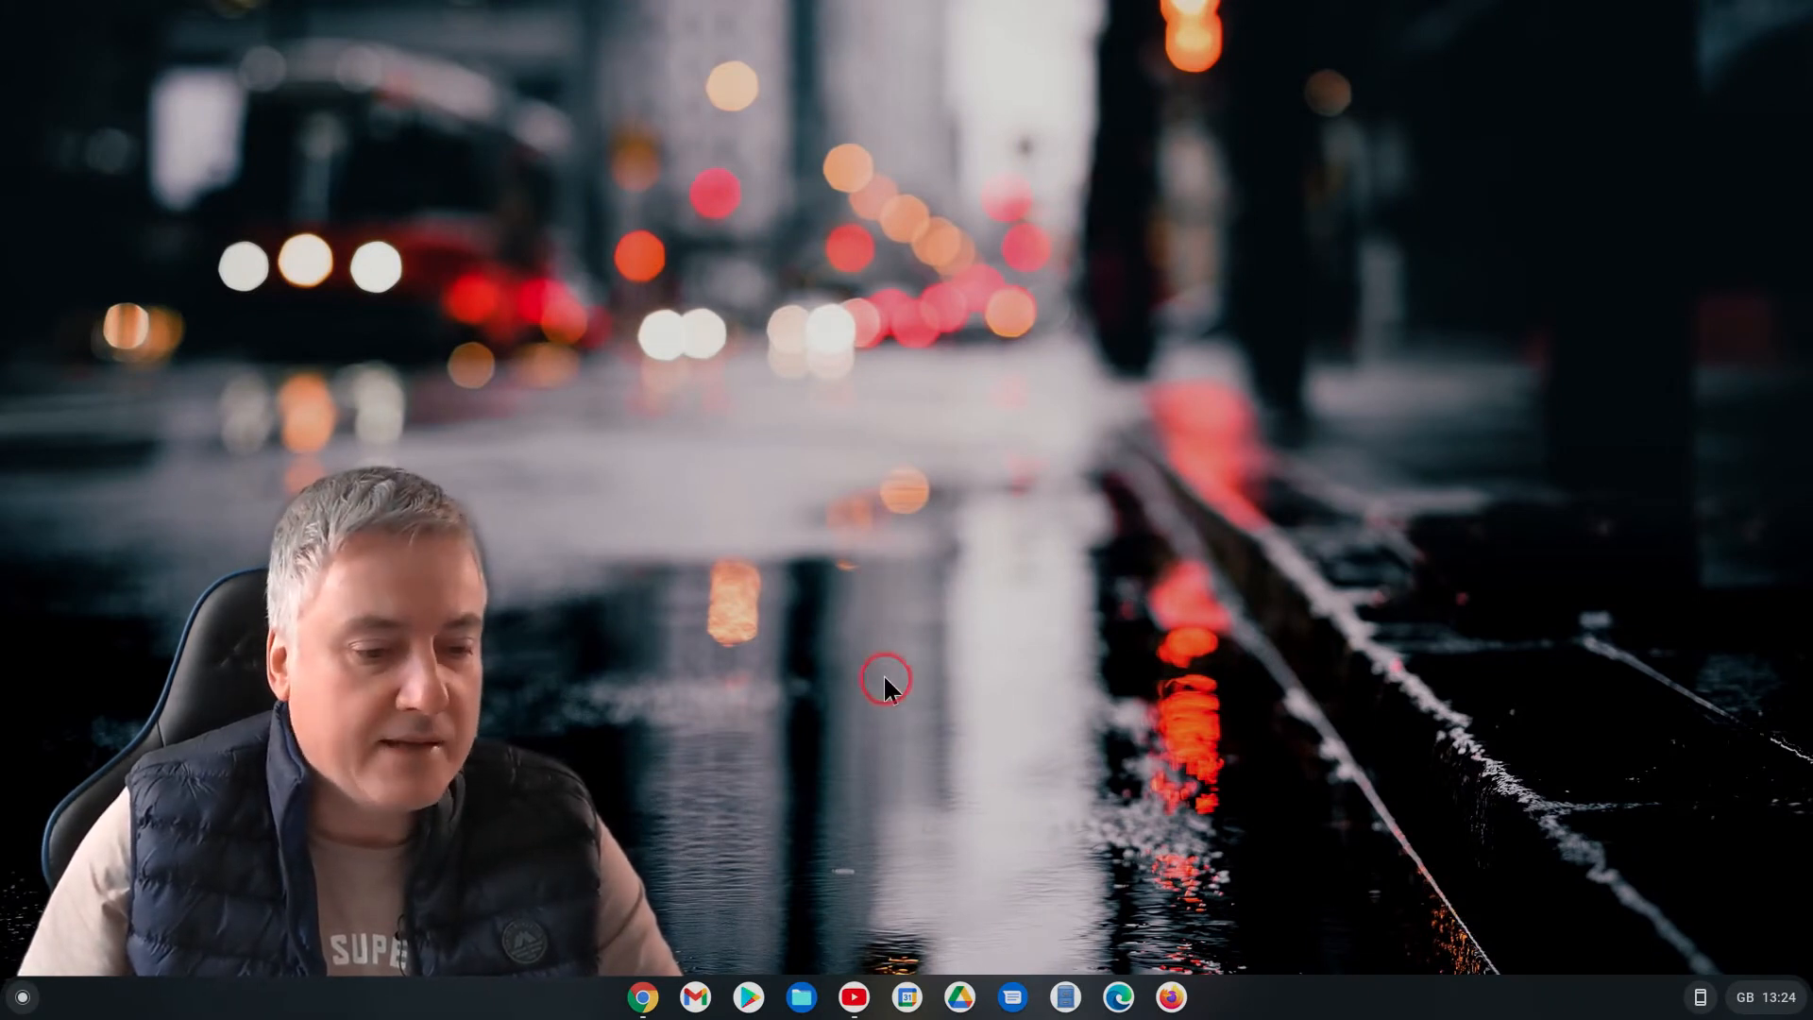
{"action": "mouse_move", "coordinate": [854, 995]}
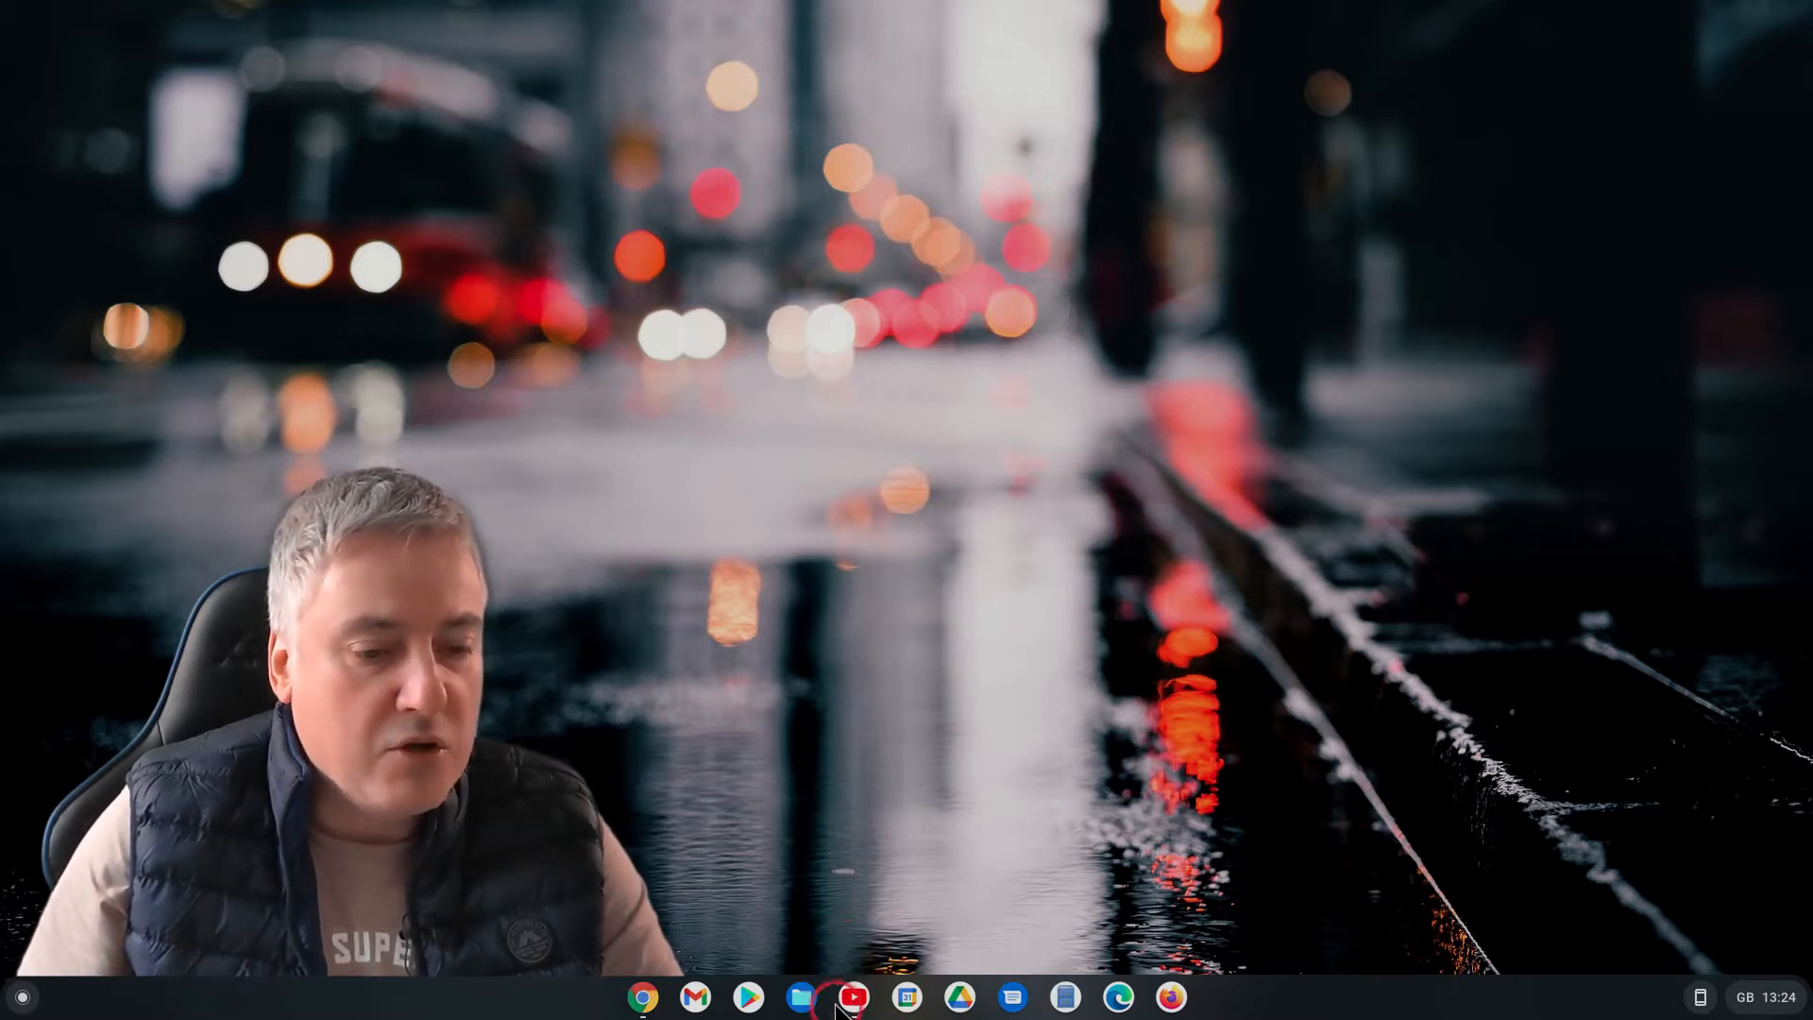
Move the YouTube 'work' results window to the Work desk, leaving Main empty
{"action": "left_click", "coordinate": [853, 997]}
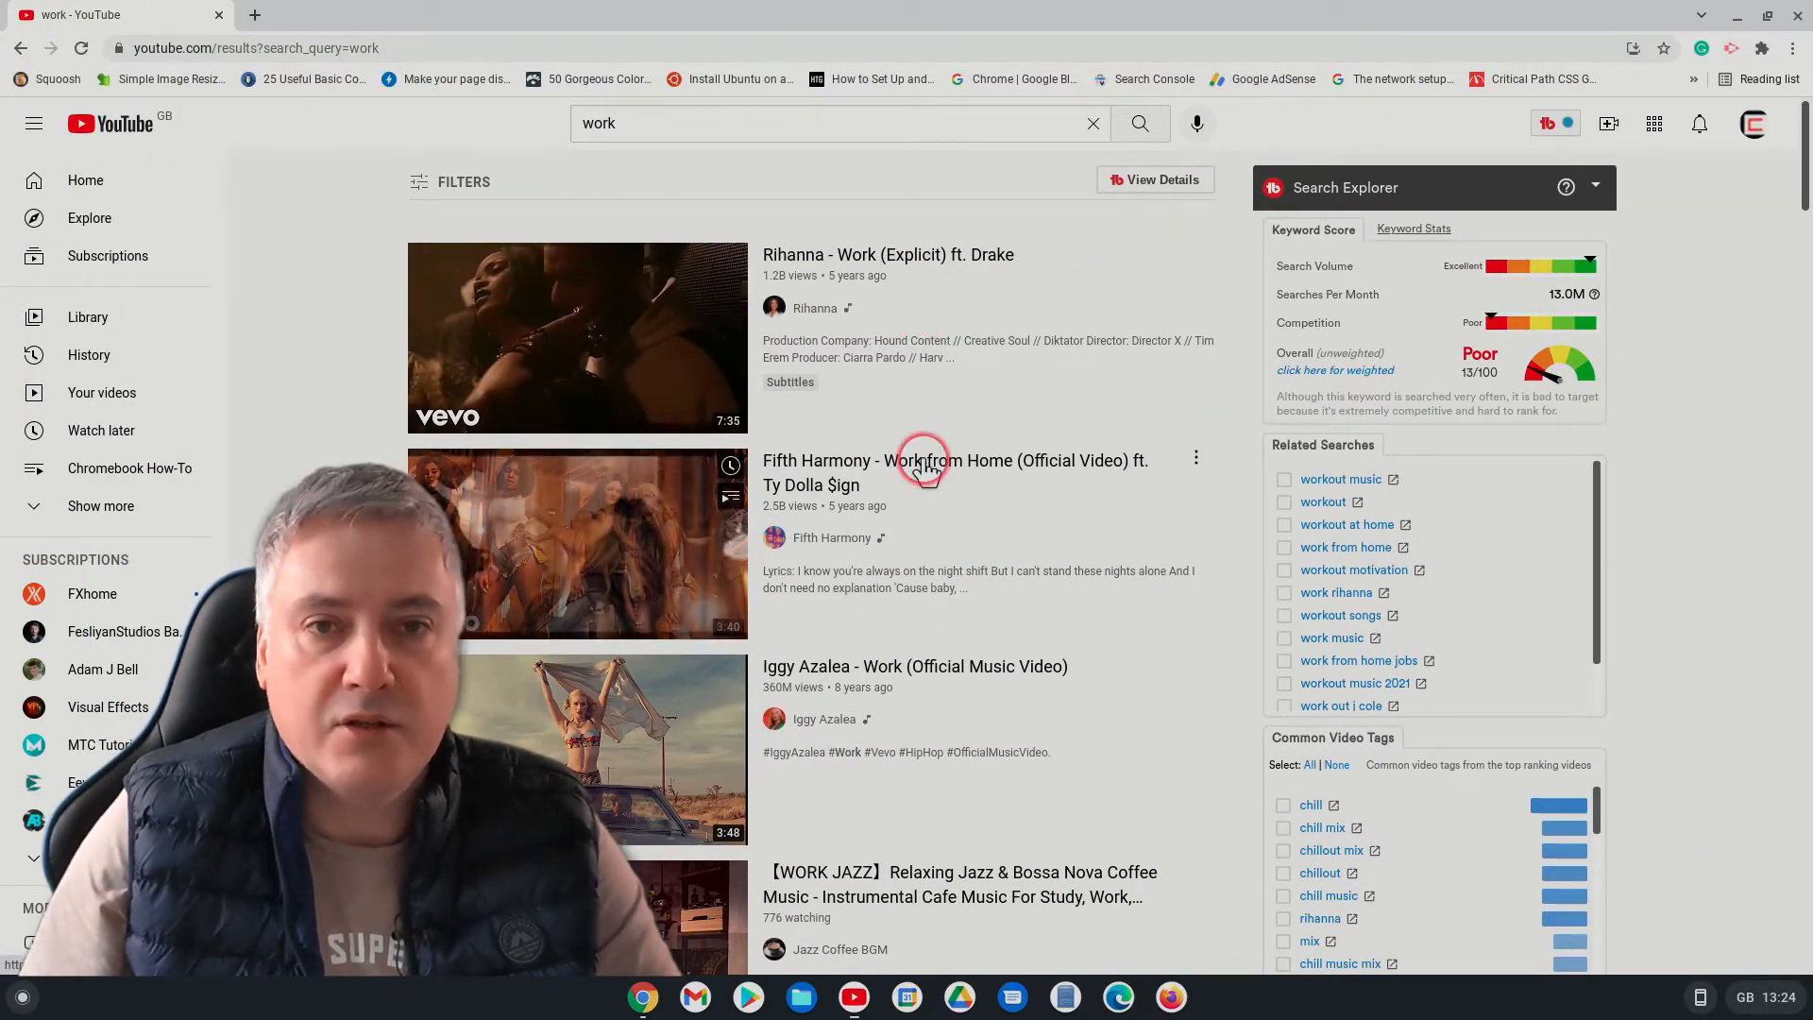
{"action": "mouse_move", "coordinate": [926, 455]}
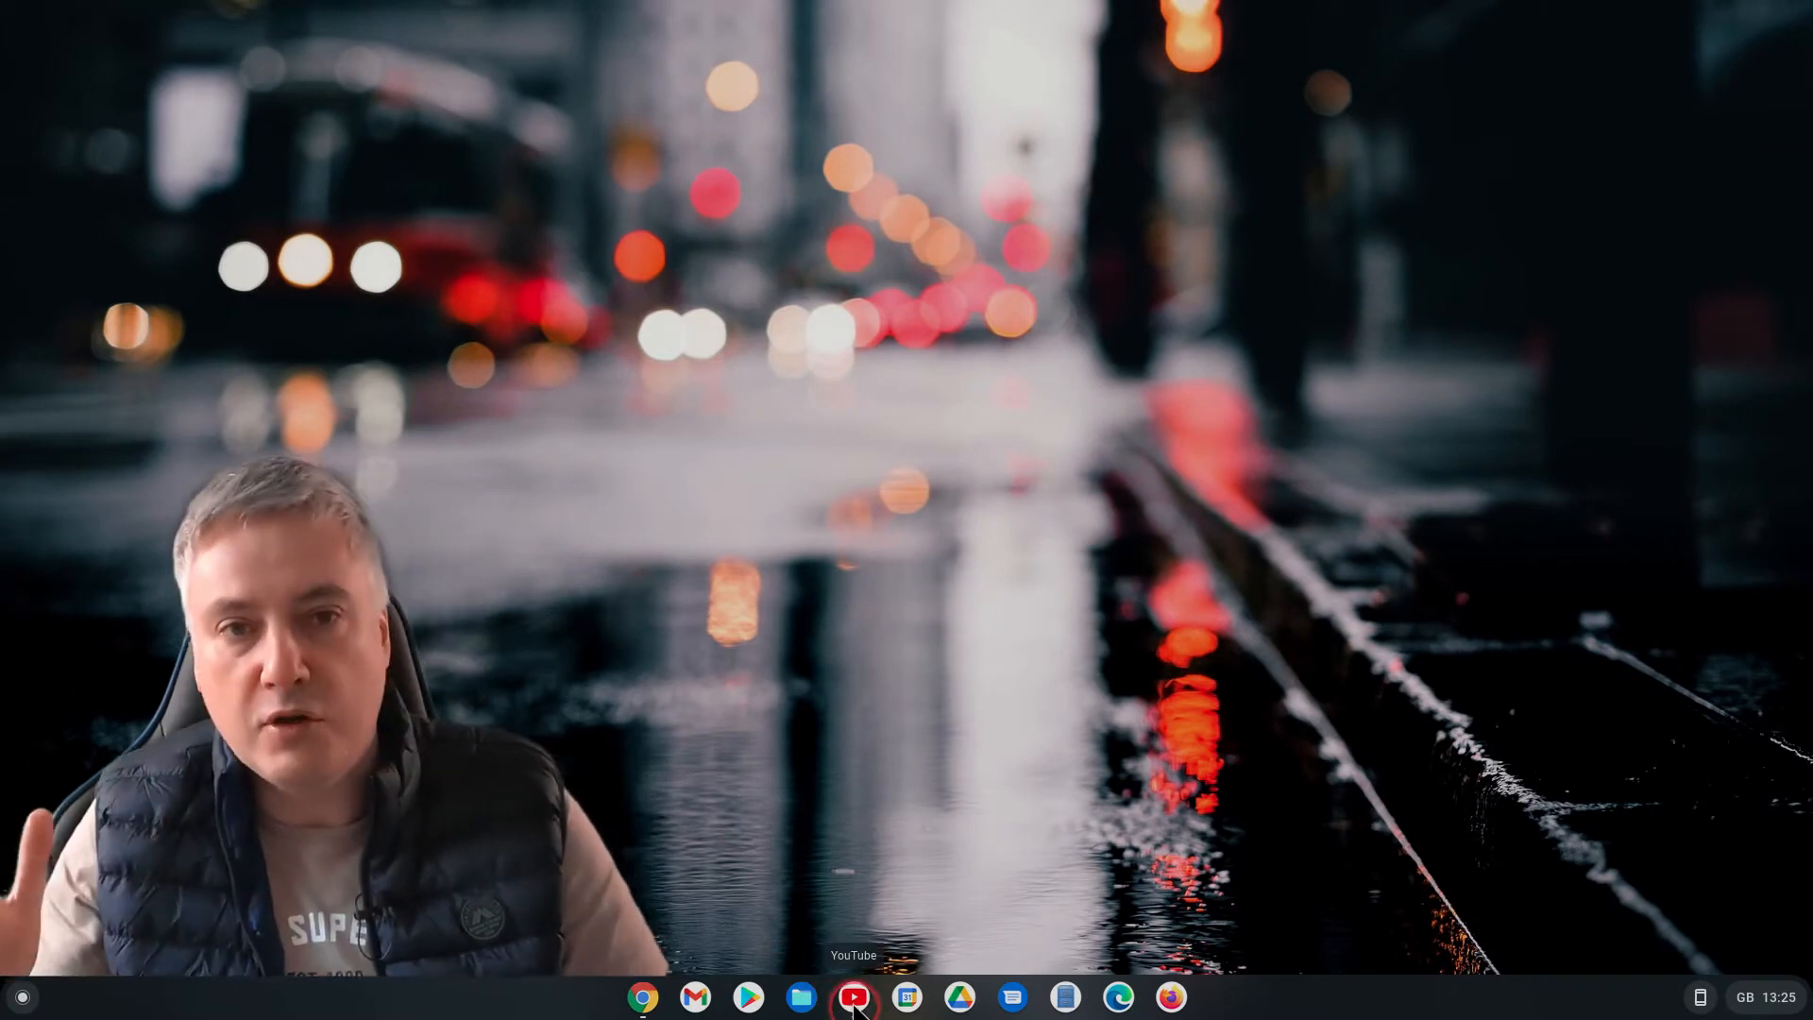
{"action": "right_click", "coordinate": [854, 996]}
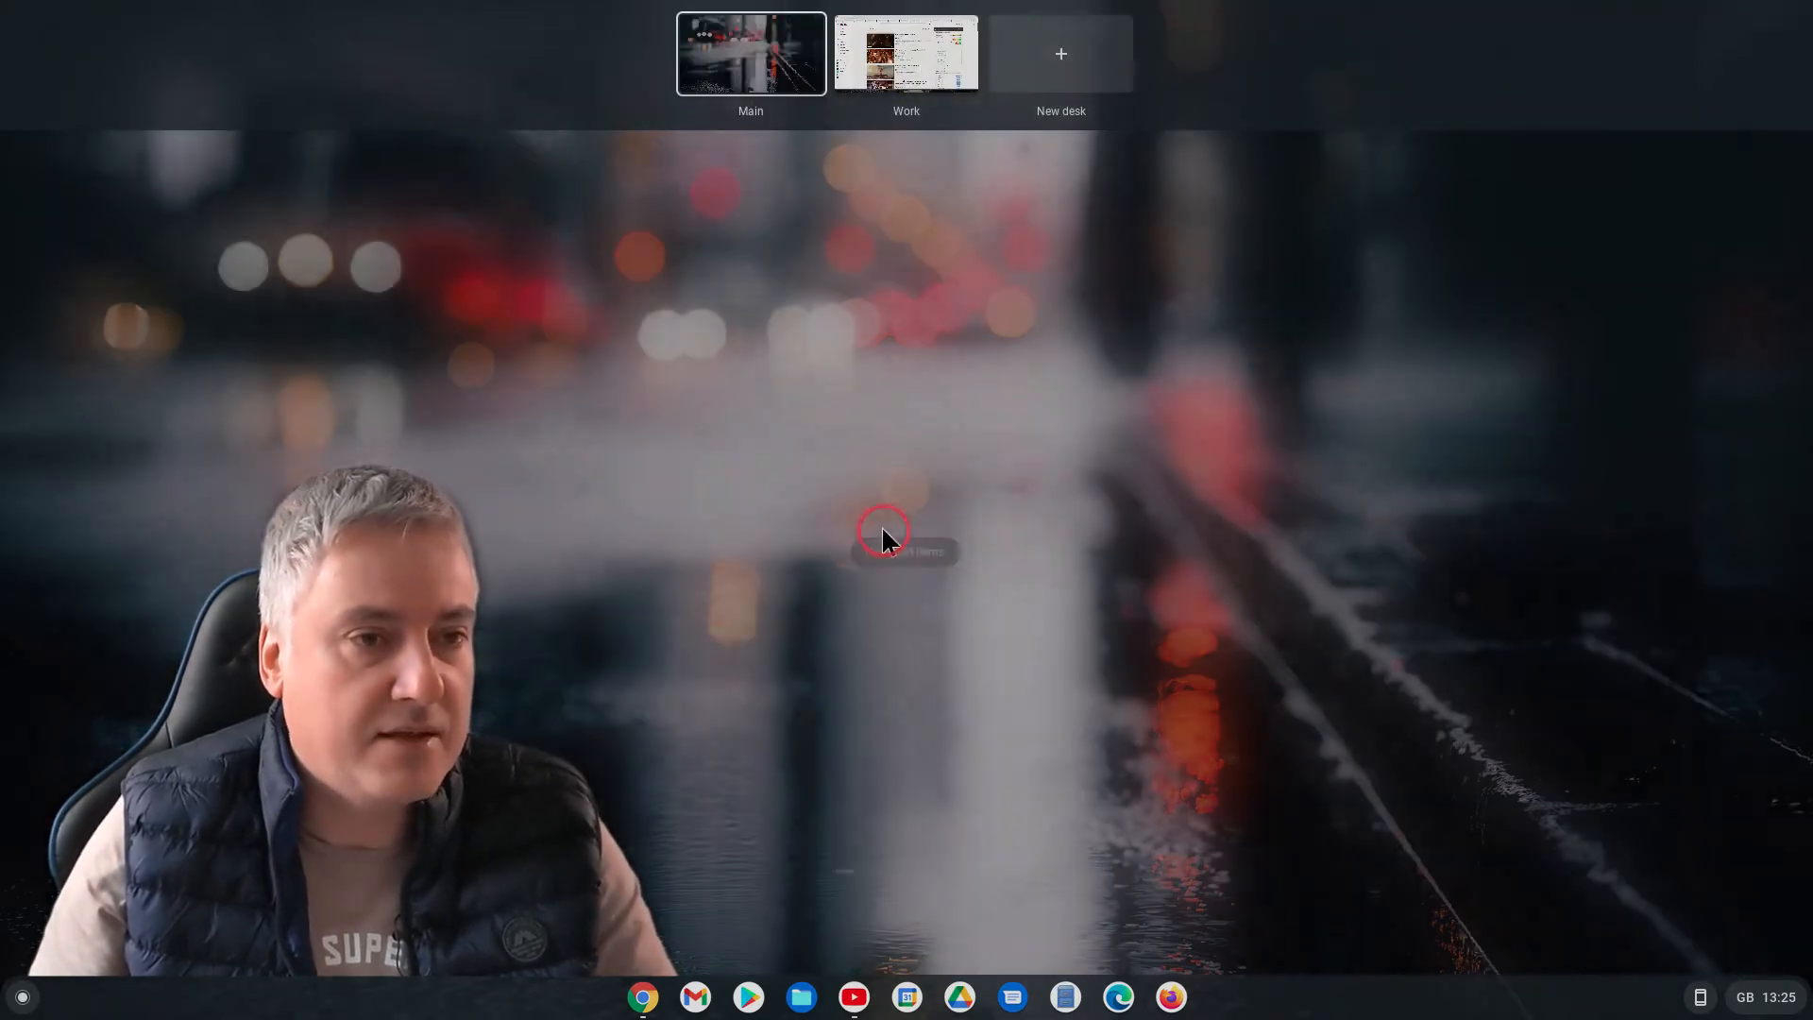
{"action": "left_click", "coordinate": [905, 53]}
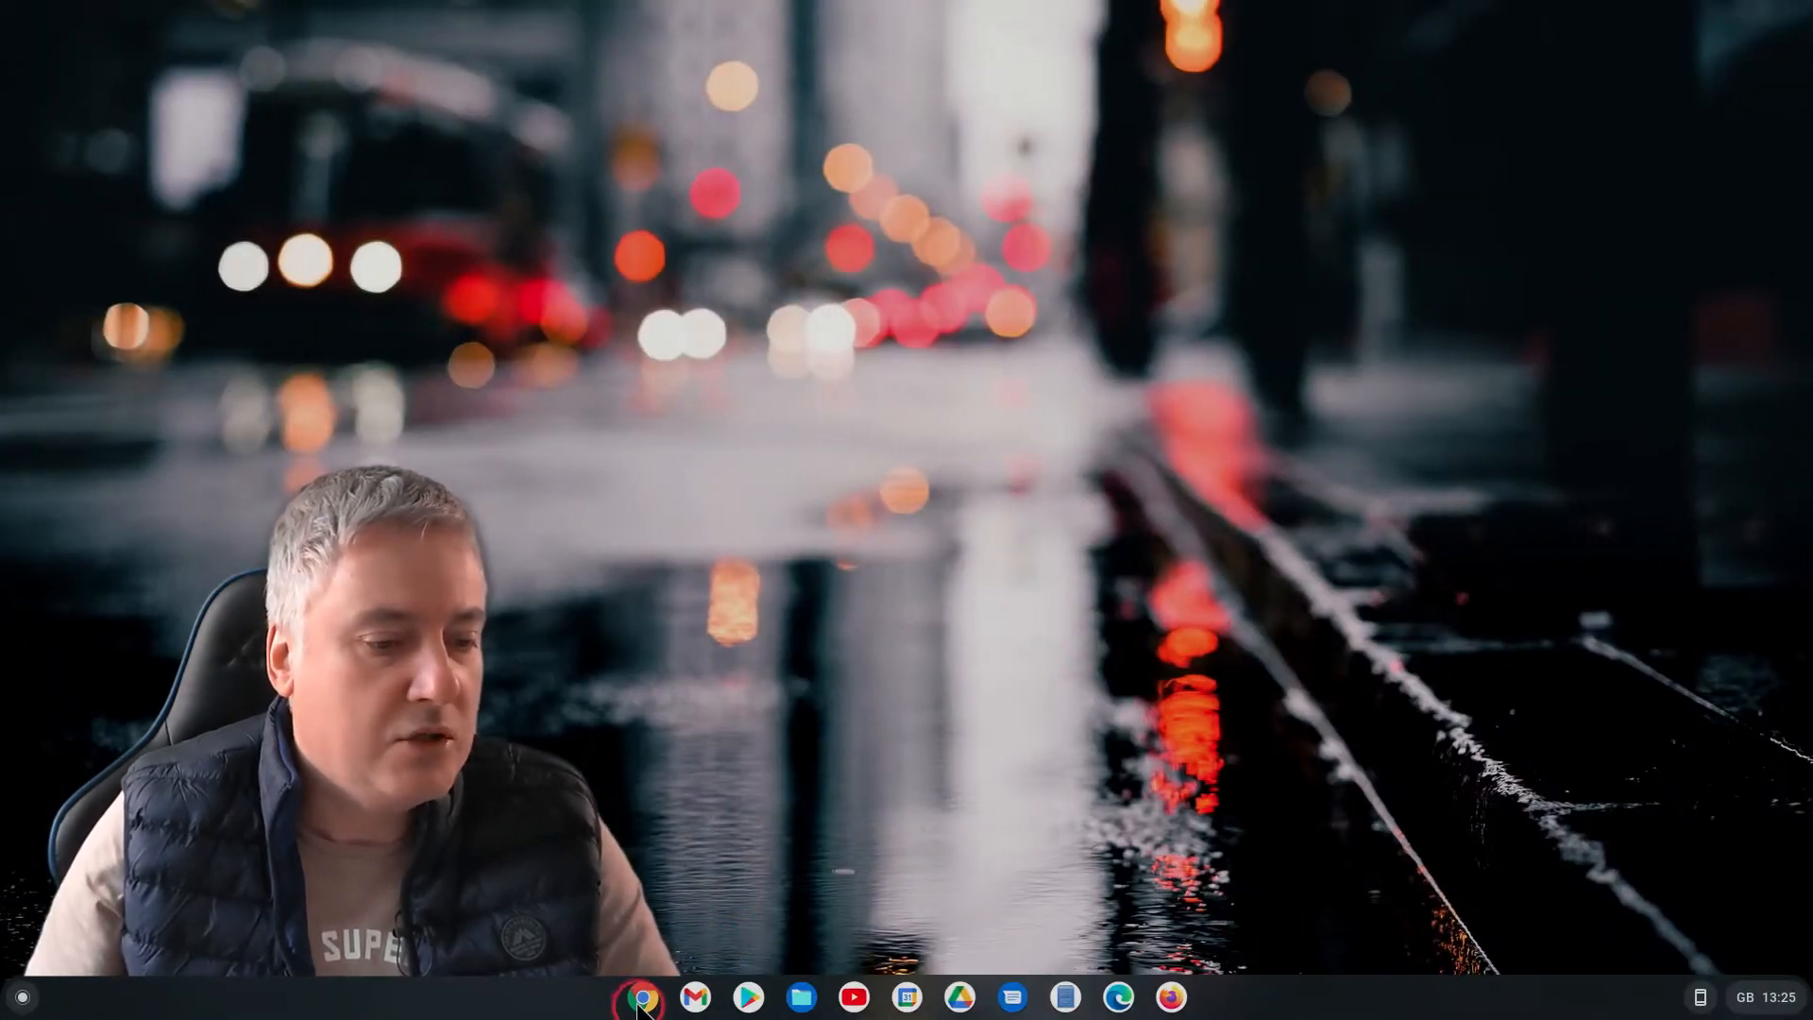
Launch Chrome and go to chrome://flags to show the Experiments page
{"action": "left_click", "coordinate": [640, 997]}
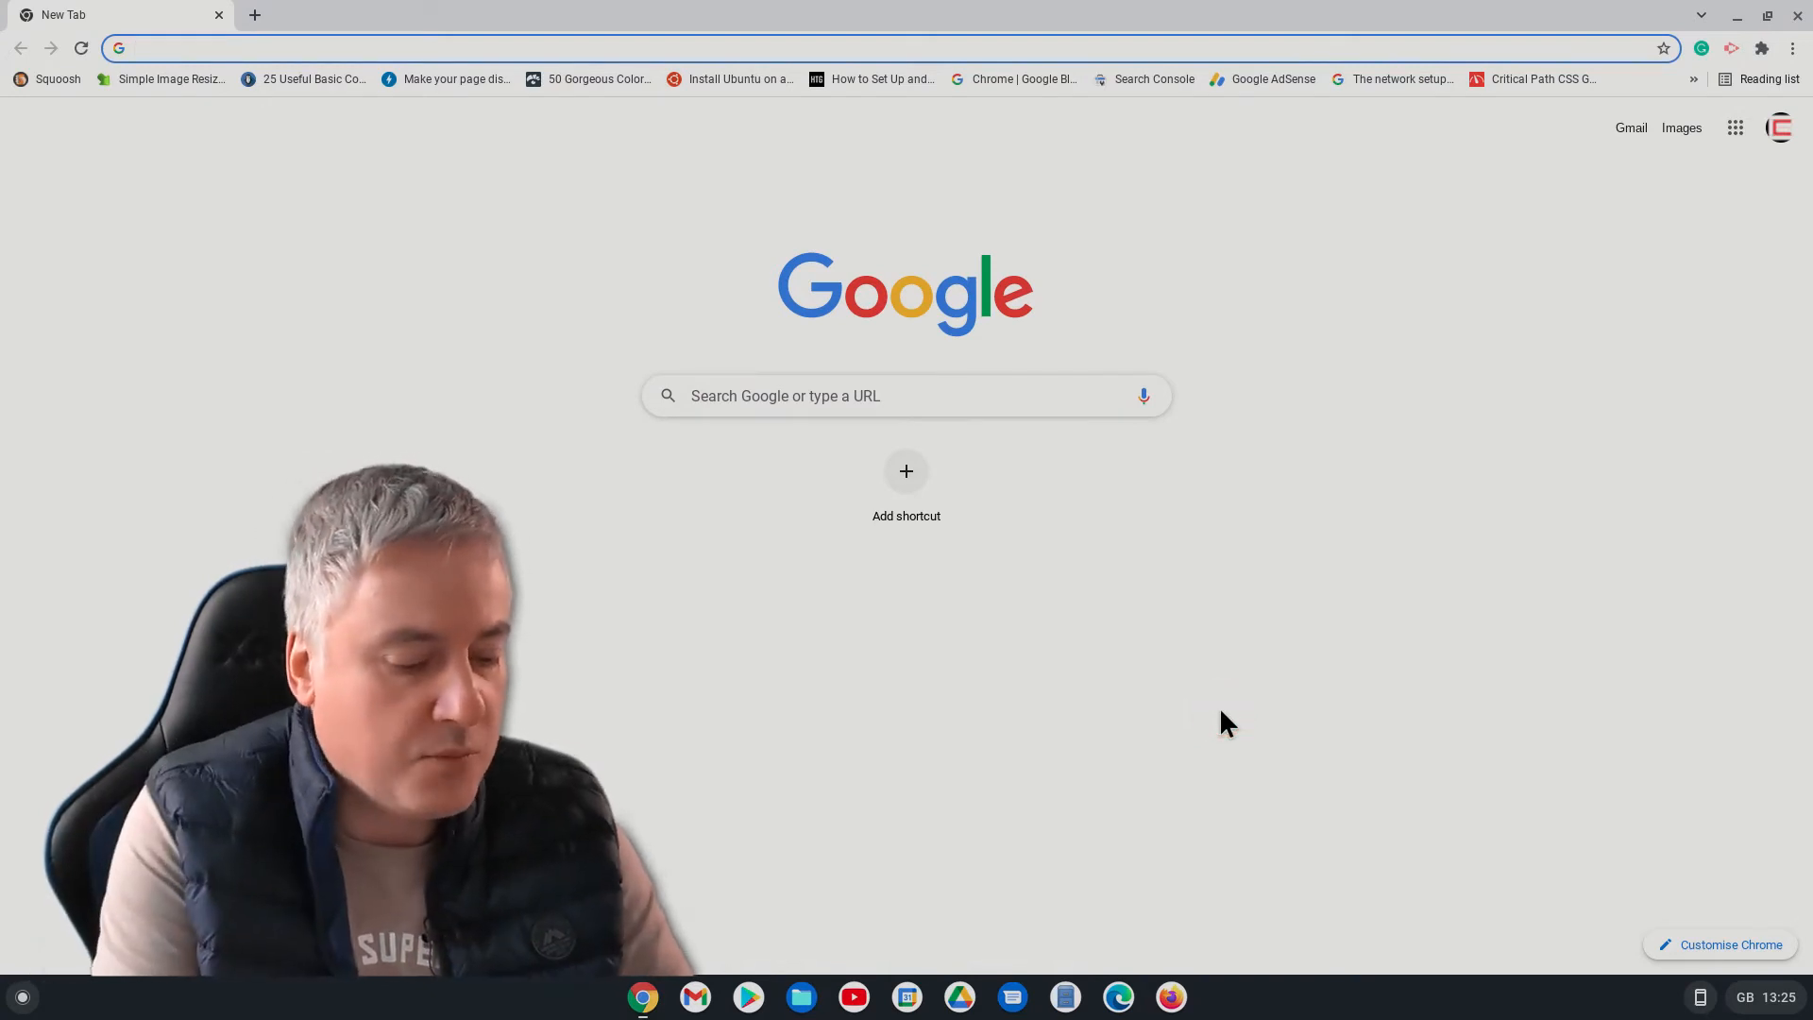
{"action": "type", "text": "chrome"}
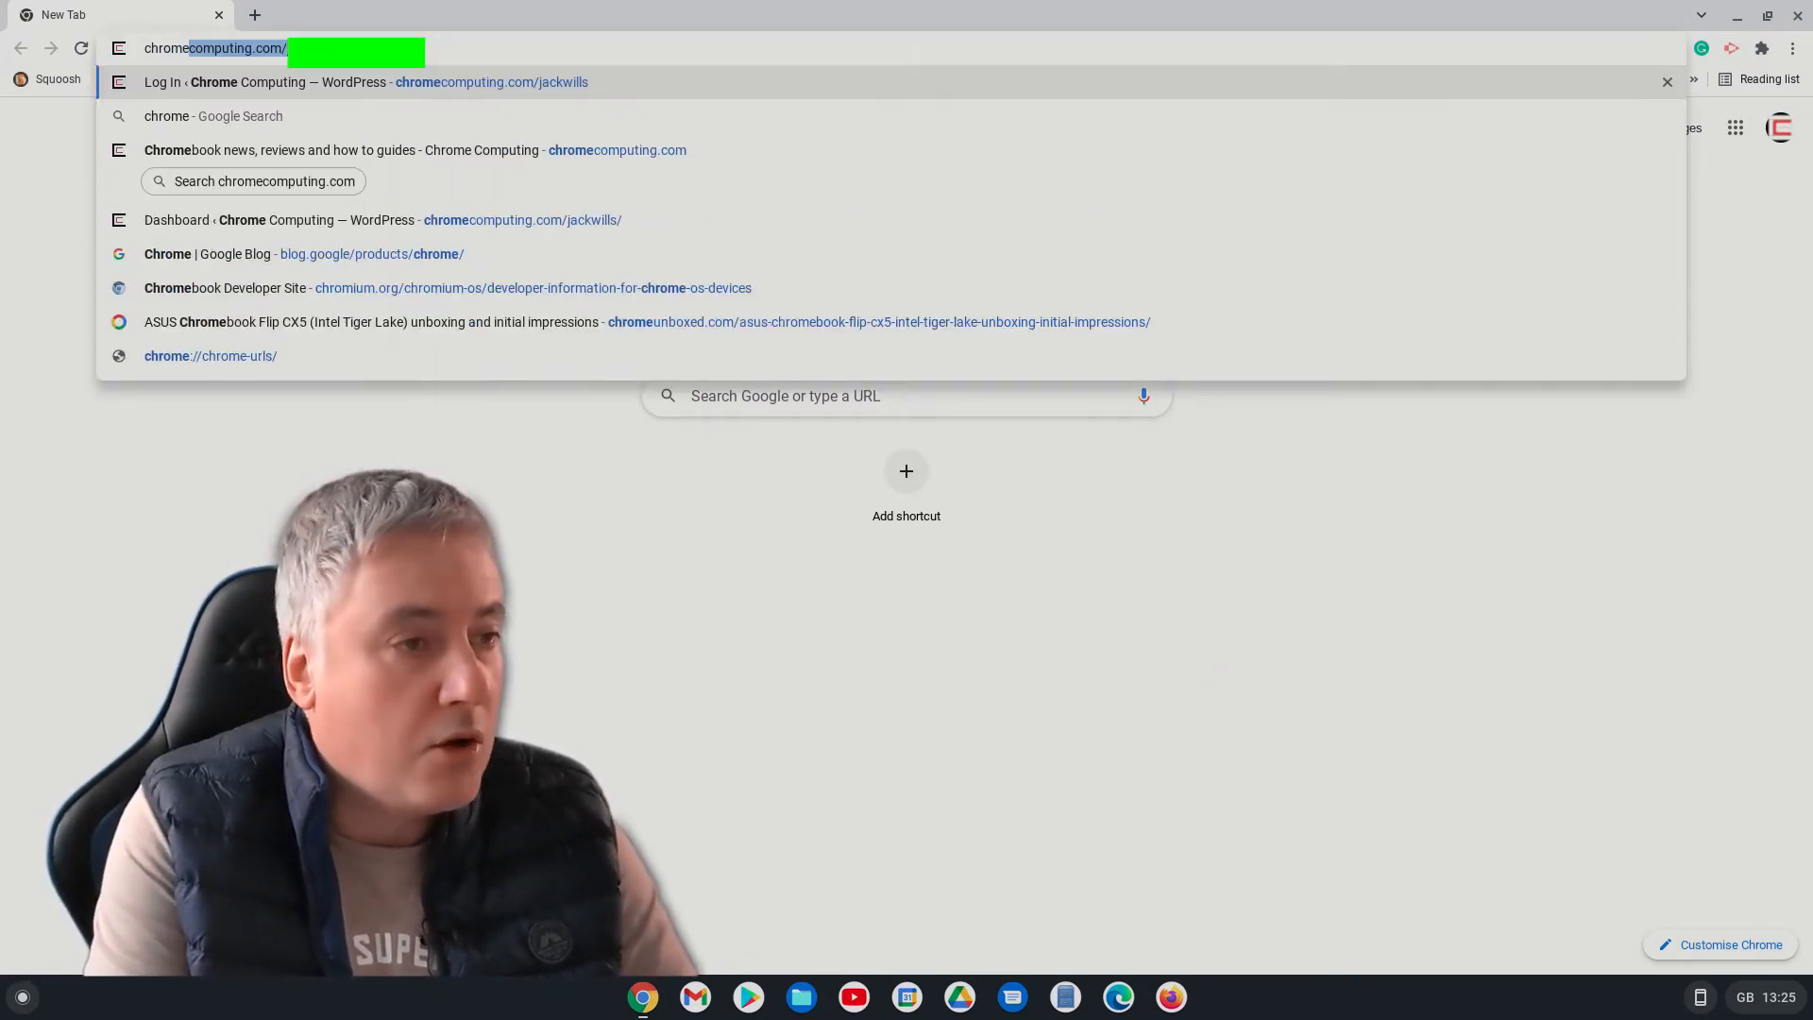
{"action": "type", "text": "chrome://version"}
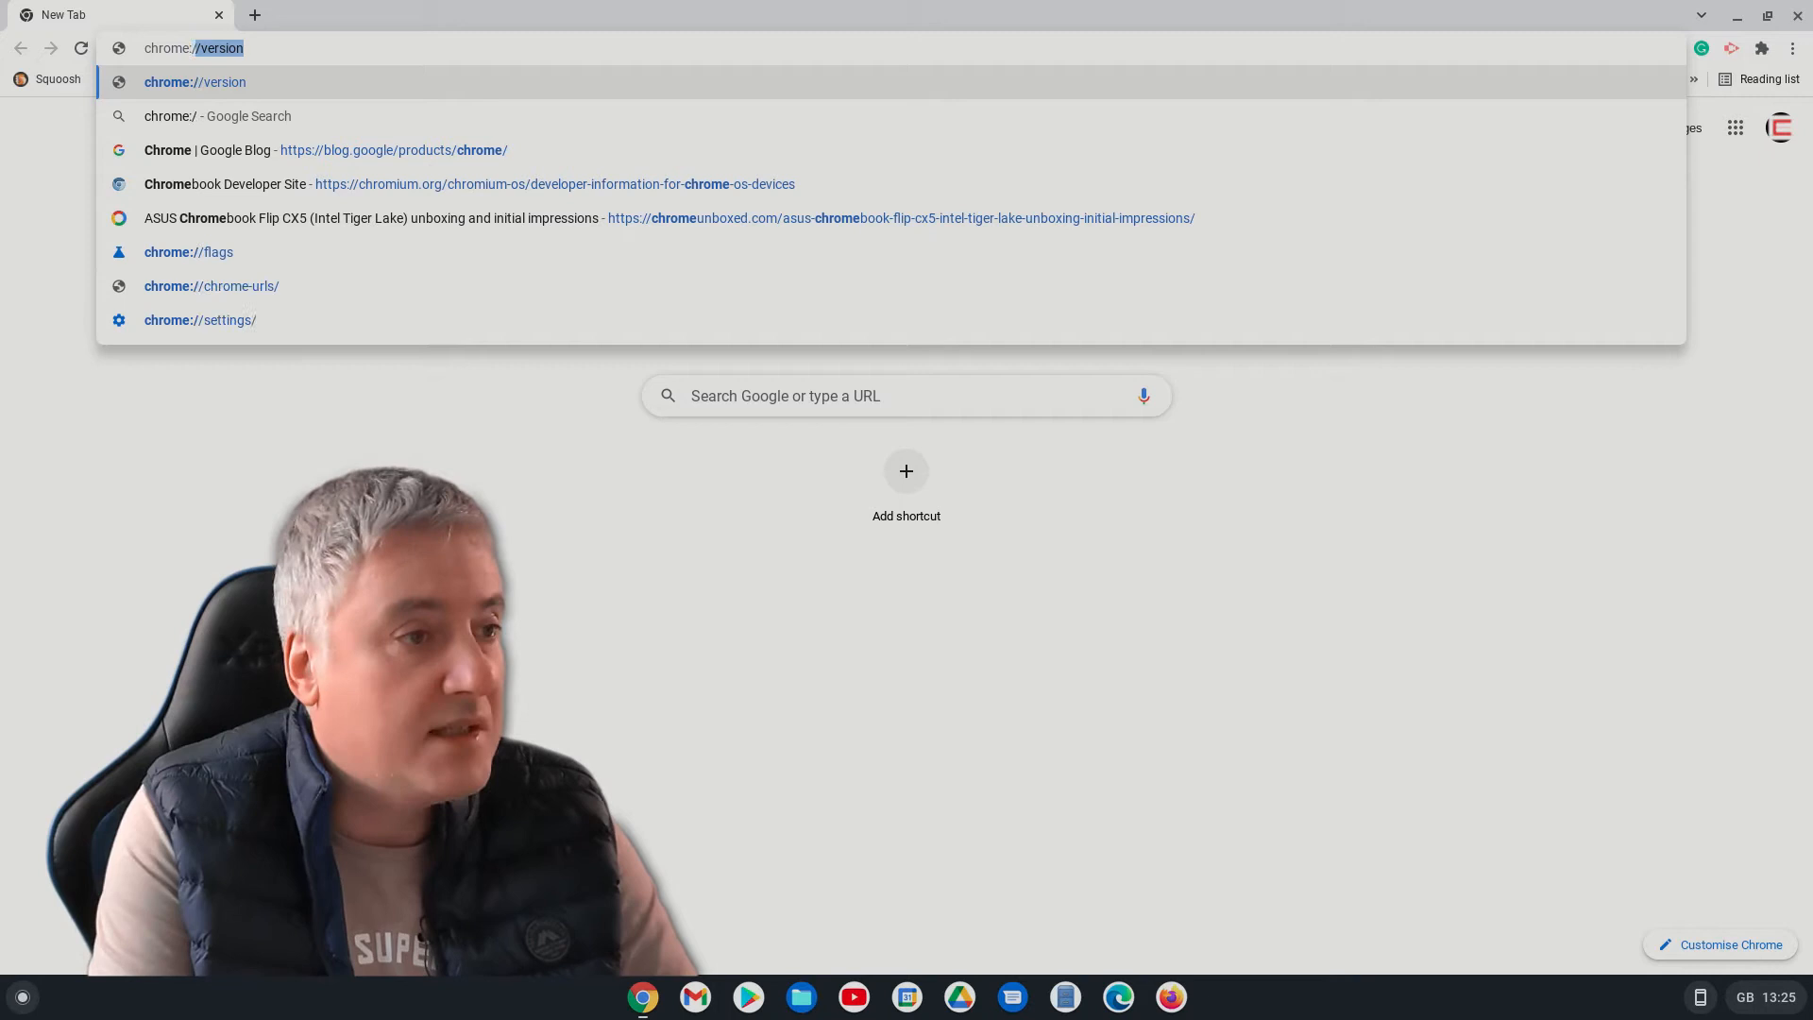
{"action": "type", "text": "chrome://f"}
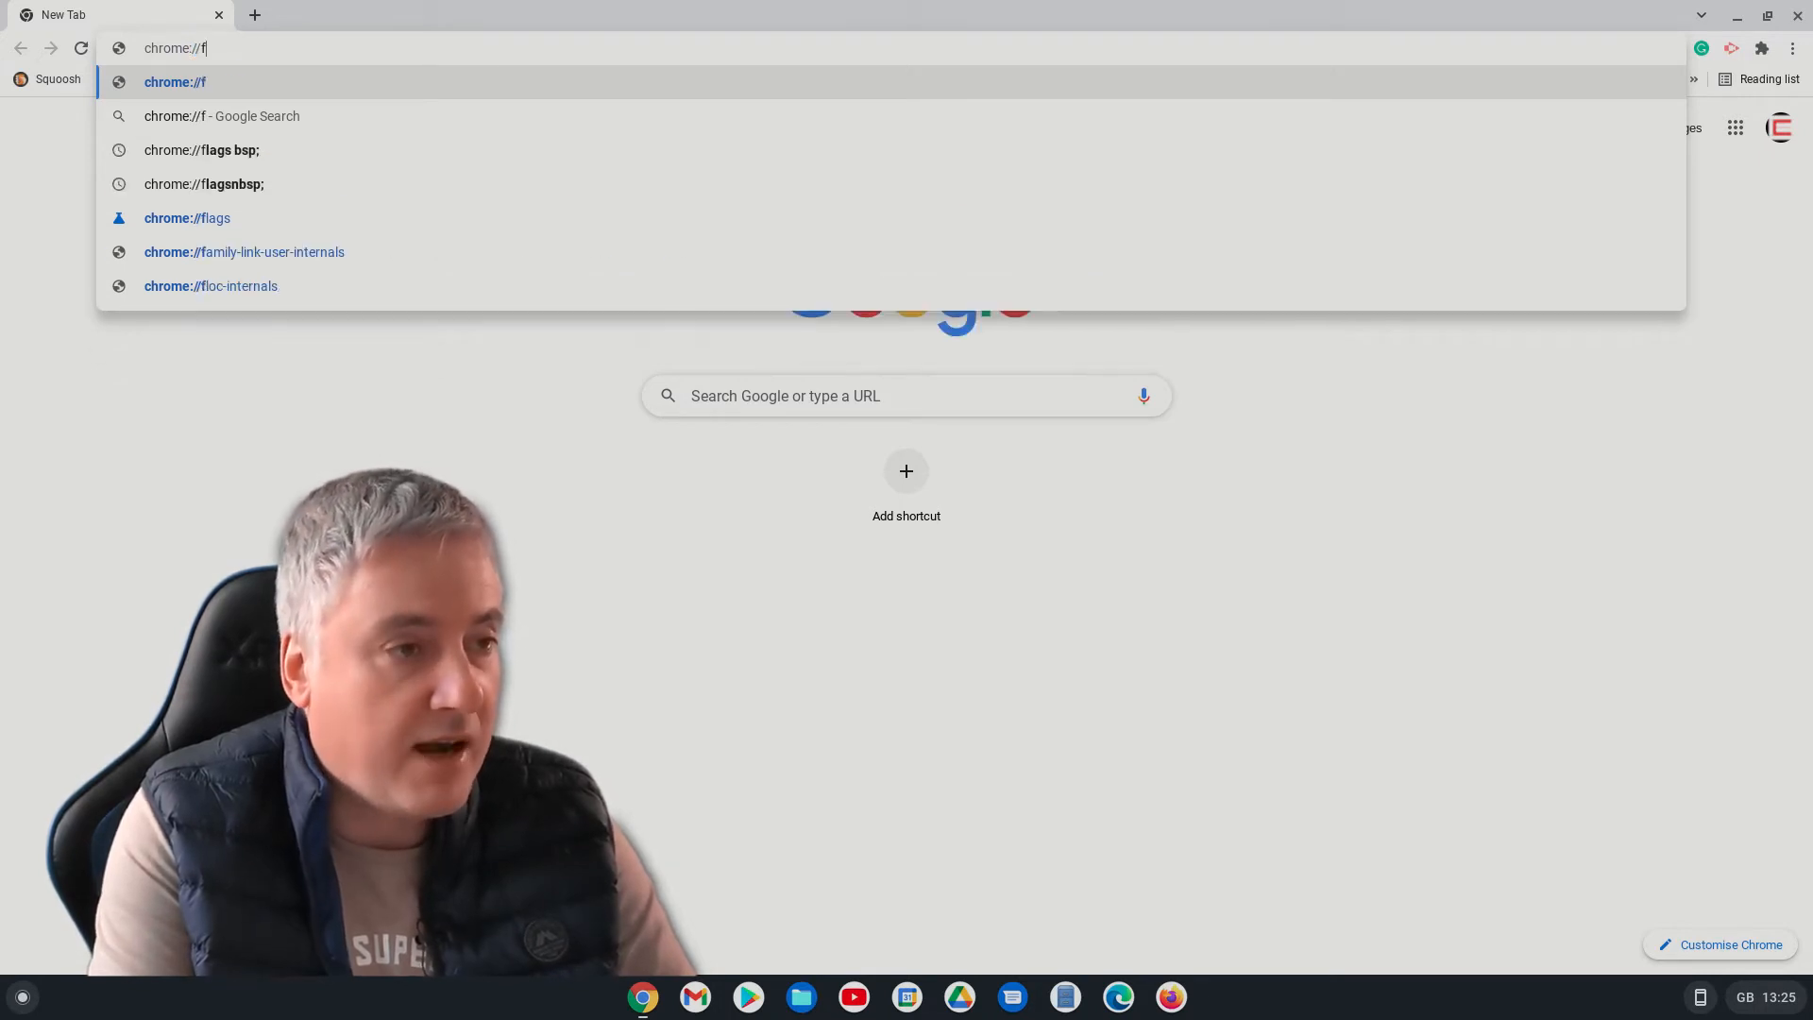
{"action": "type", "text": "lags"}
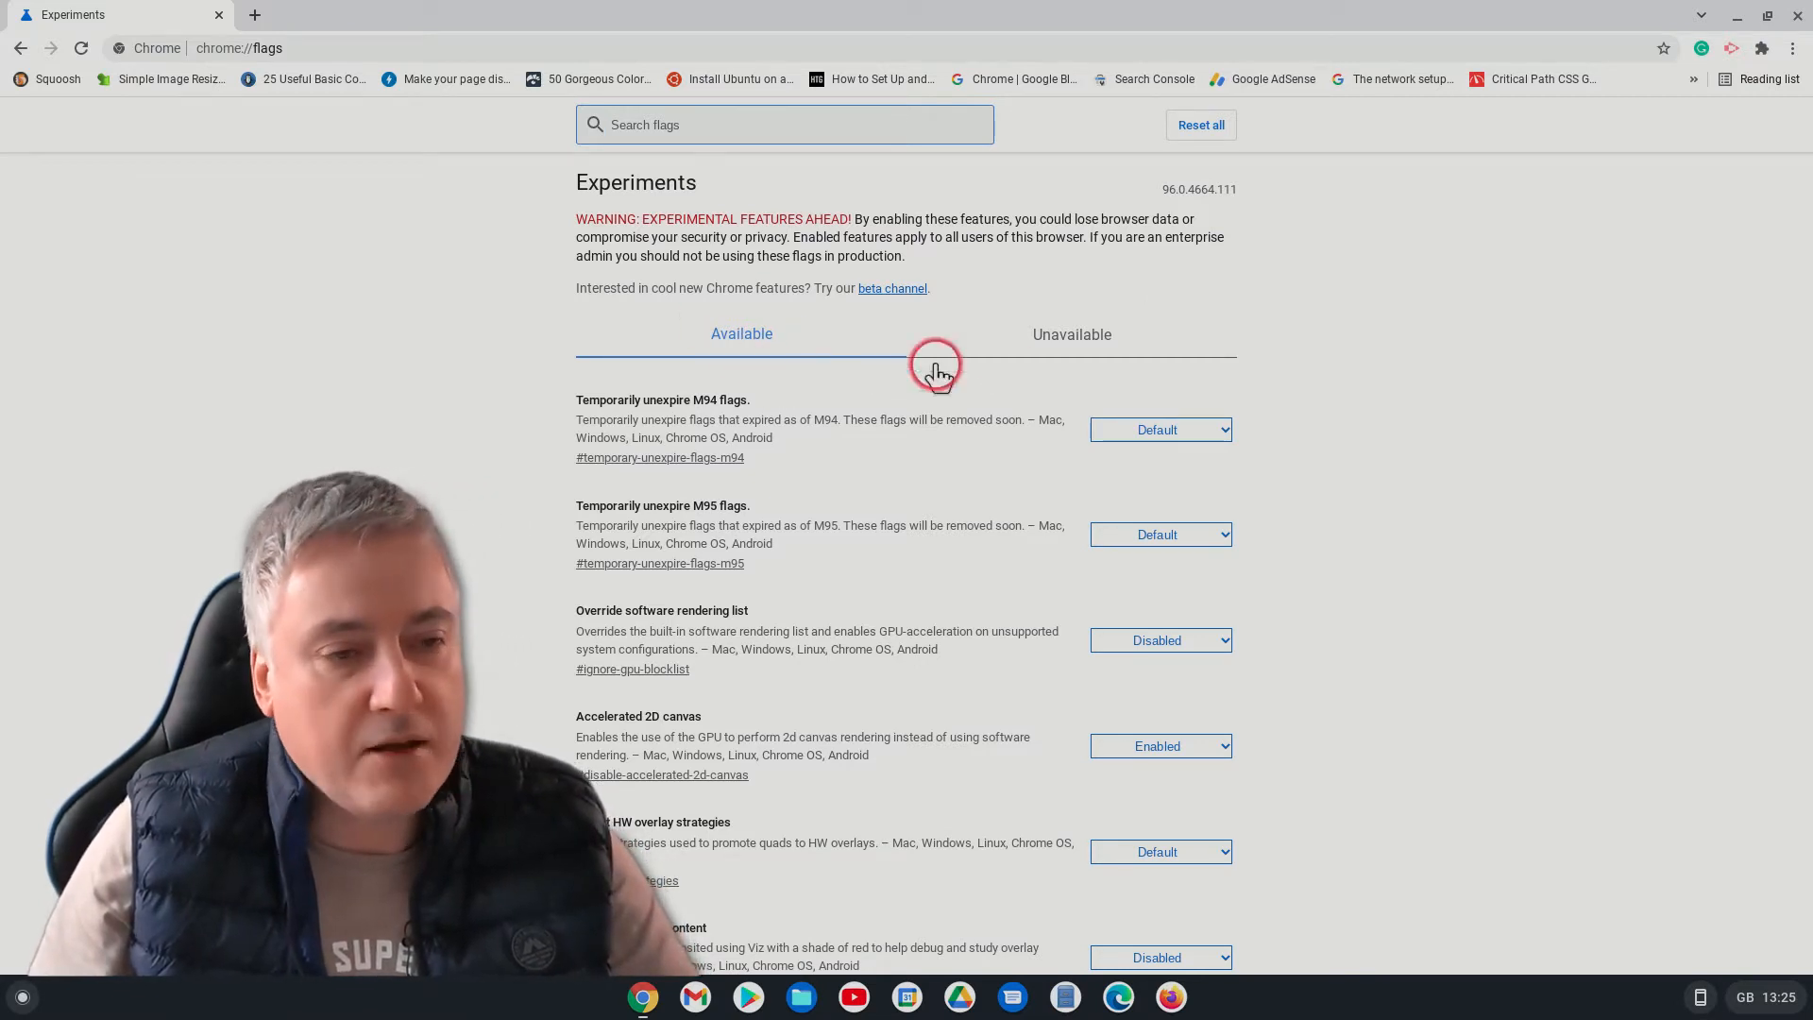
{"action": "mouse_move", "coordinate": [850, 410]}
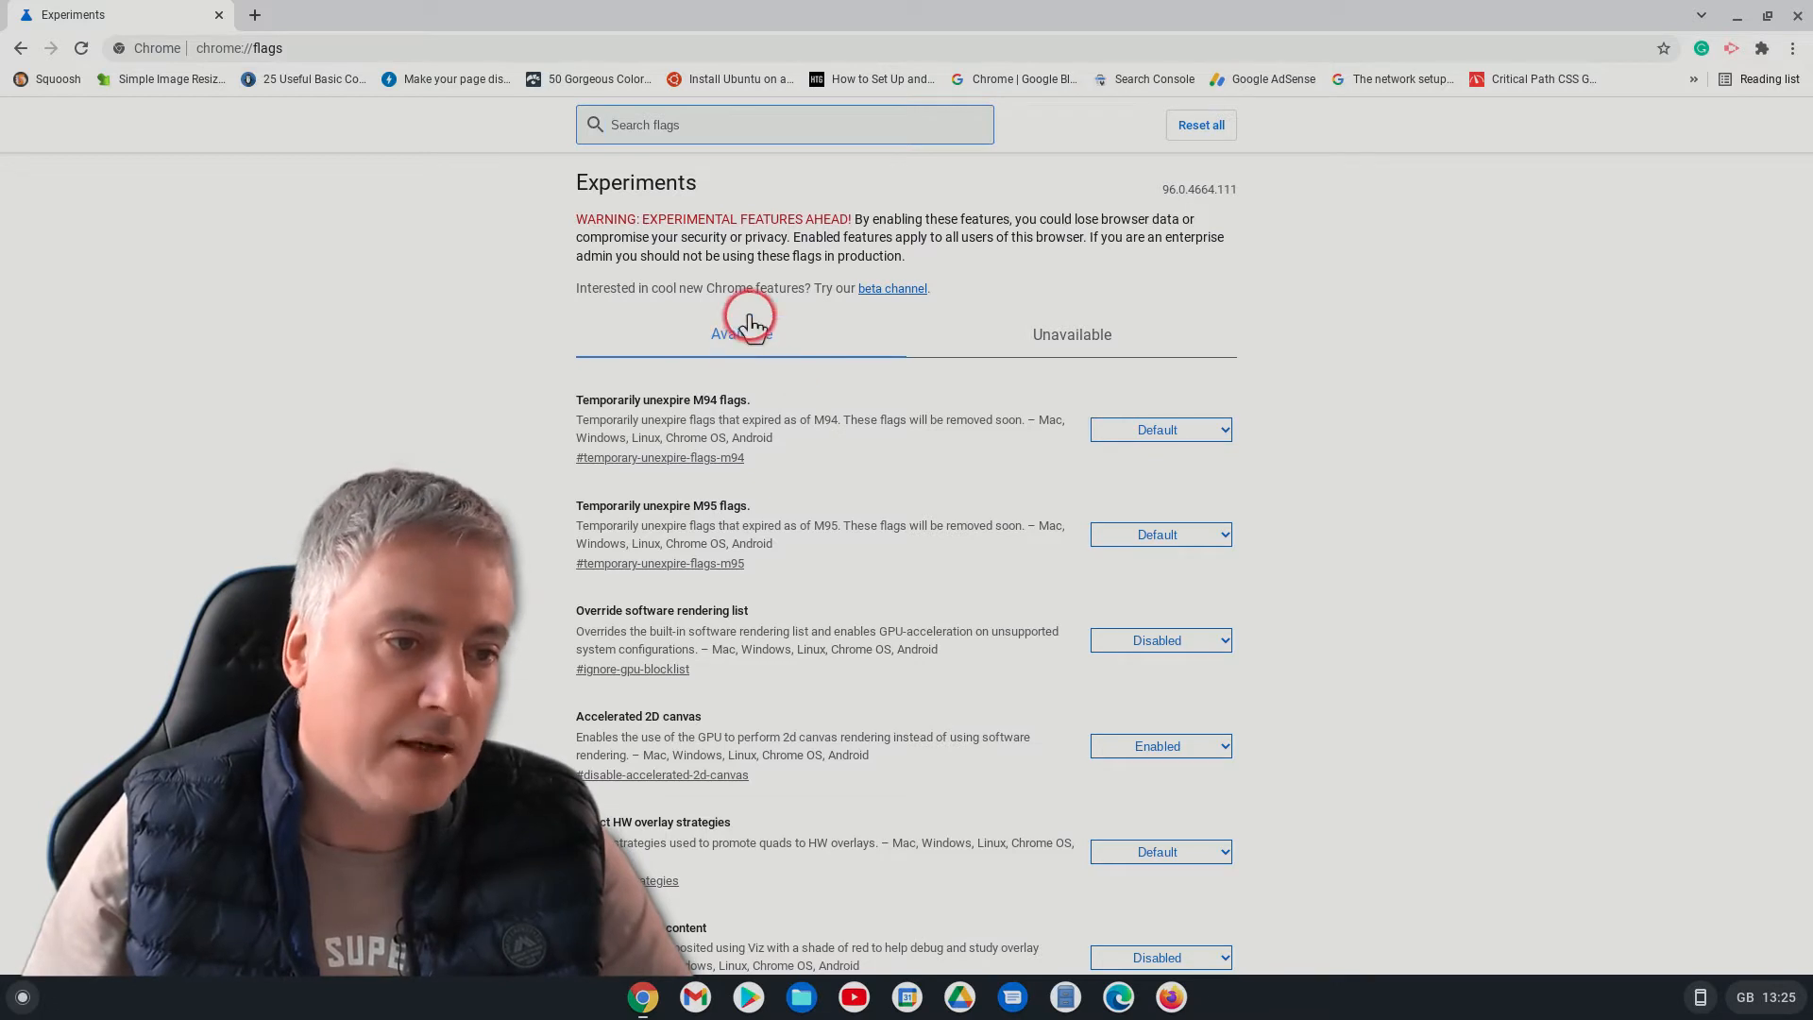
{"action": "mouse_move", "coordinate": [1064, 342]}
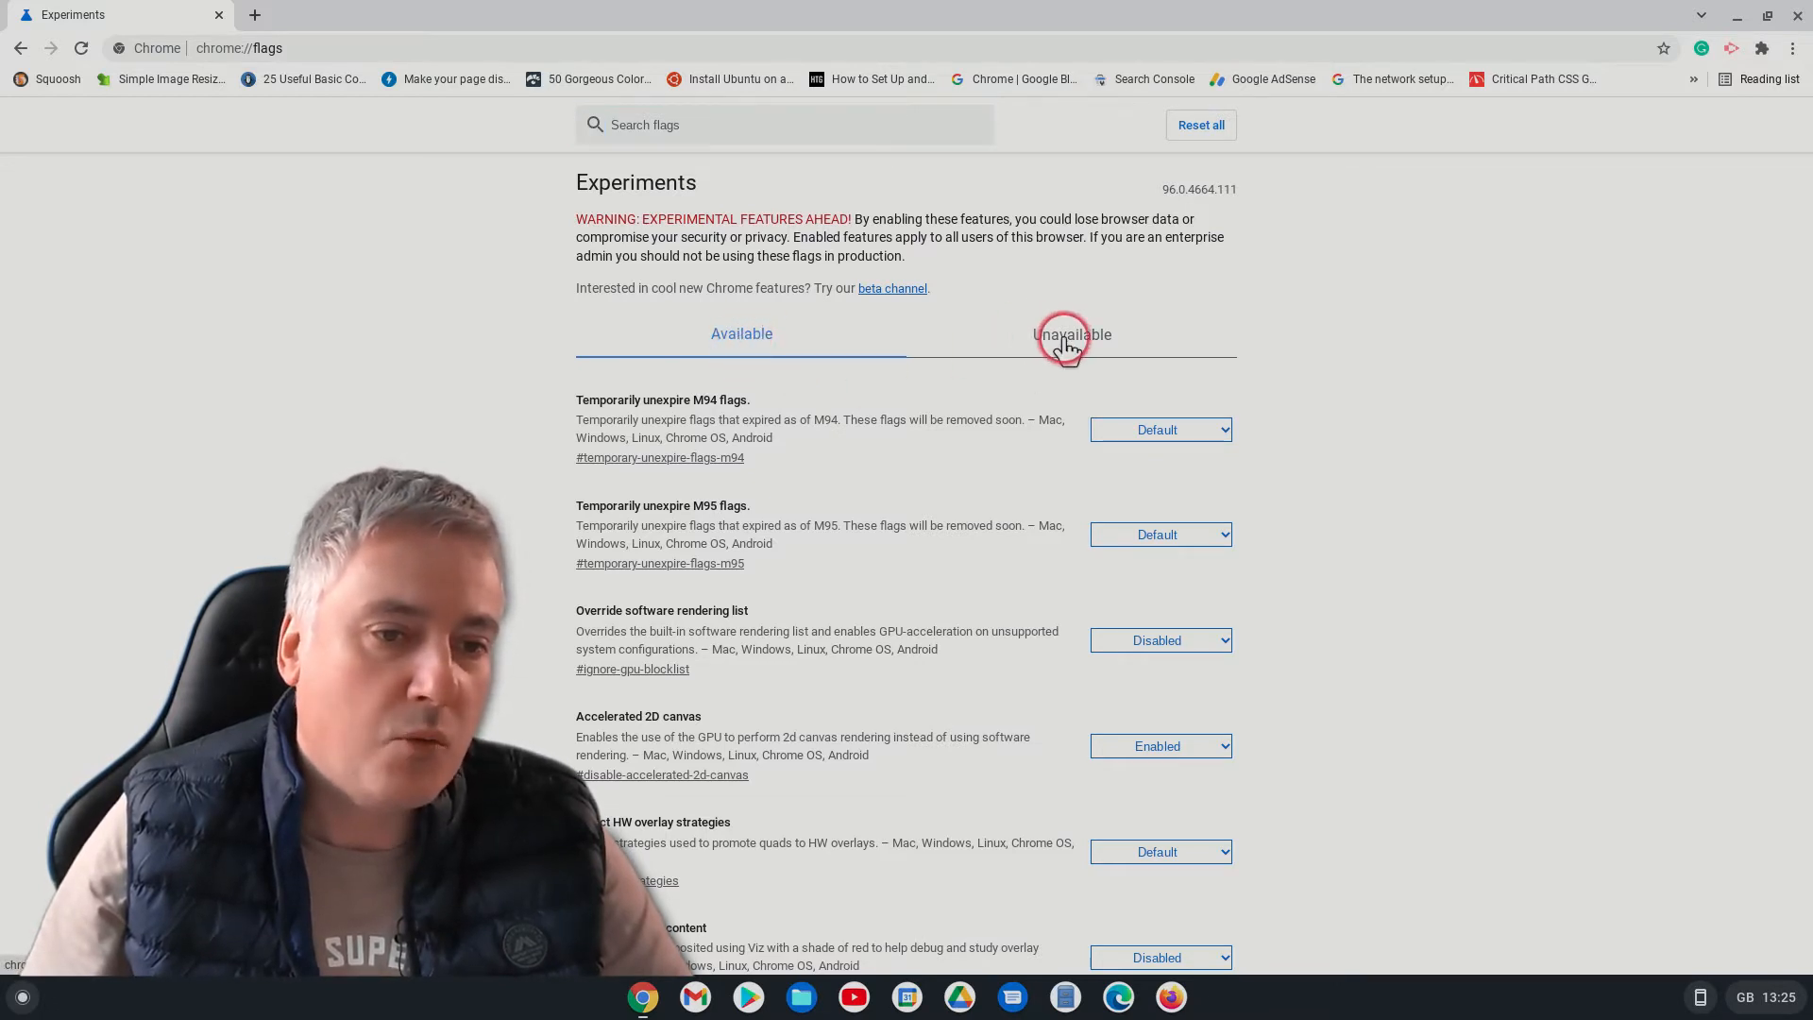
{"action": "mouse_move", "coordinate": [853, 348]}
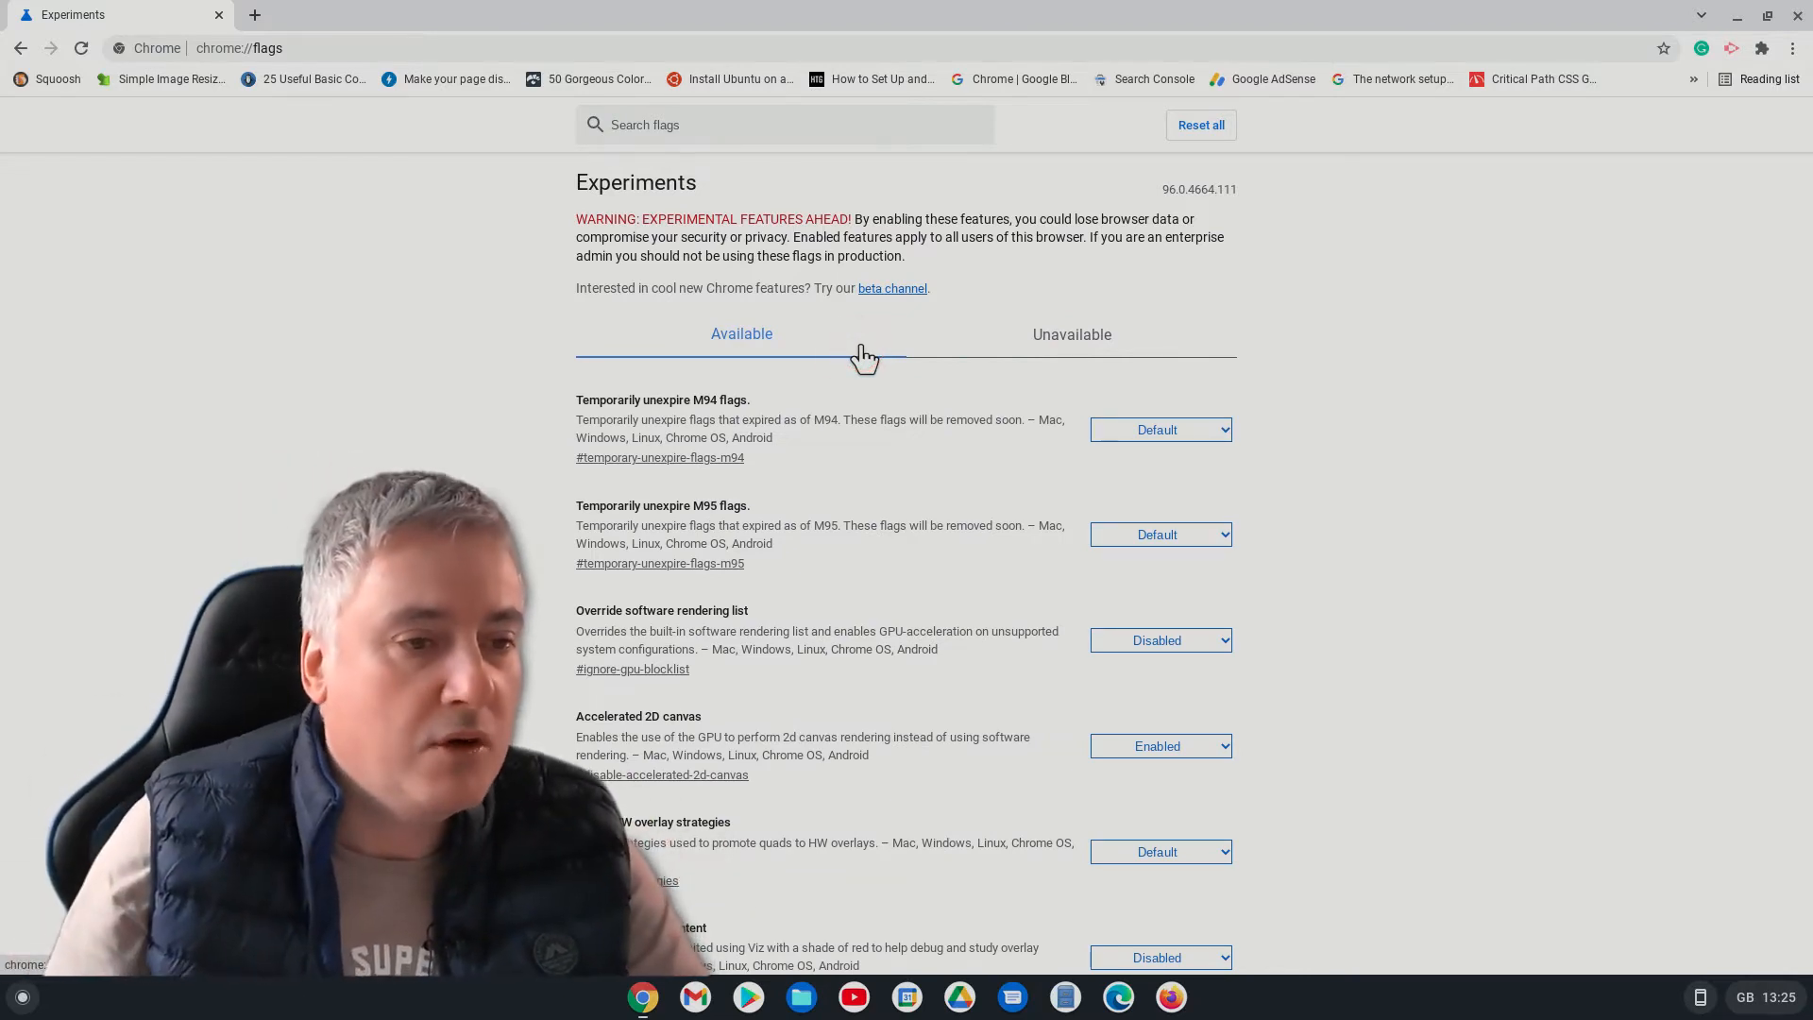
{"action": "mouse_move", "coordinate": [874, 527]}
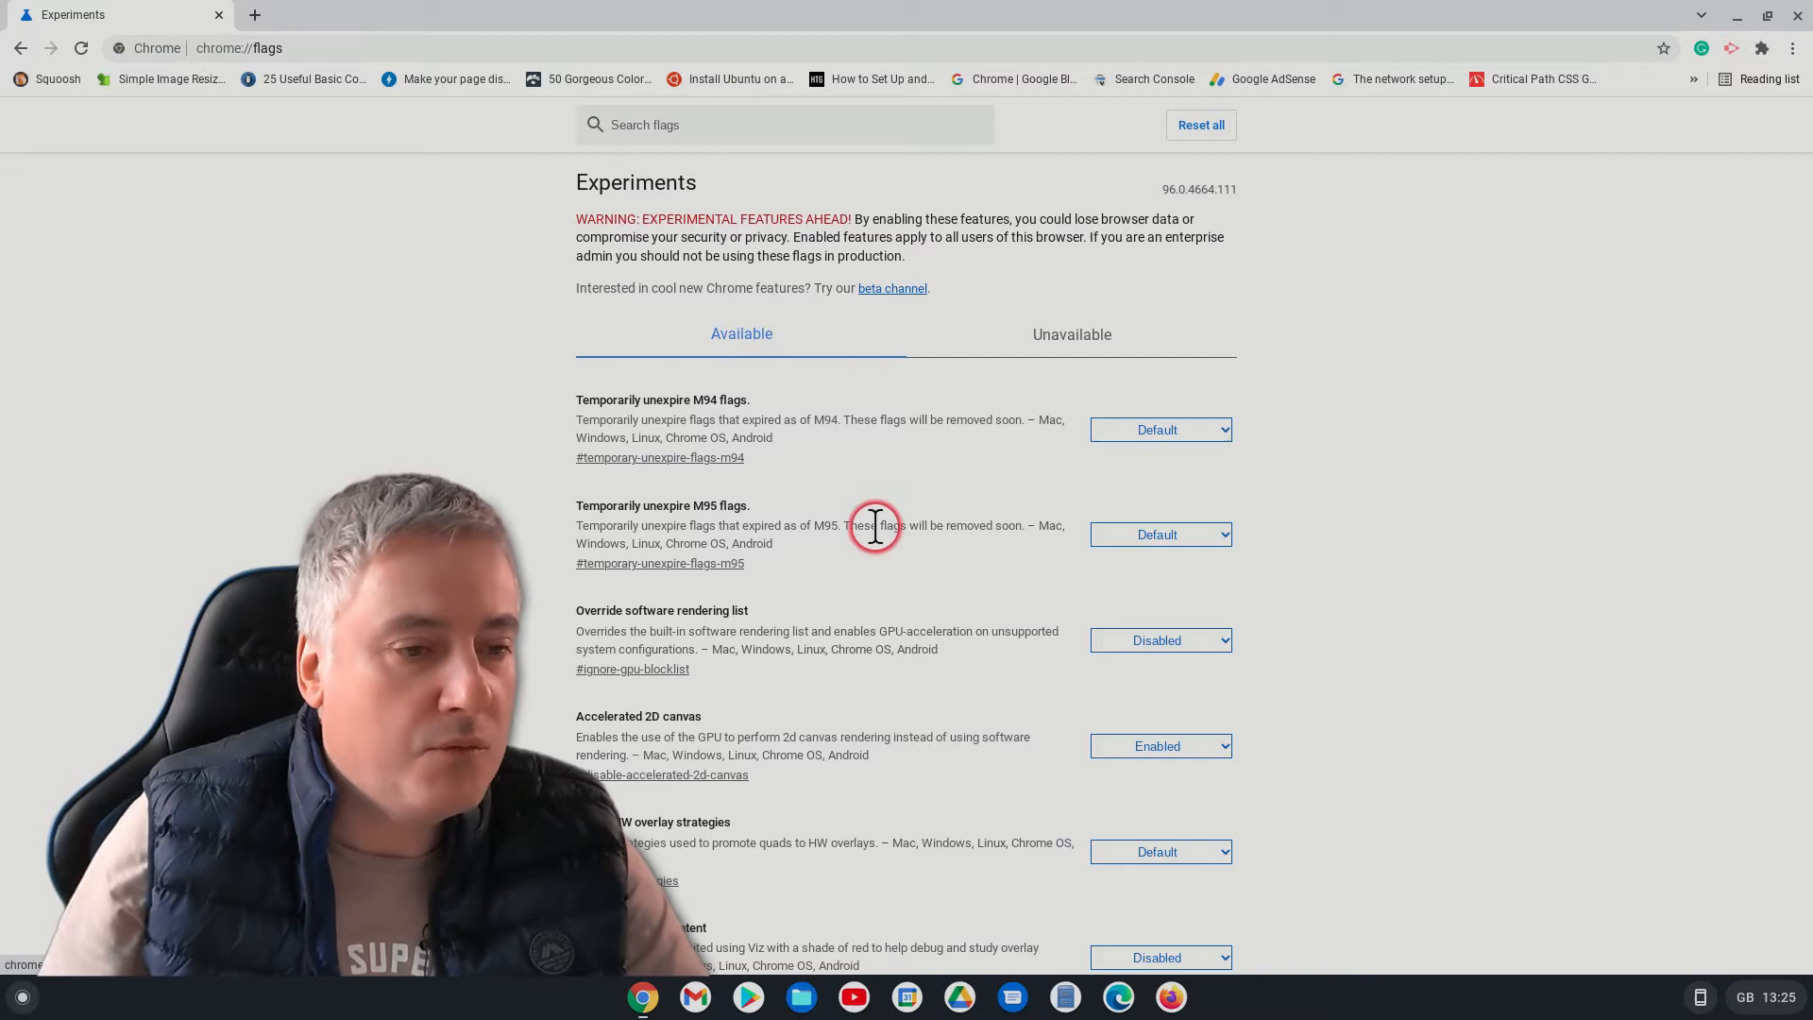
{"action": "mouse_move", "coordinate": [844, 455]}
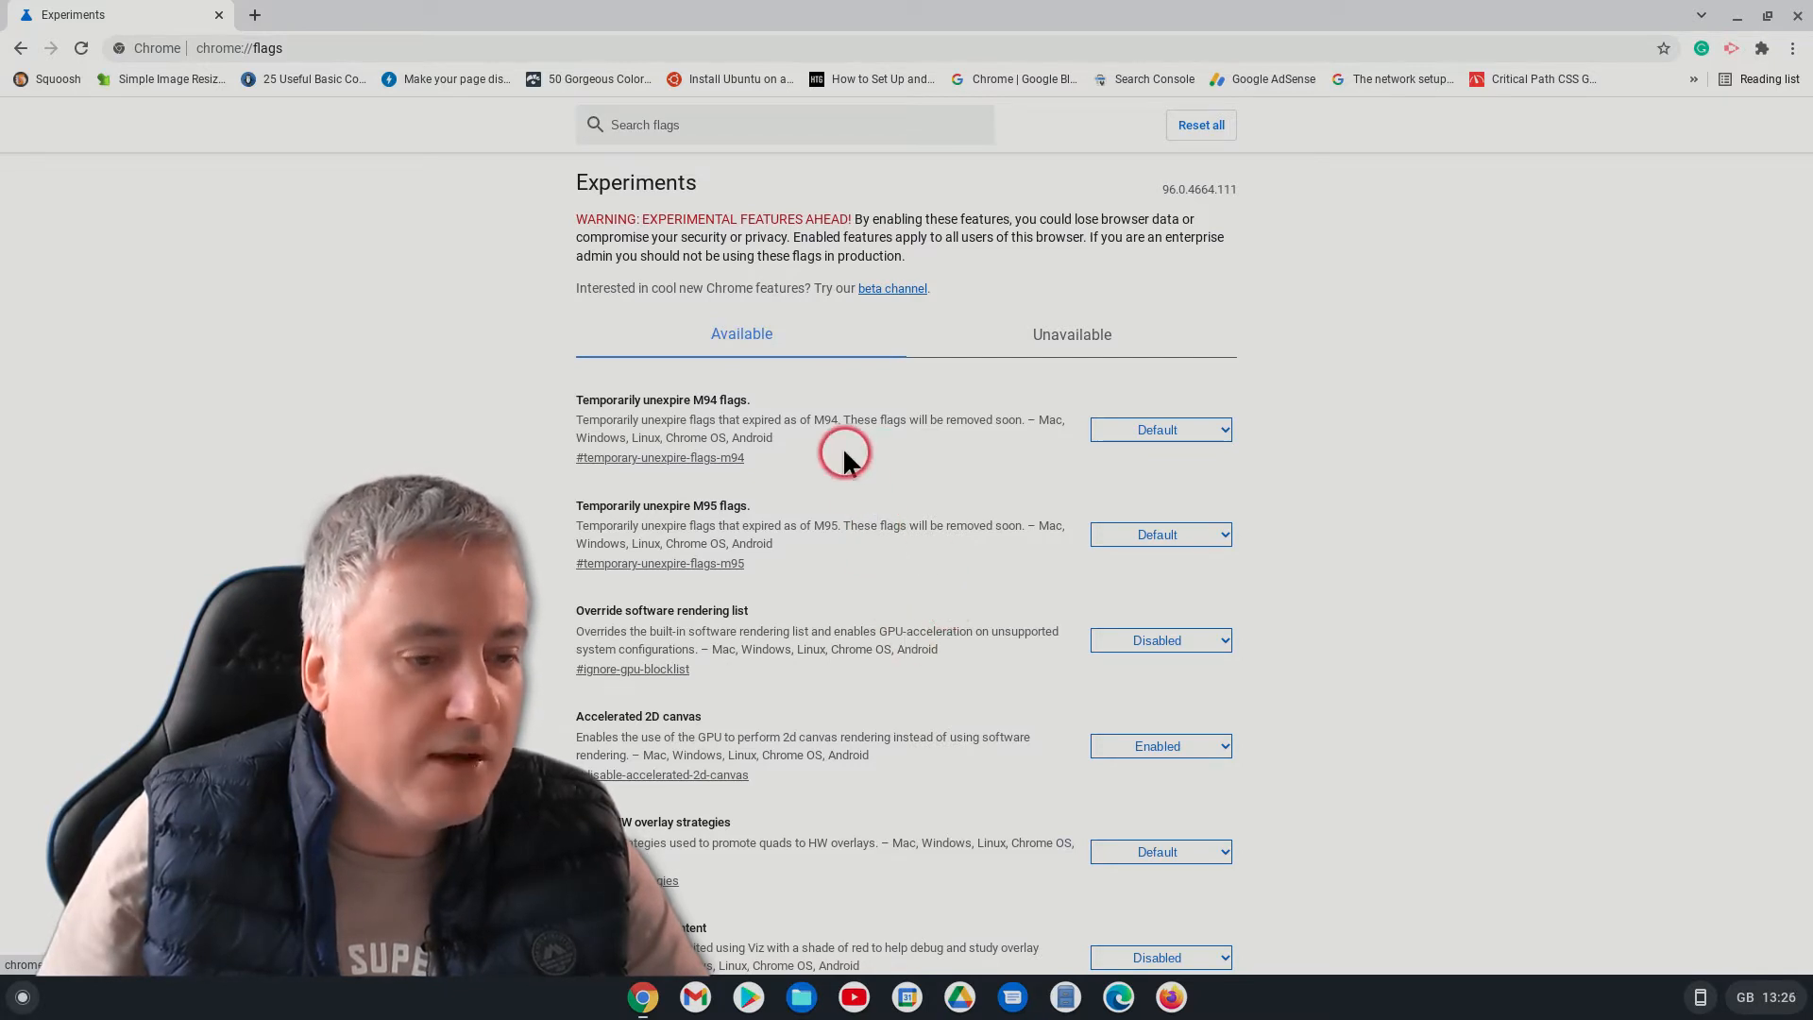
Scroll the flags list down to the ChromeOS desk flags near 'Limit Shelf items to active desk'
{"action": "scroll", "scroll_direction": "down", "scroll_amount": 3}
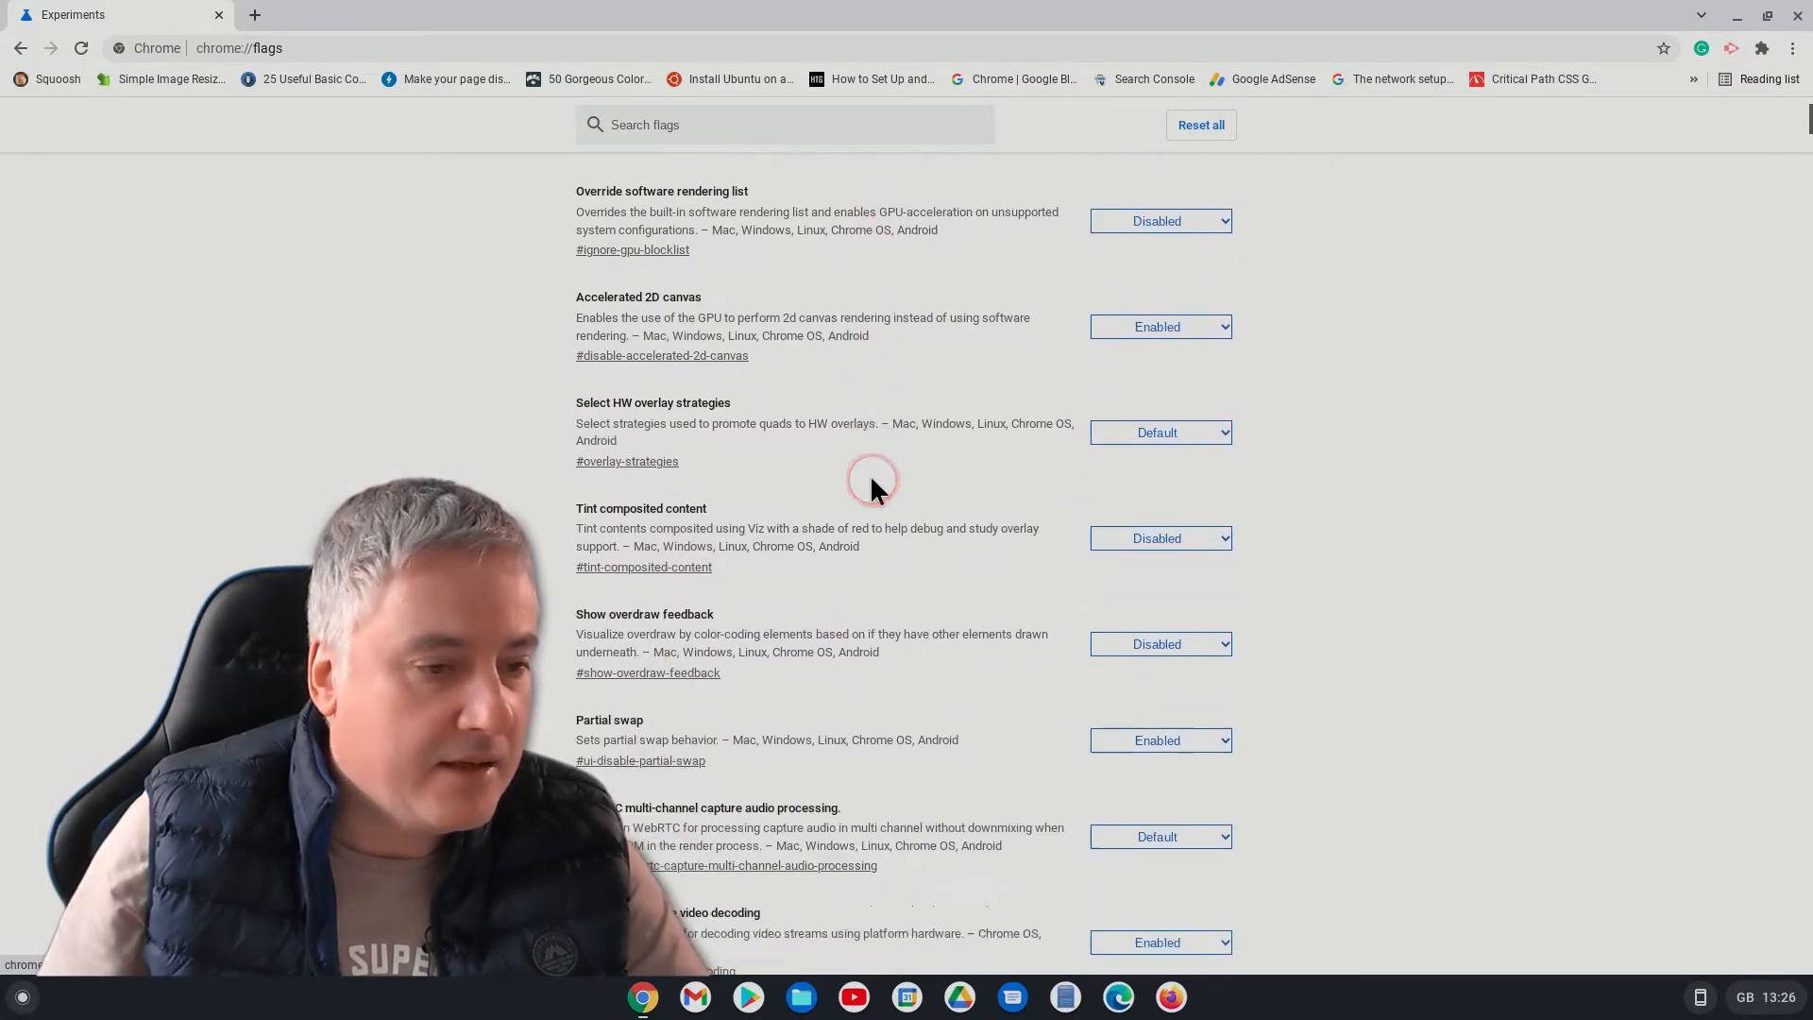
{"action": "scroll", "scroll_direction": "down", "scroll_amount": 3}
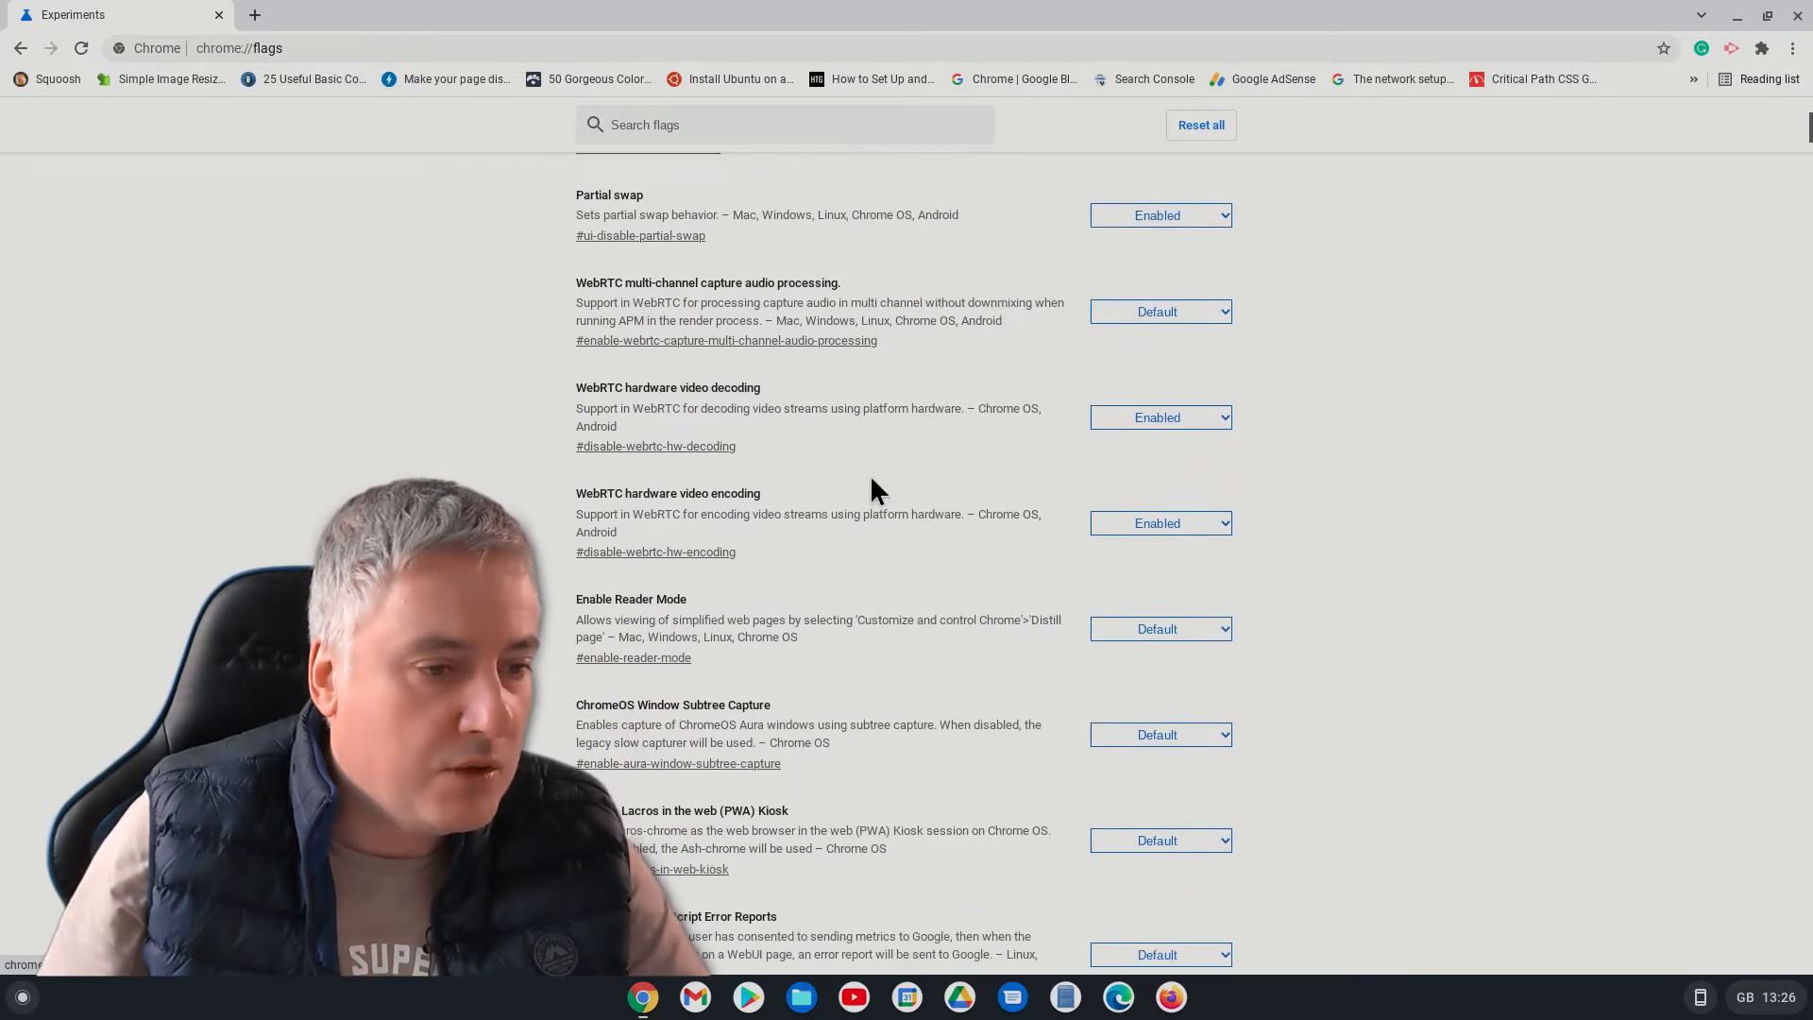
{"action": "scroll", "scroll_direction": "down", "scroll_amount": 3}
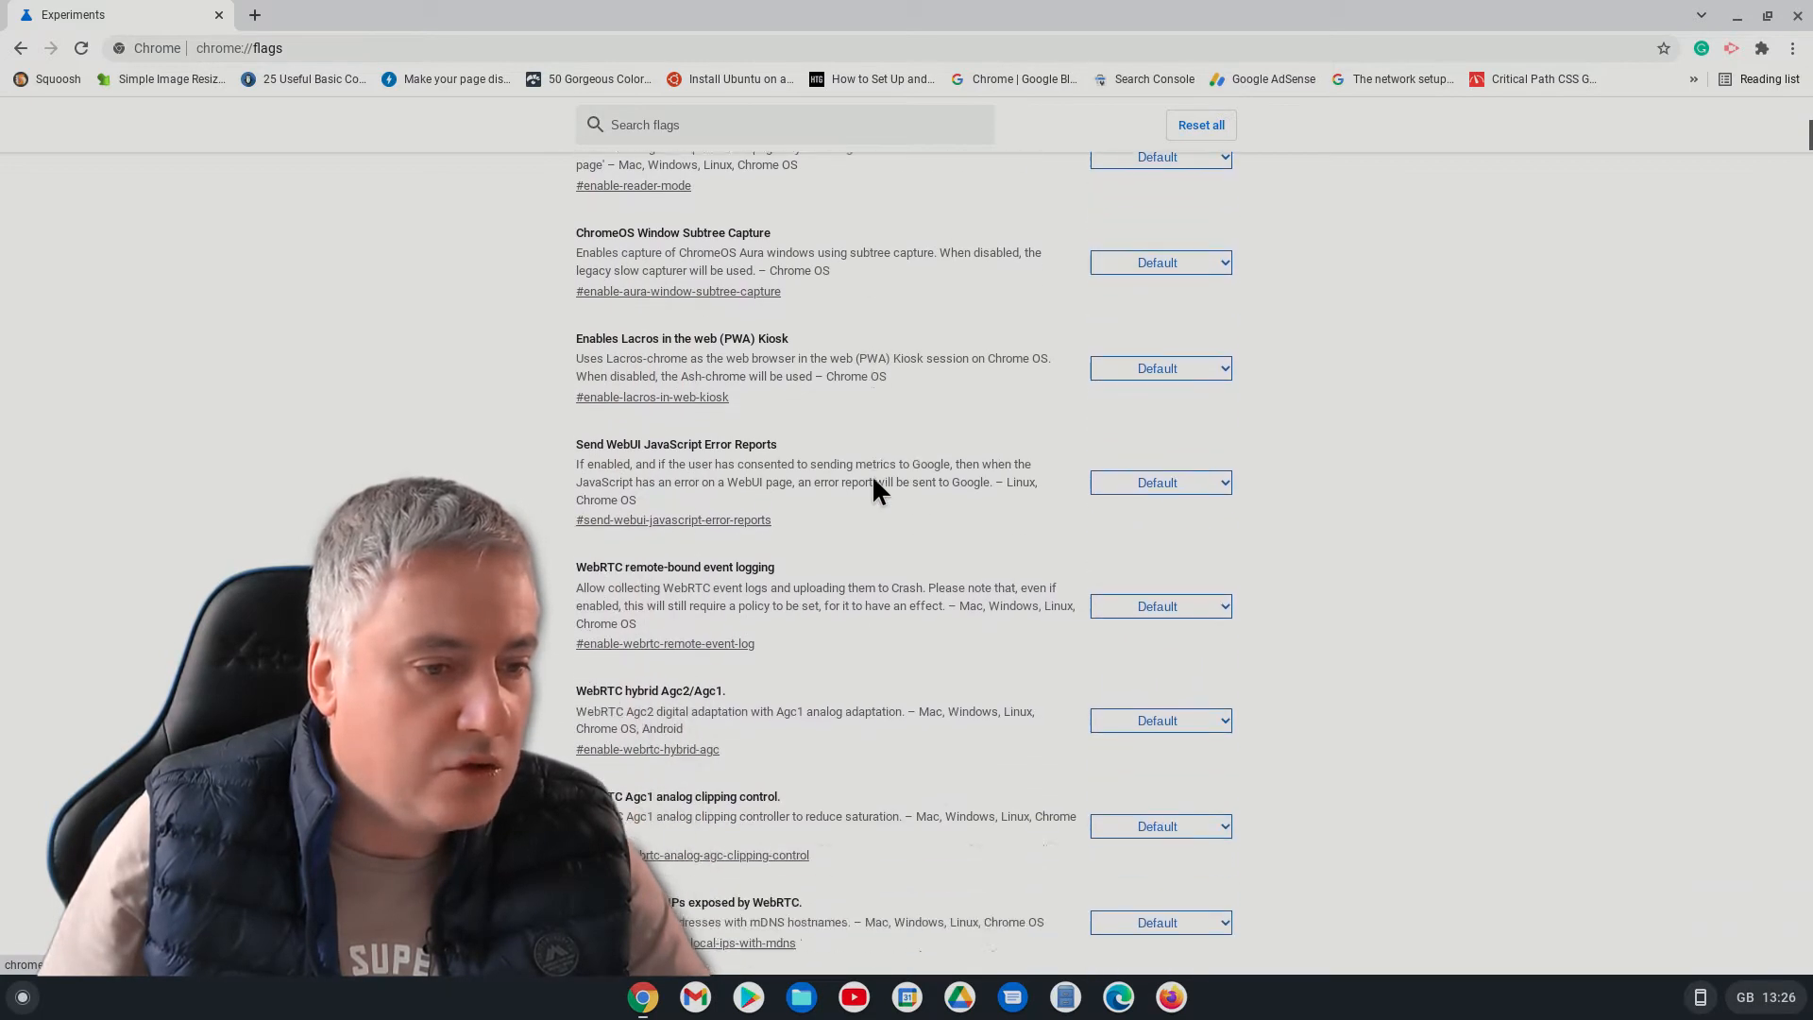
{"action": "scroll", "scroll_direction": "down", "scroll_amount": 3}
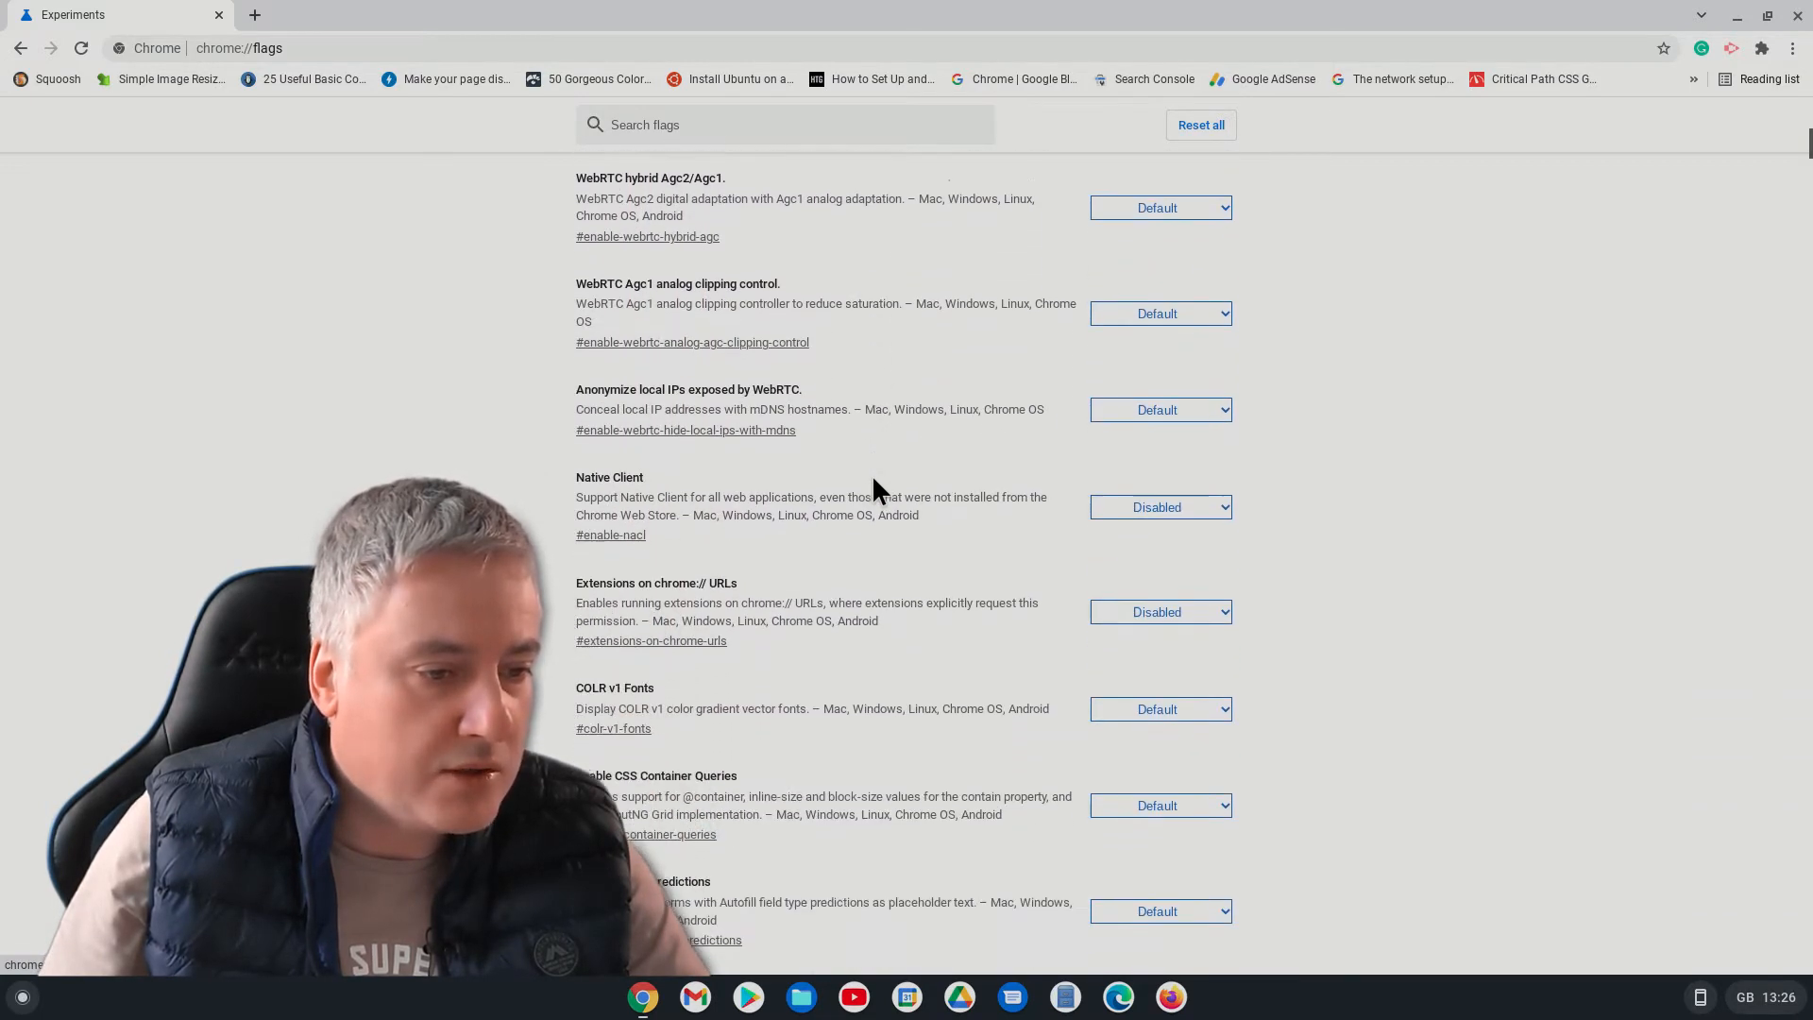
{"action": "scroll", "scroll_direction": "down", "scroll_amount": 3}
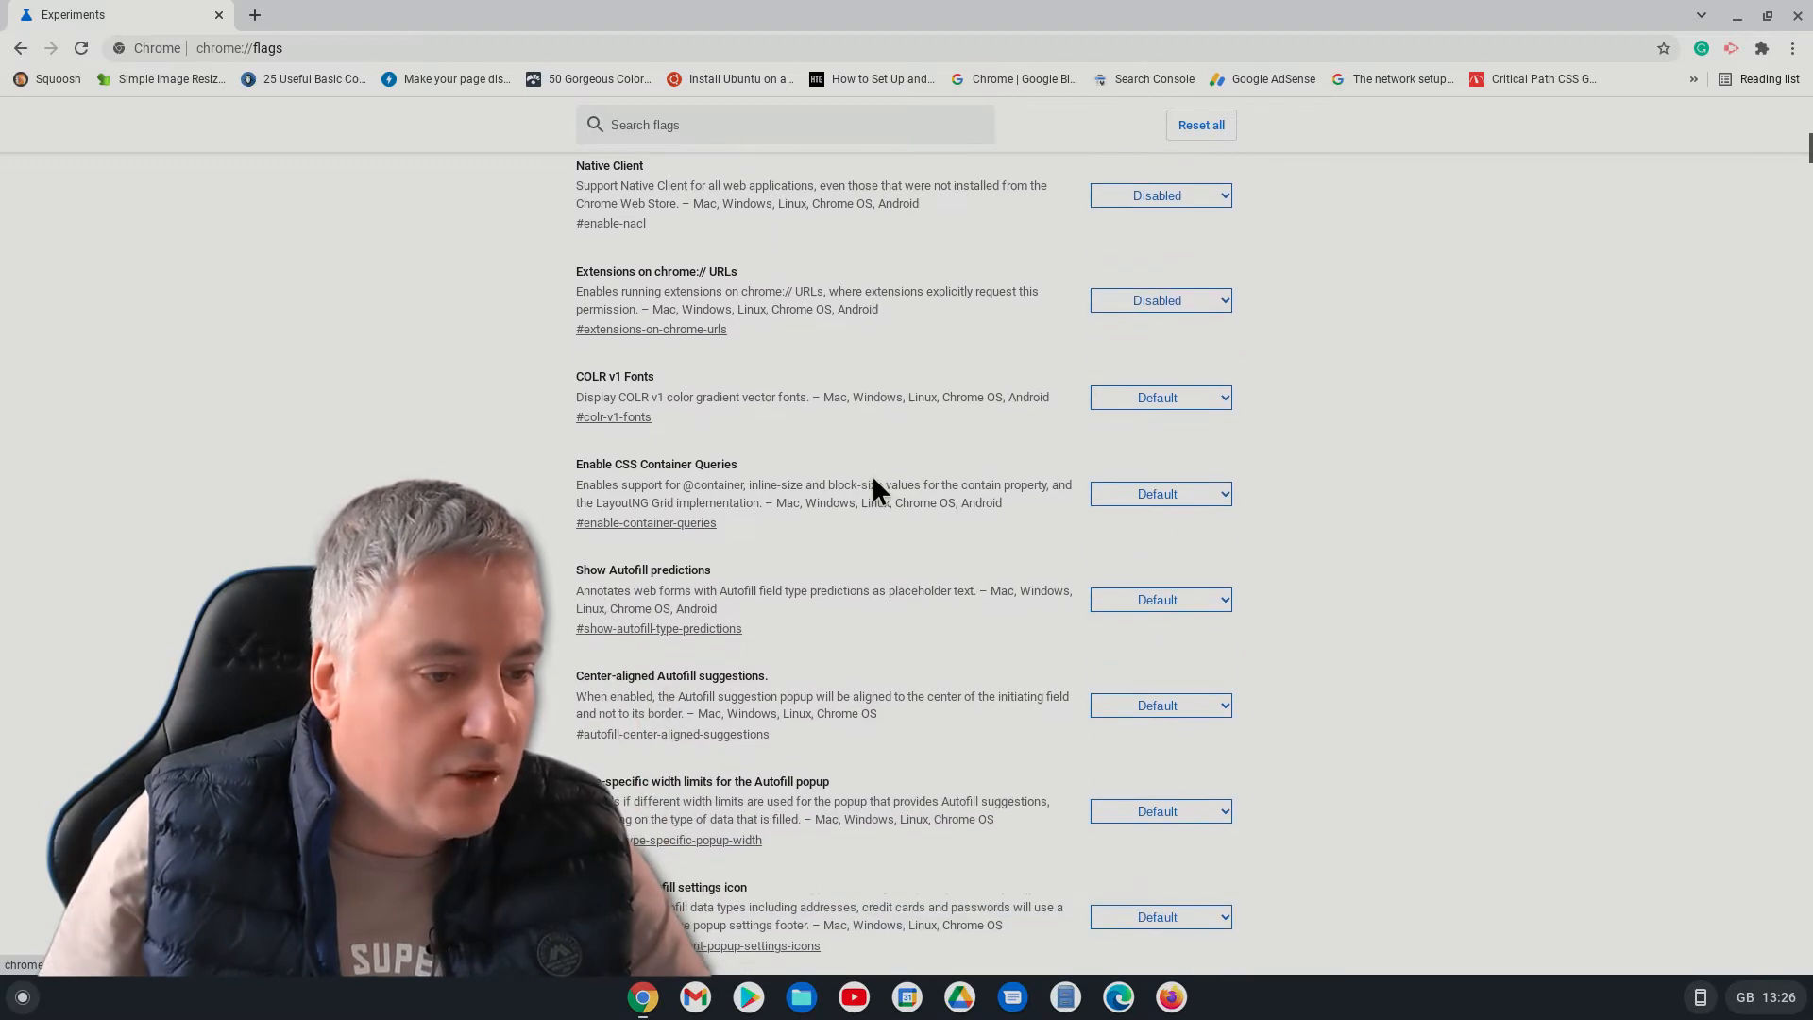
{"action": "scroll", "scroll_direction": "down", "scroll_amount": 3}
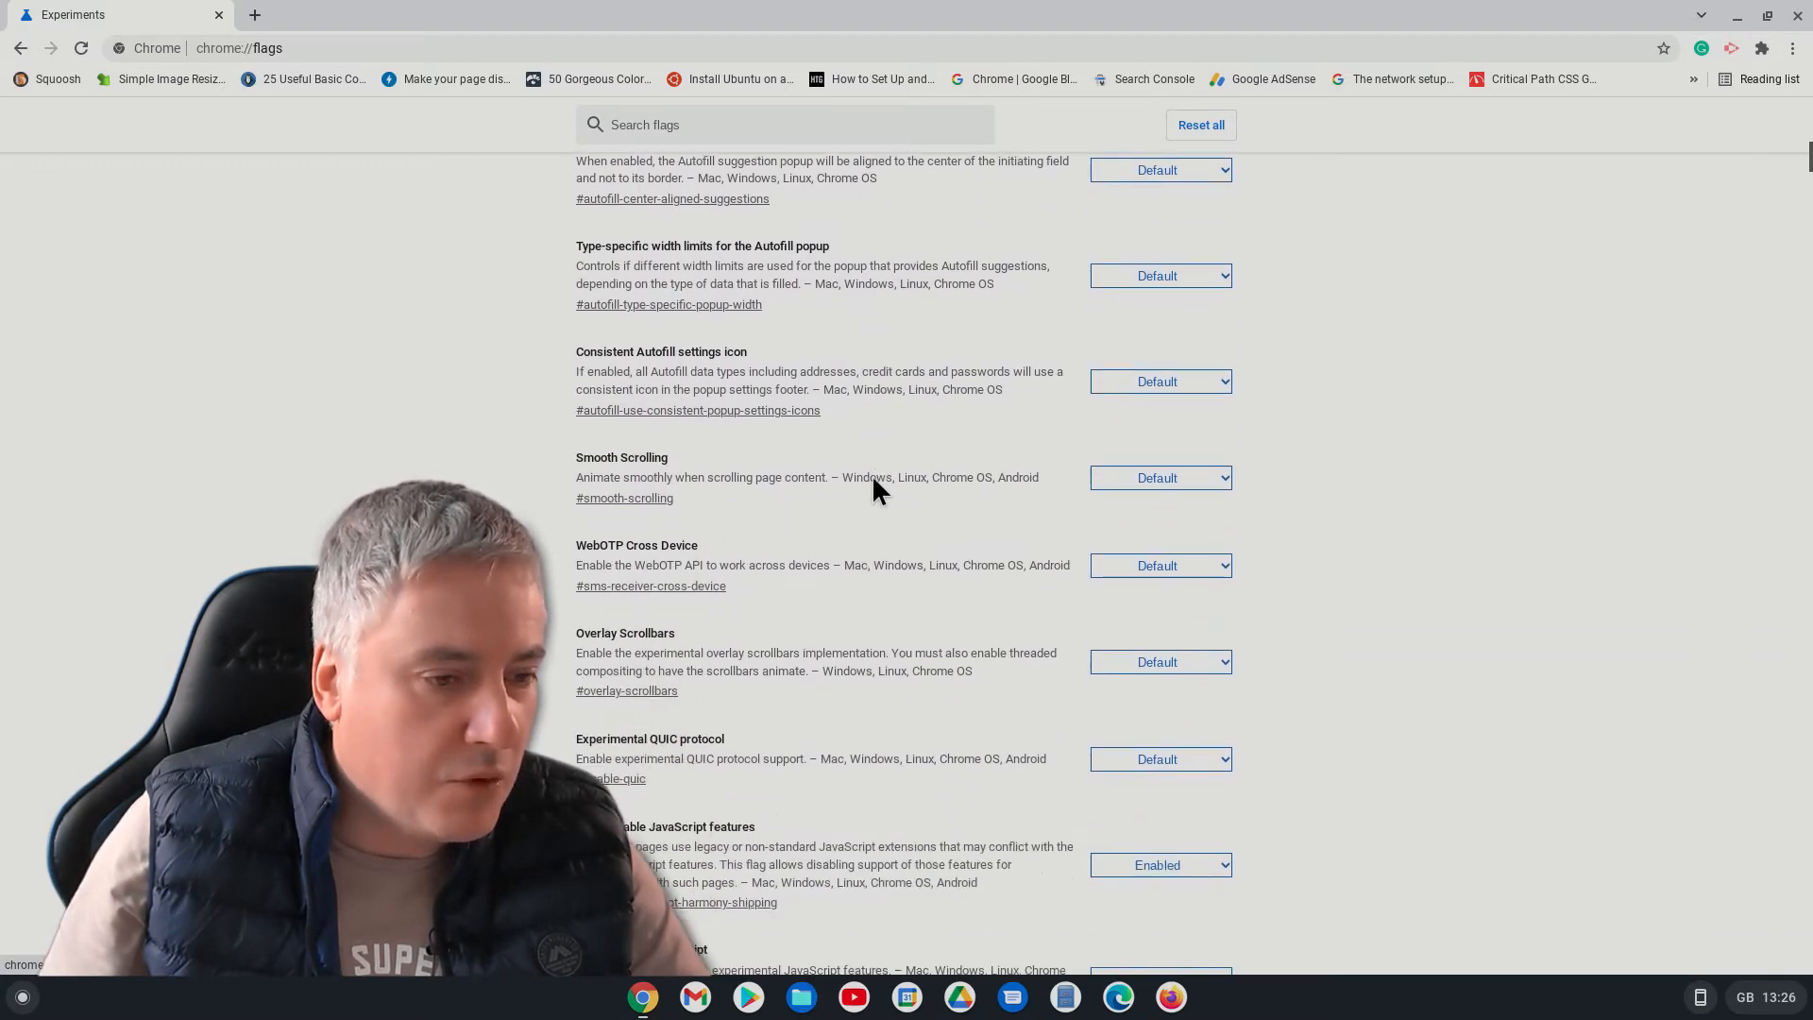
{"action": "scroll", "scroll_direction": "down", "scroll_amount": 3}
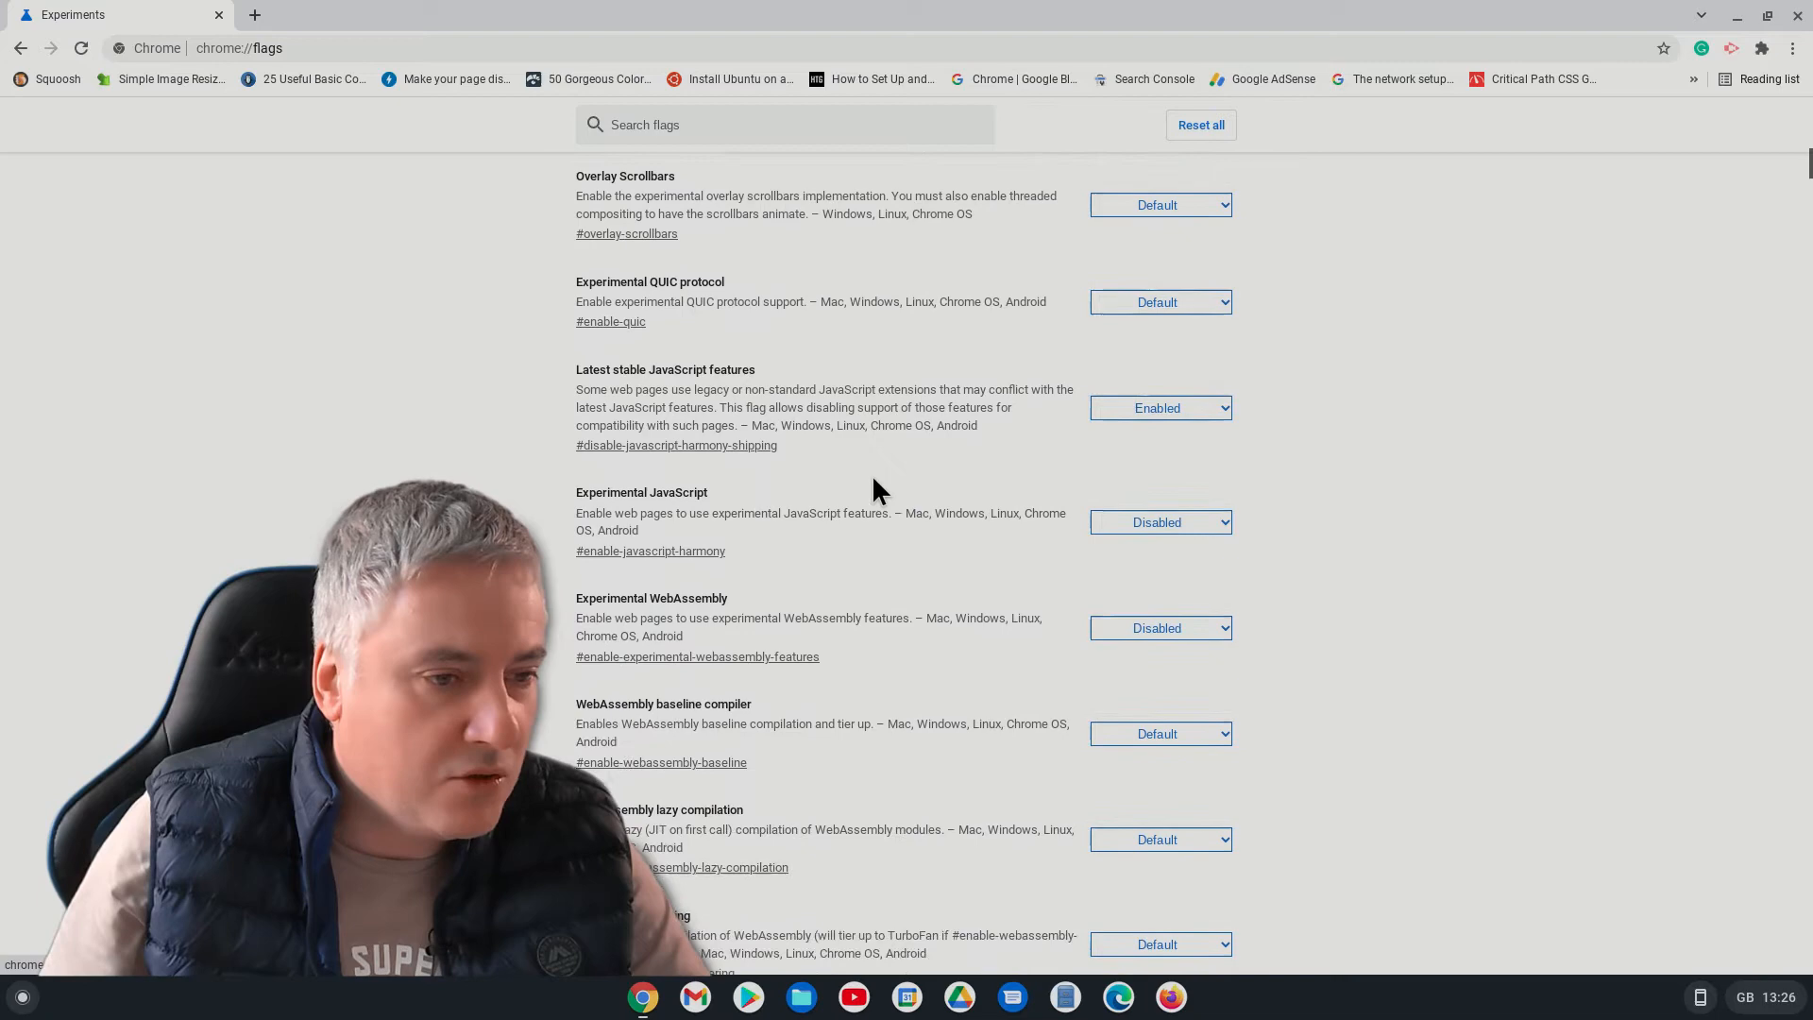
{"action": "scroll", "scroll_direction": "down", "scroll_amount": 3}
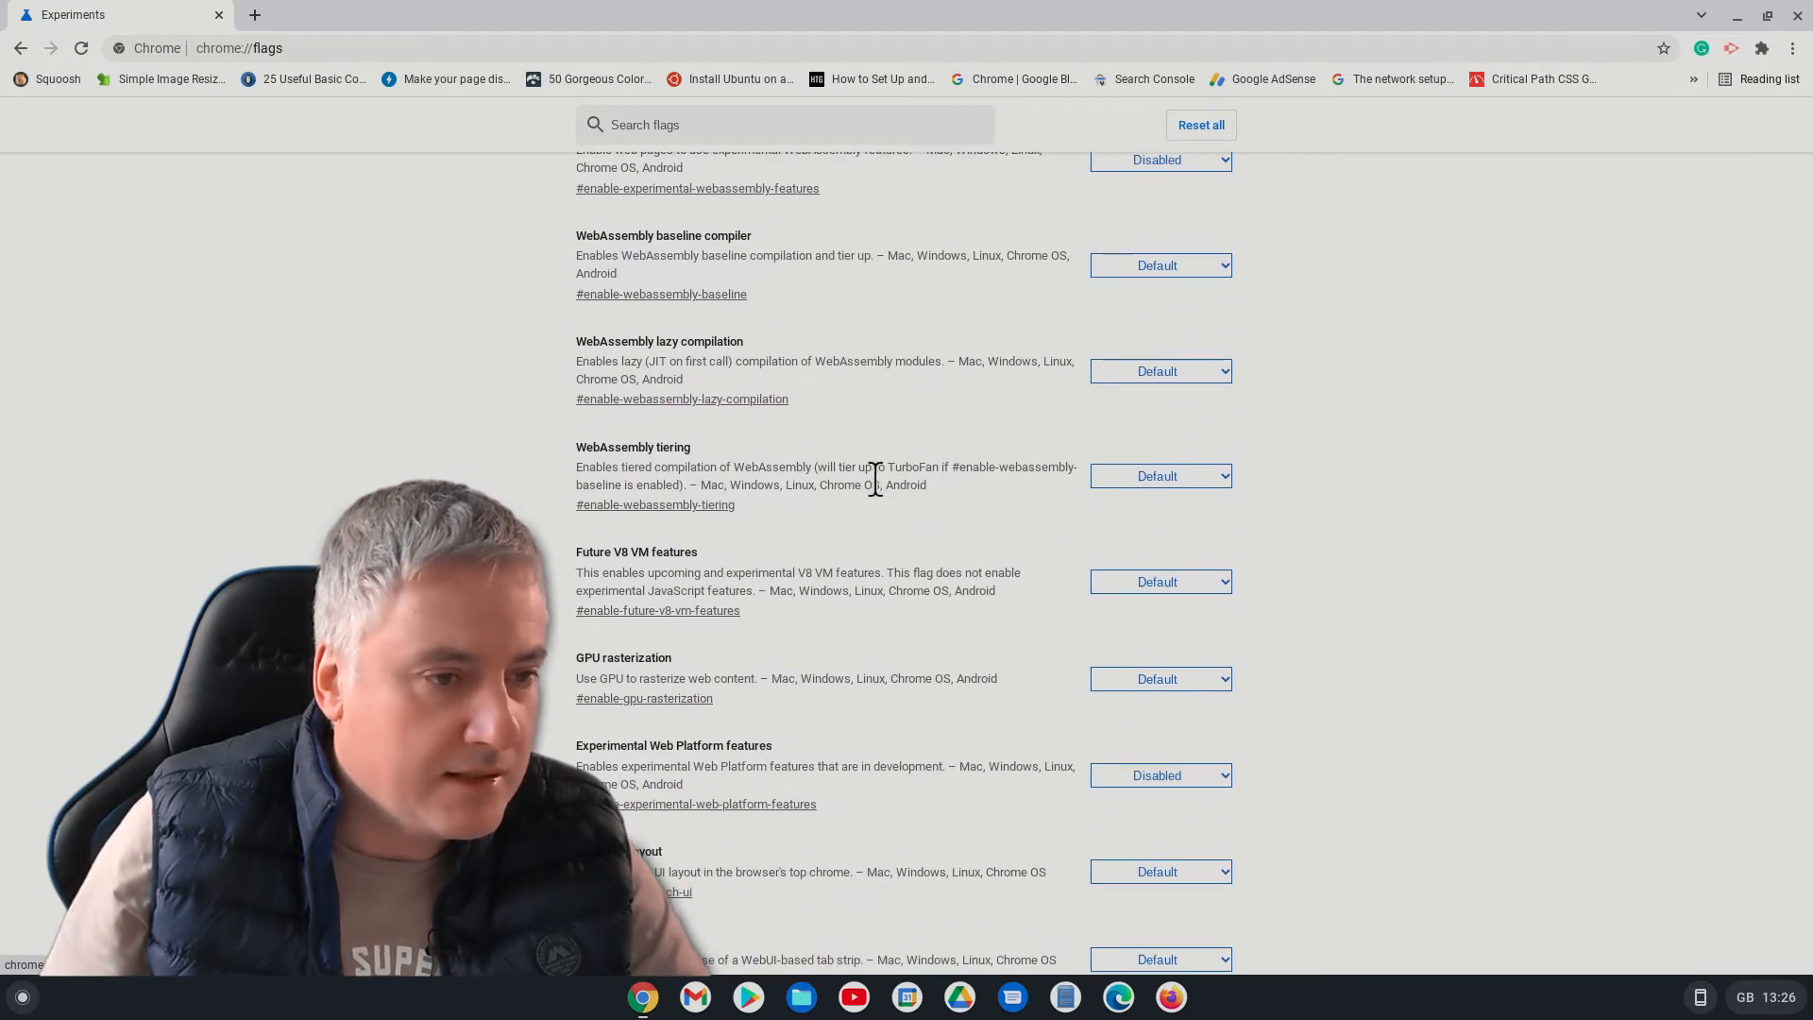
{"action": "scroll", "scroll_direction": "down", "scroll_amount": 3}
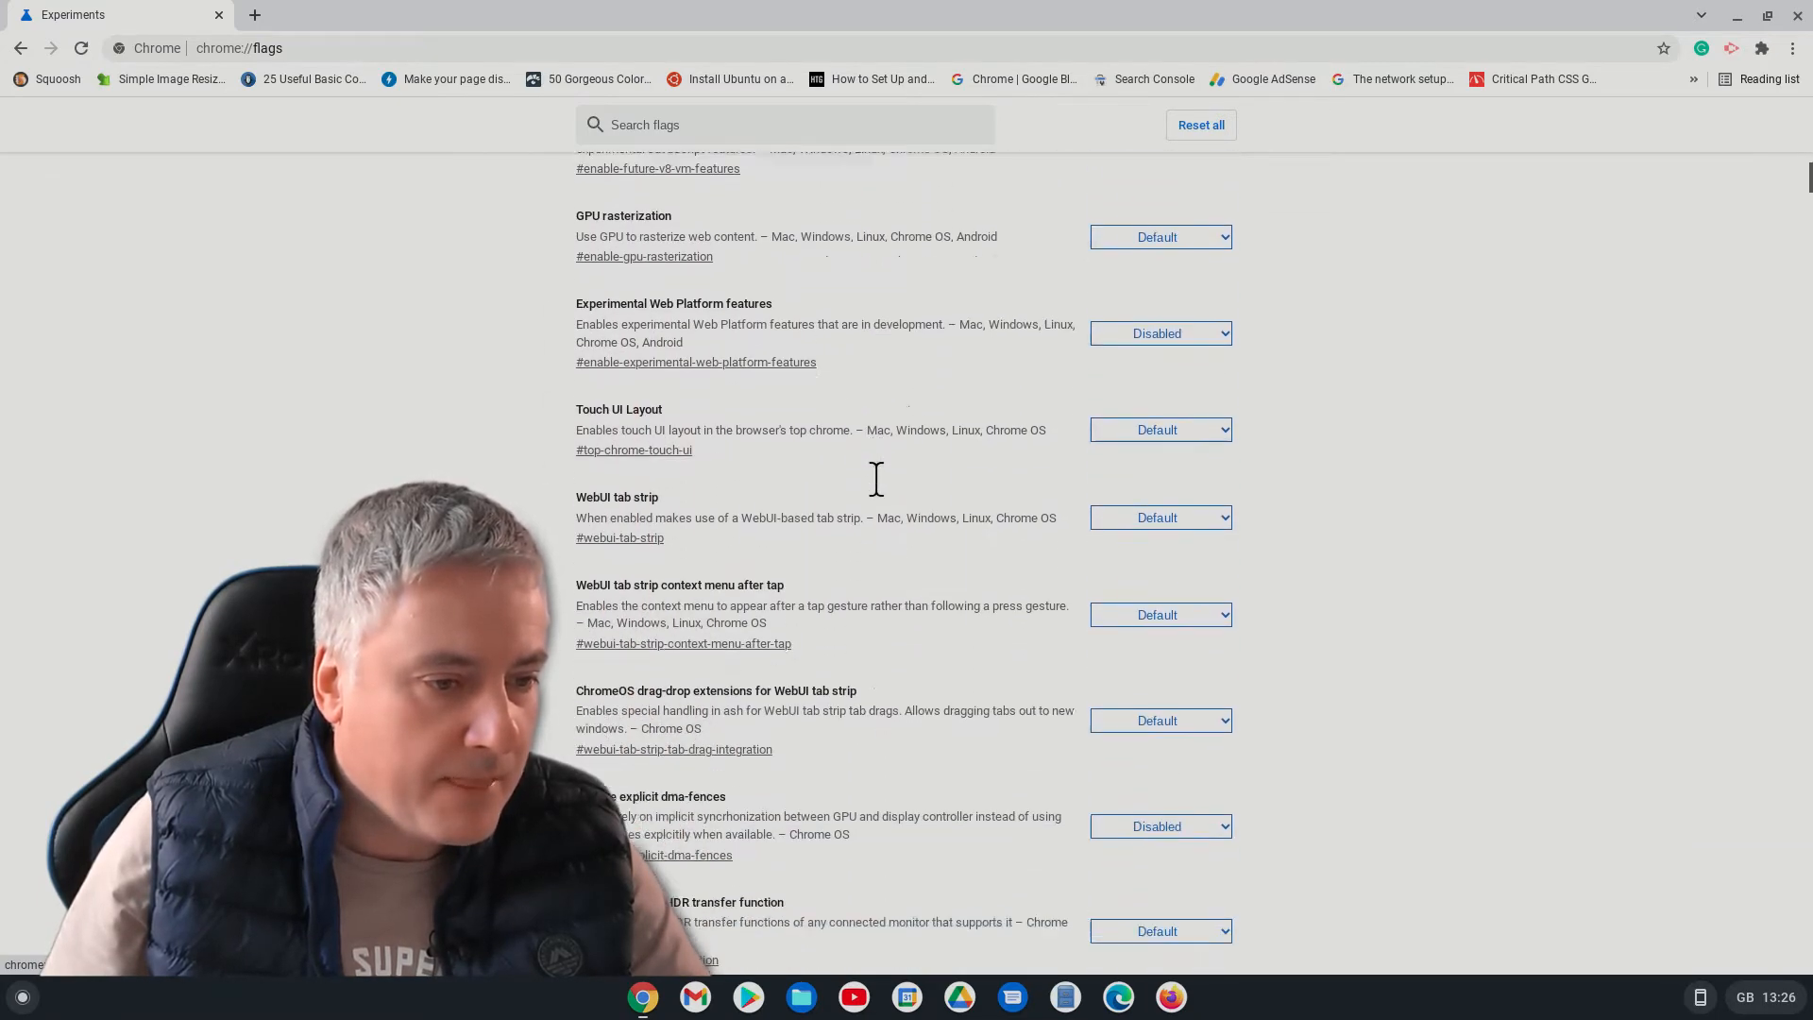
{"action": "scroll", "scroll_direction": "down", "scroll_amount": 3}
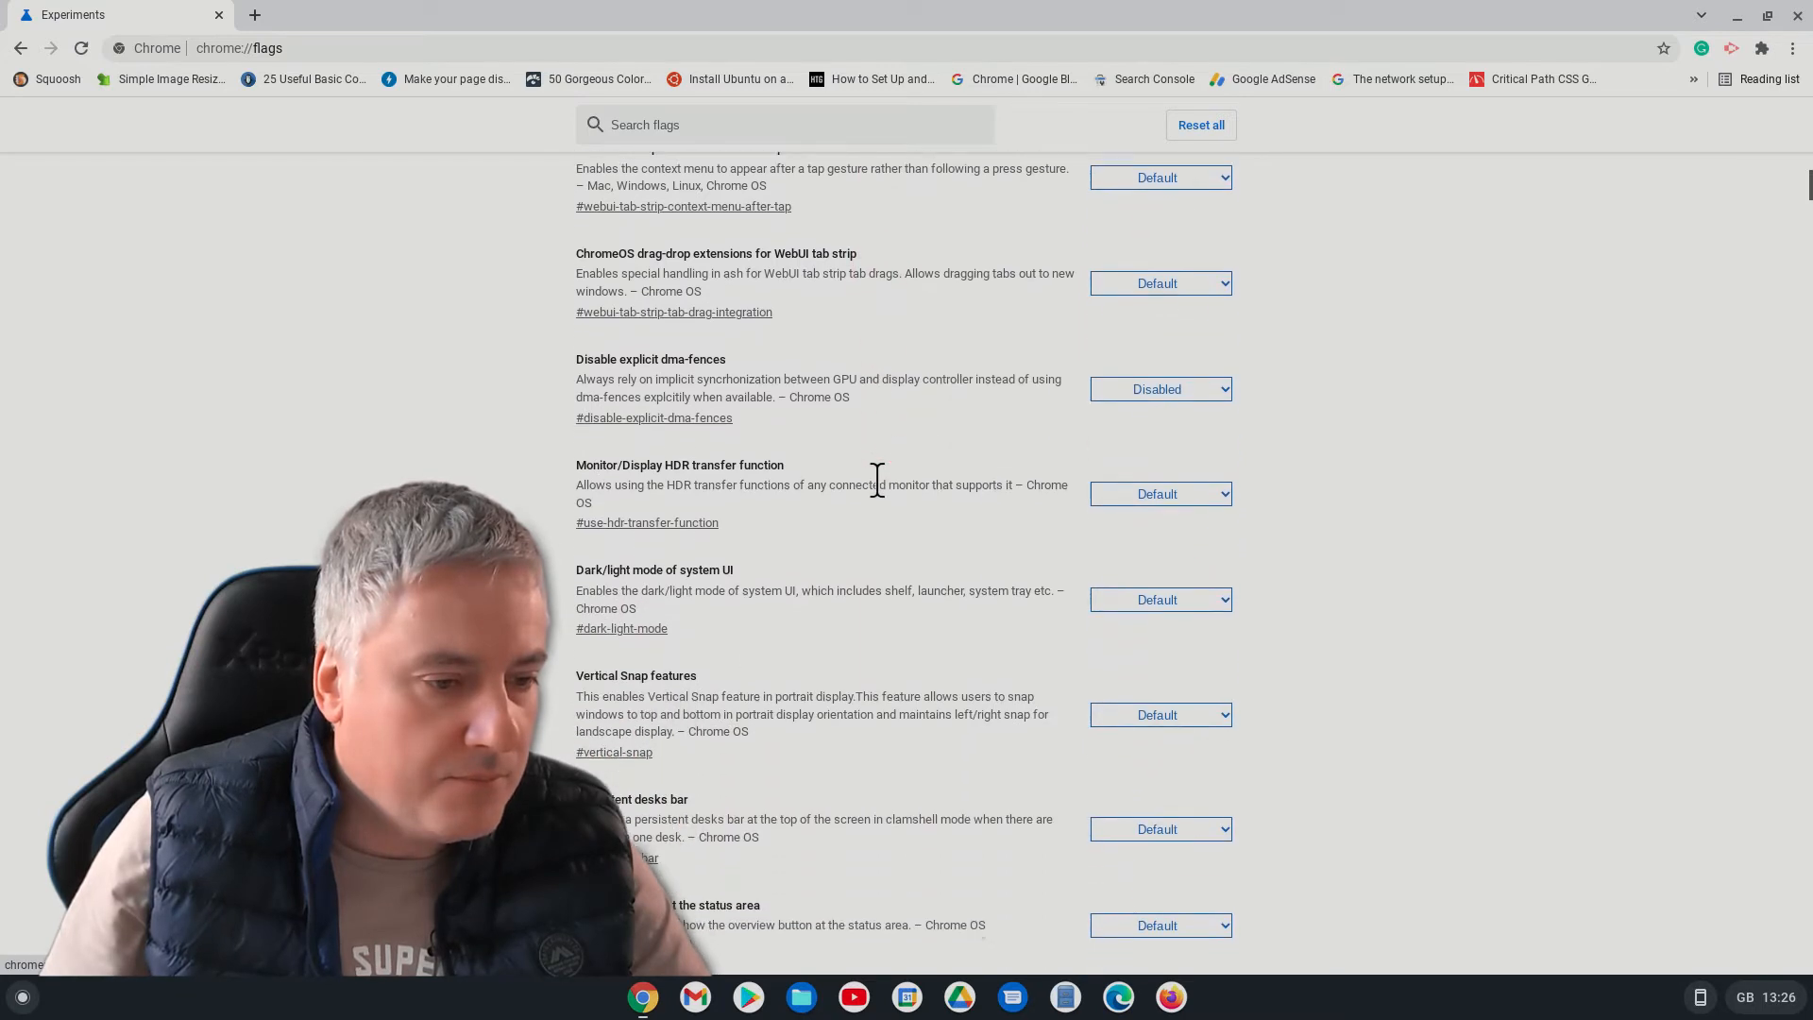
{"action": "scroll", "scroll_direction": "down", "scroll_amount": 3}
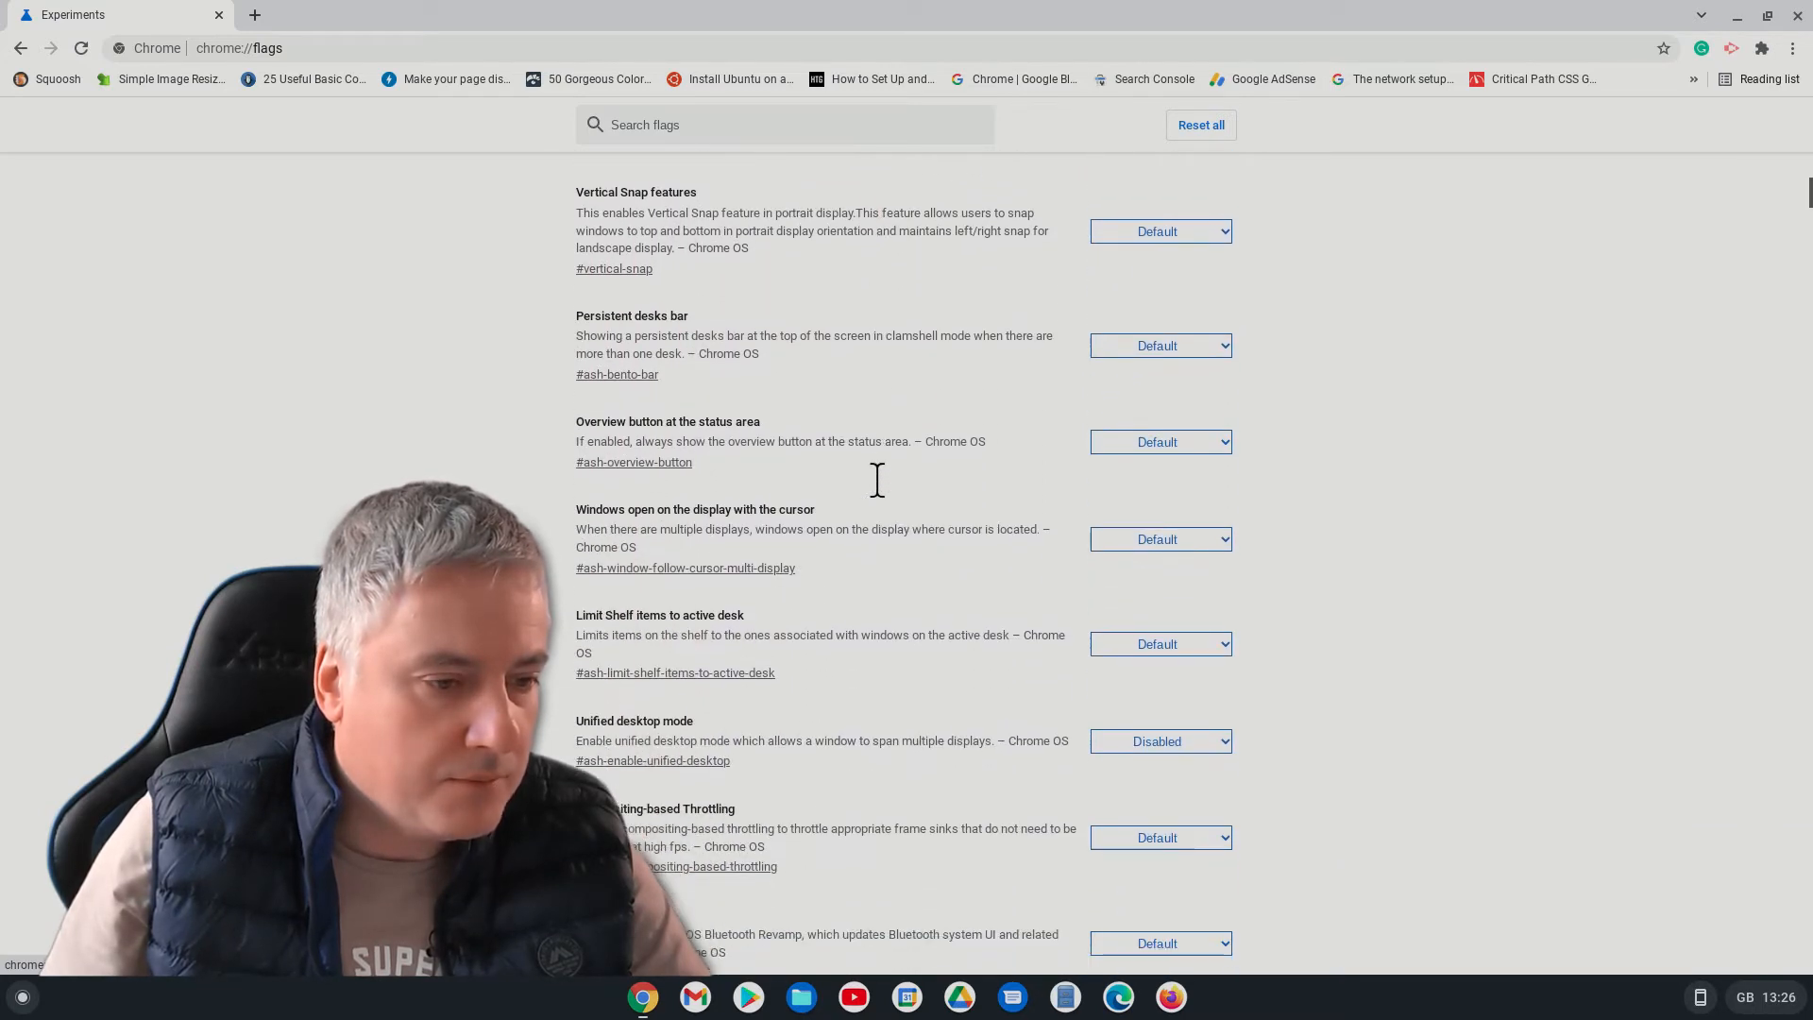
{"action": "scroll", "scroll_direction": "down", "scroll_amount": 3}
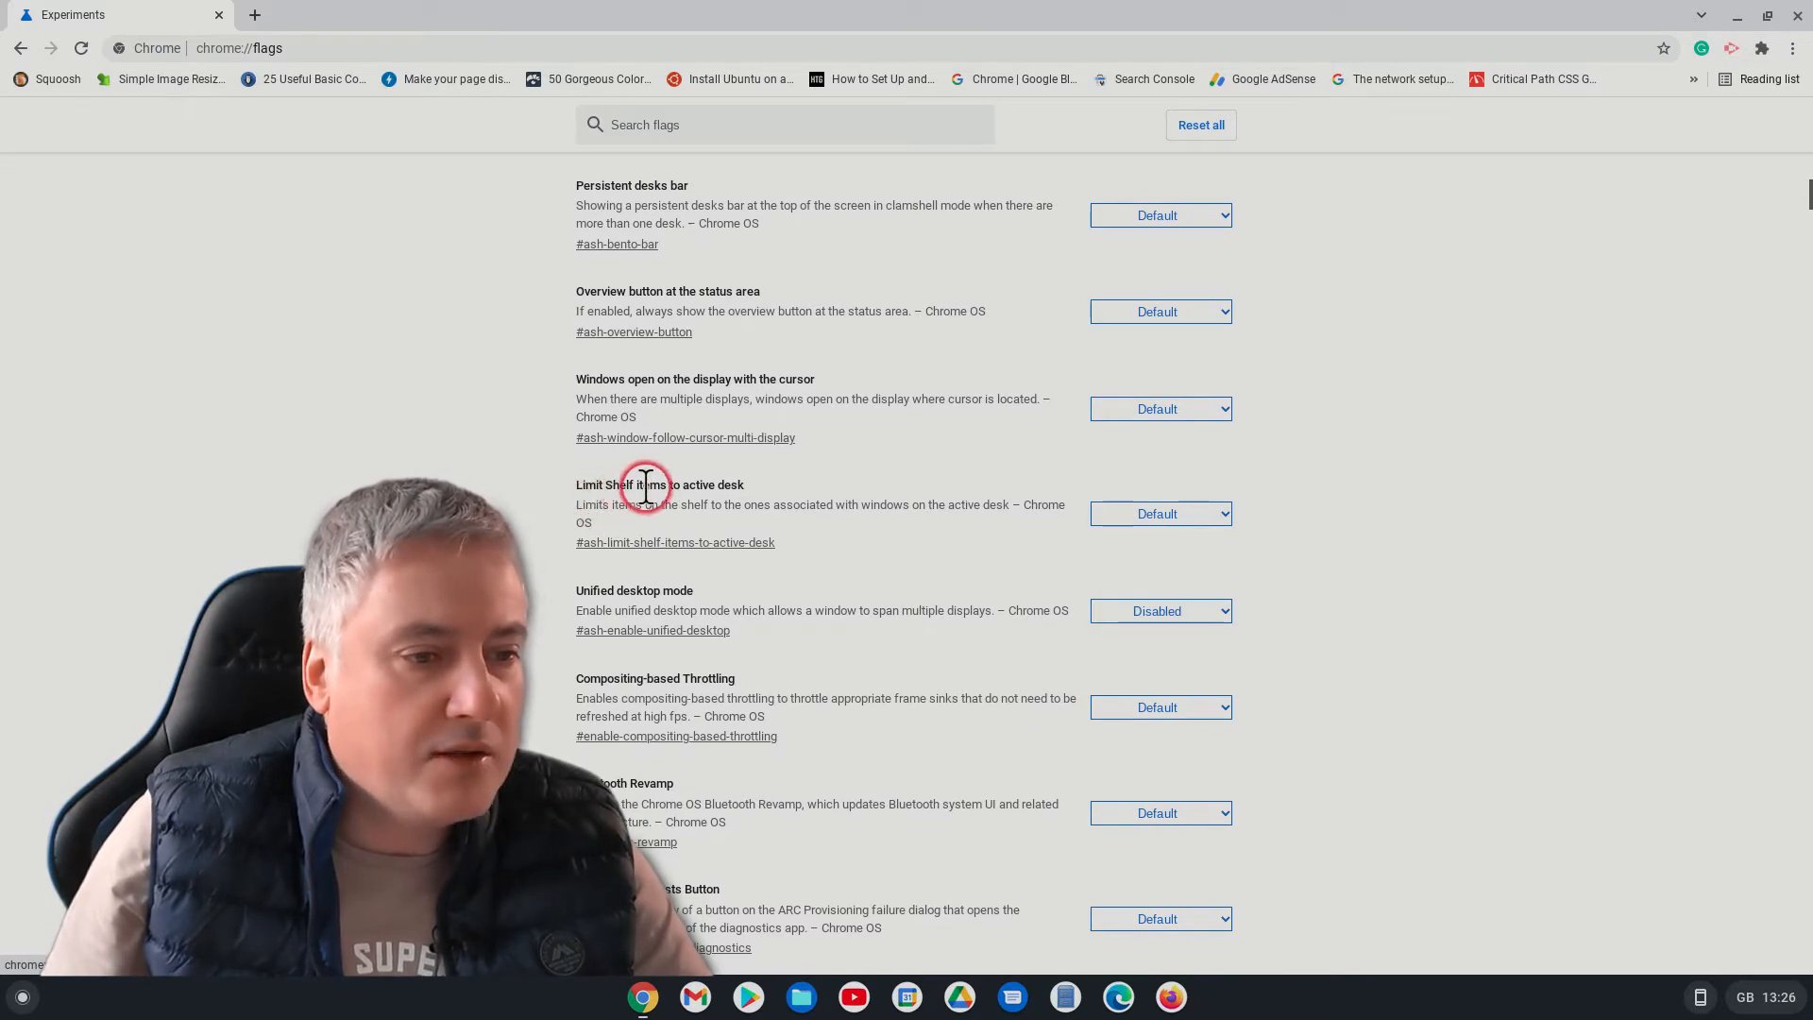
{"action": "mouse_move", "coordinate": [761, 559]}
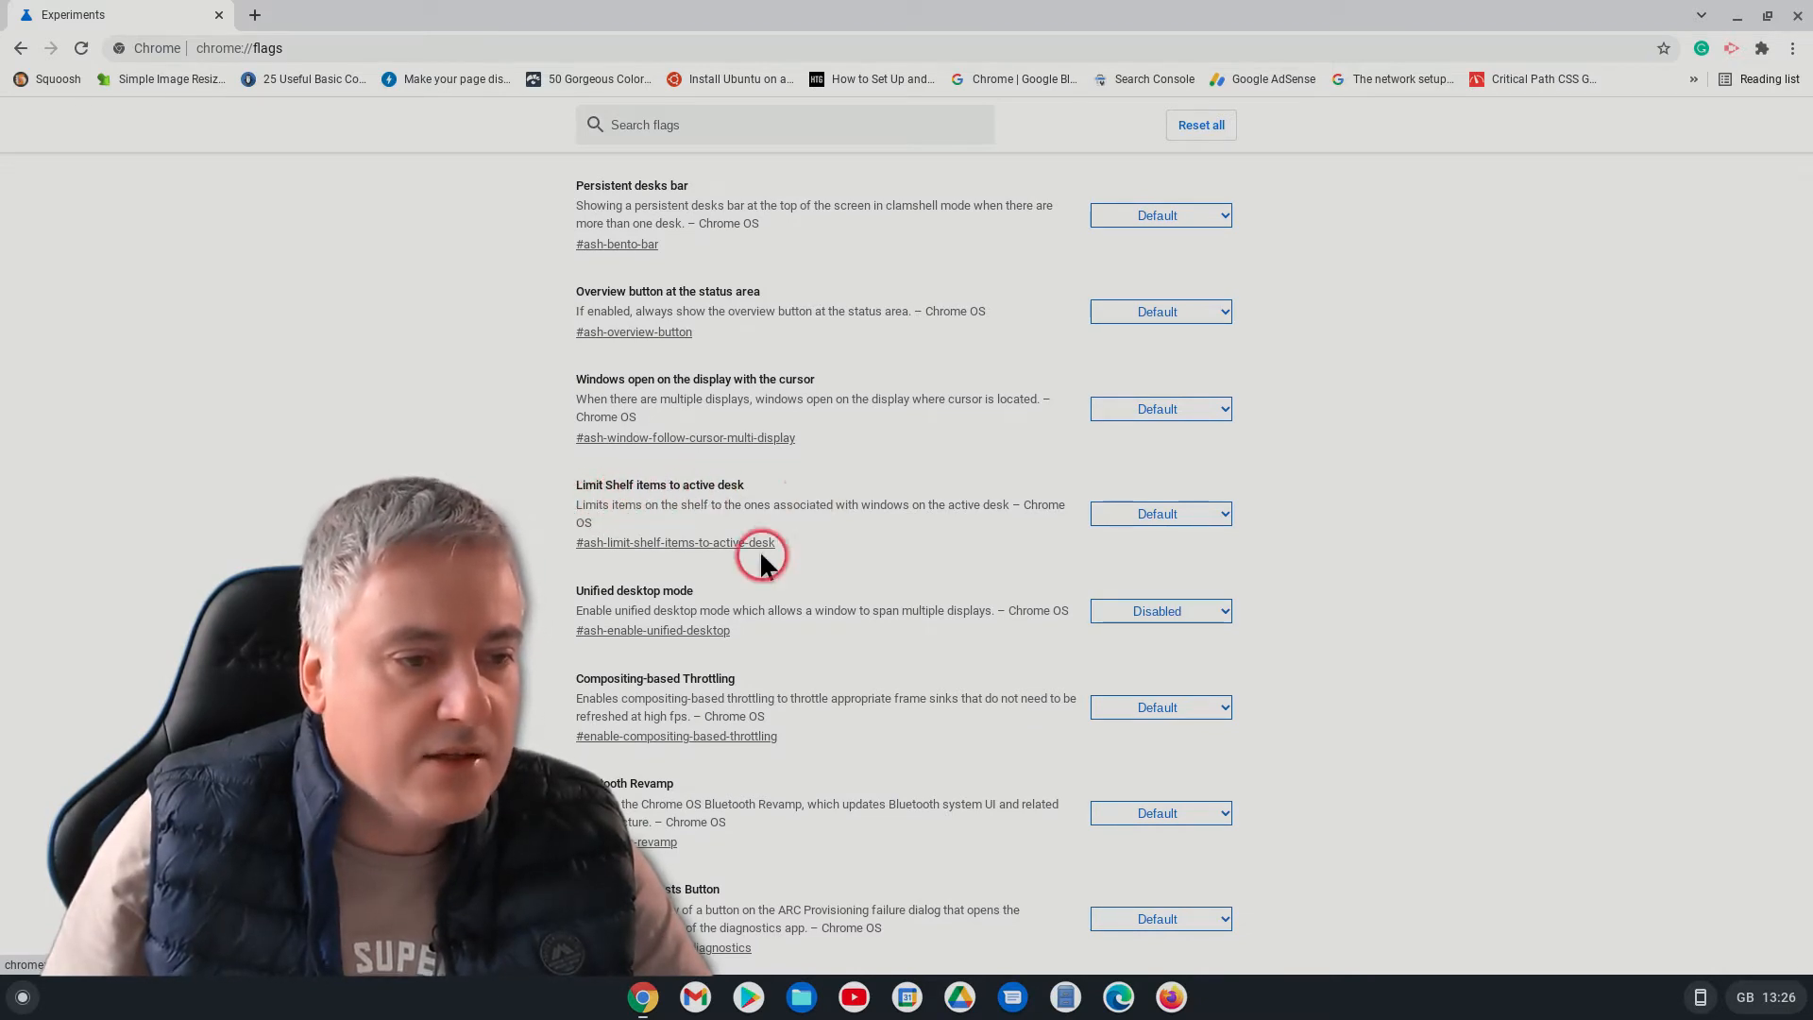
{"action": "mouse_move", "coordinate": [824, 544]}
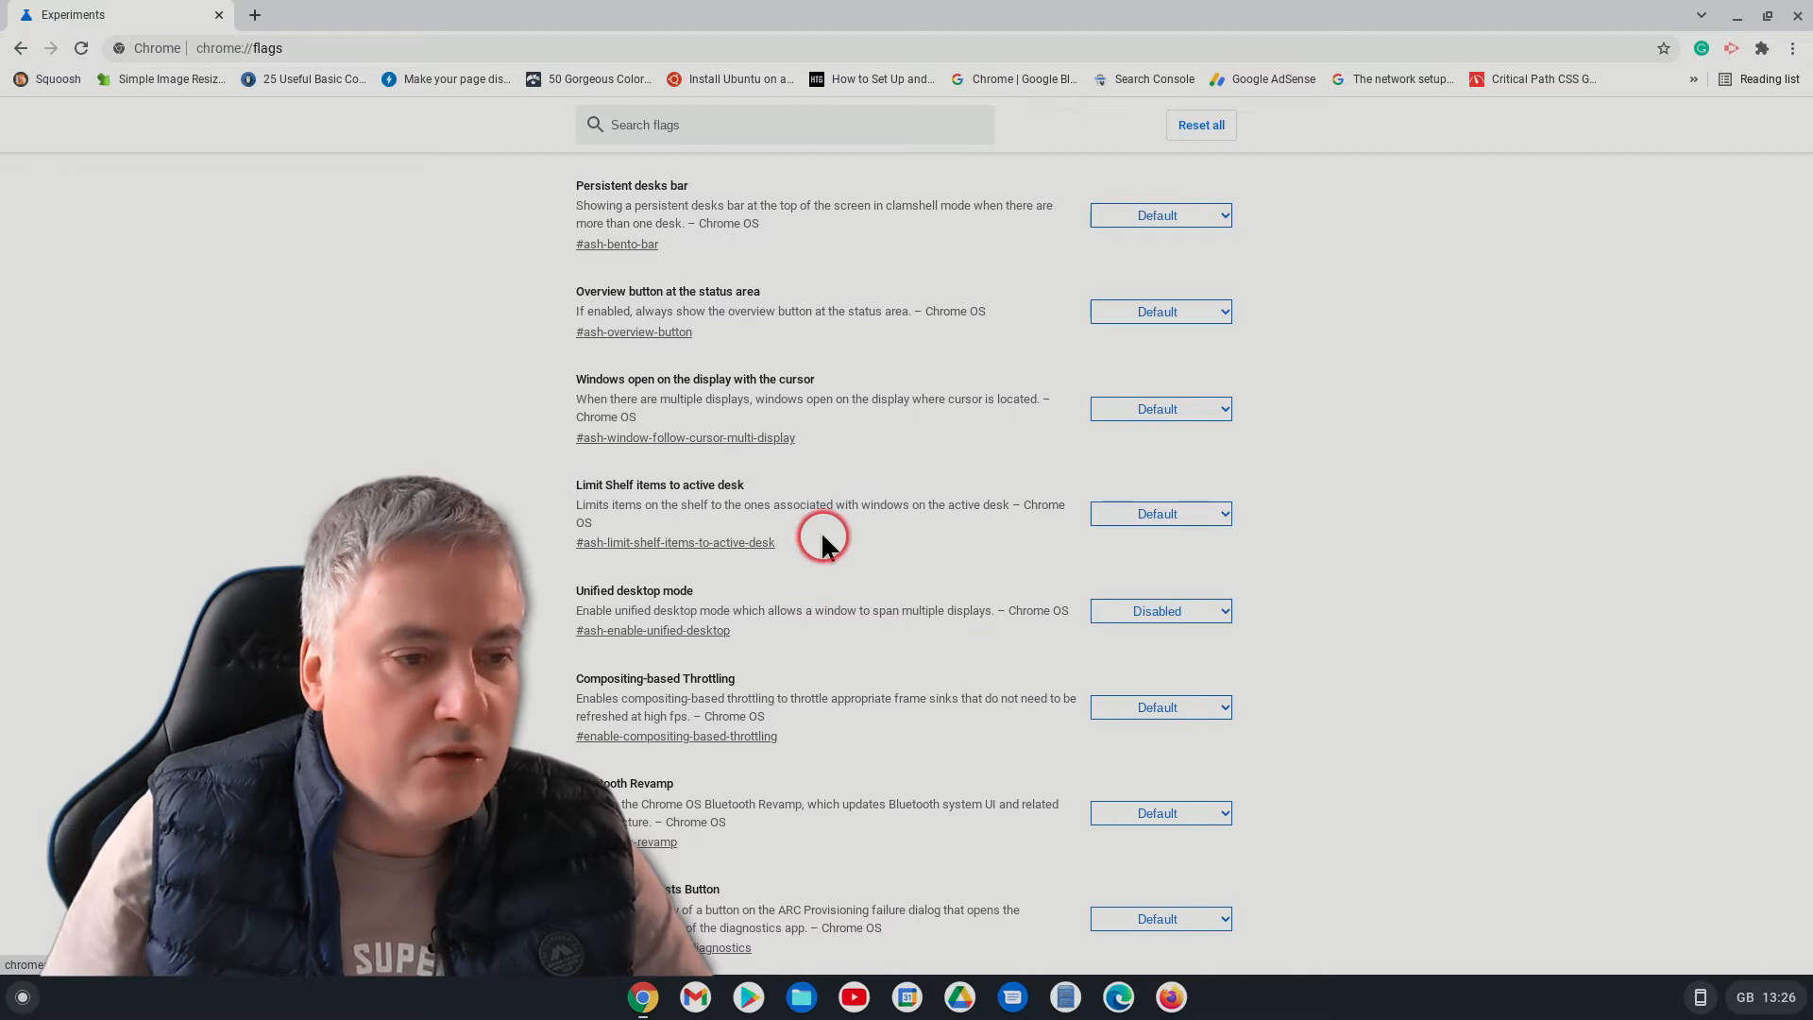
{"action": "mouse_move", "coordinate": [780, 555]}
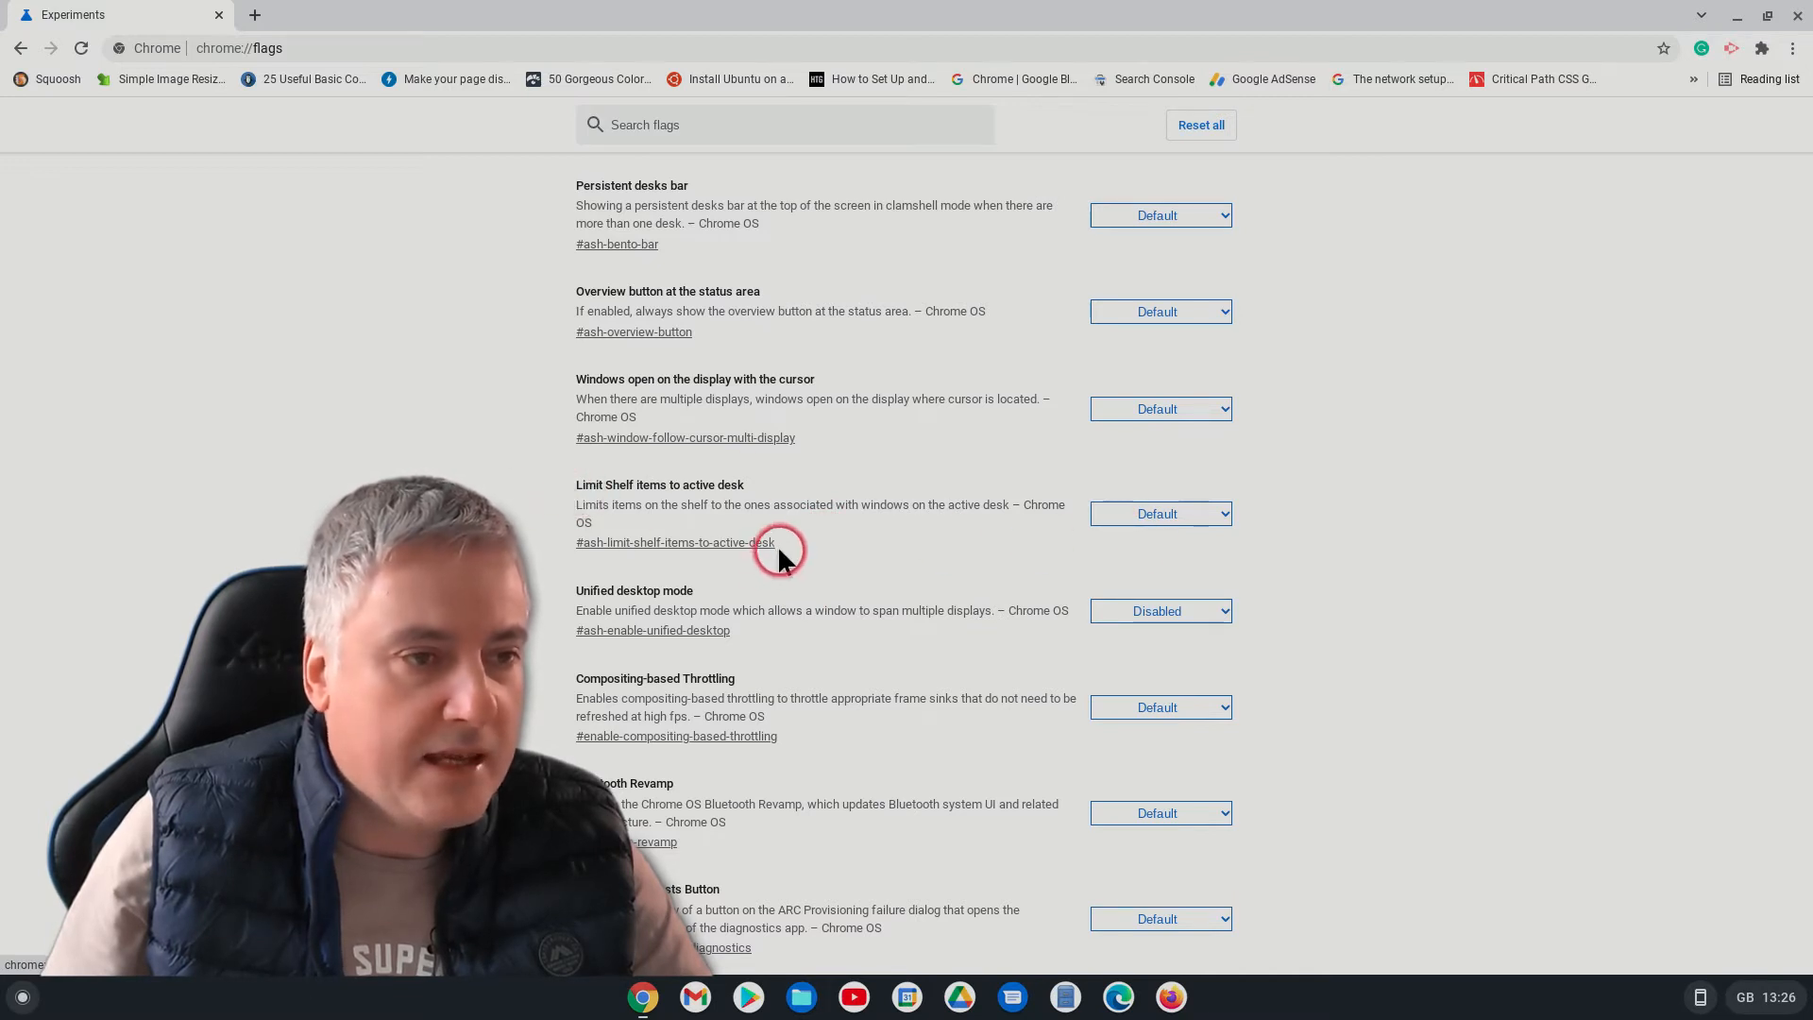
Filter the flags list with 'limit she' so only the shelf flag remains
{"action": "left_click", "coordinate": [786, 125]}
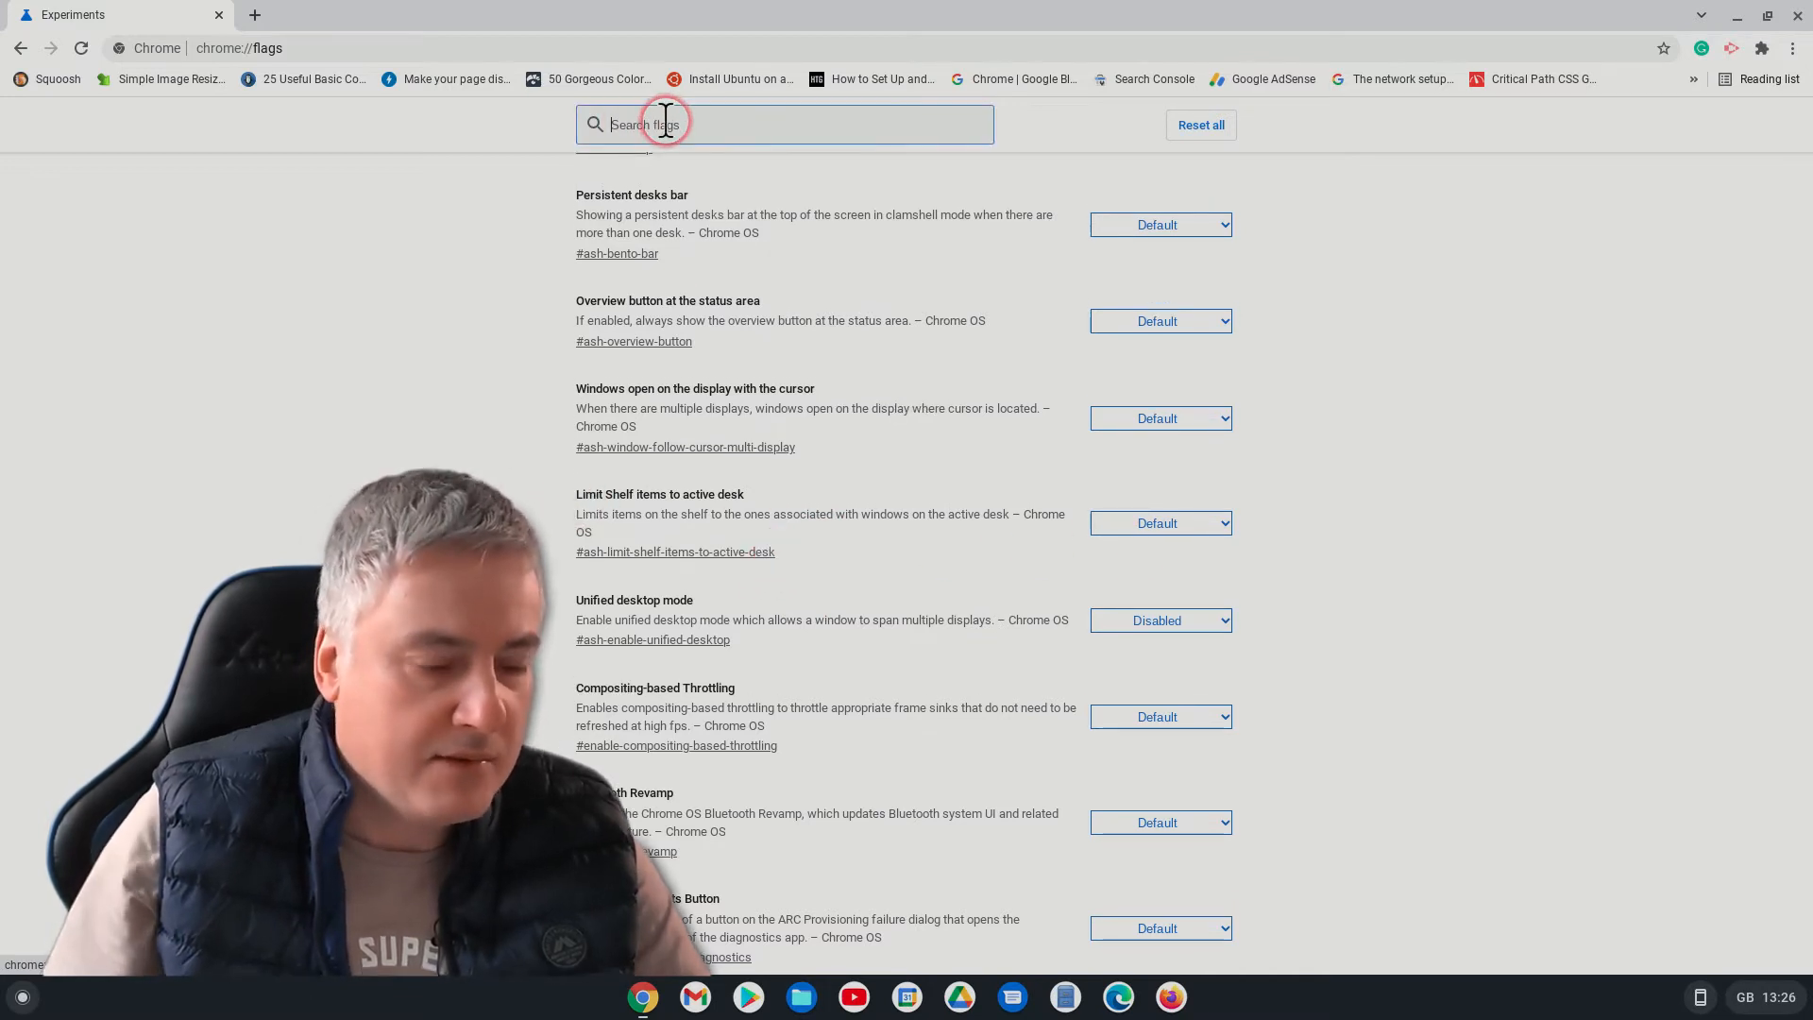
{"action": "type", "text": "limit"}
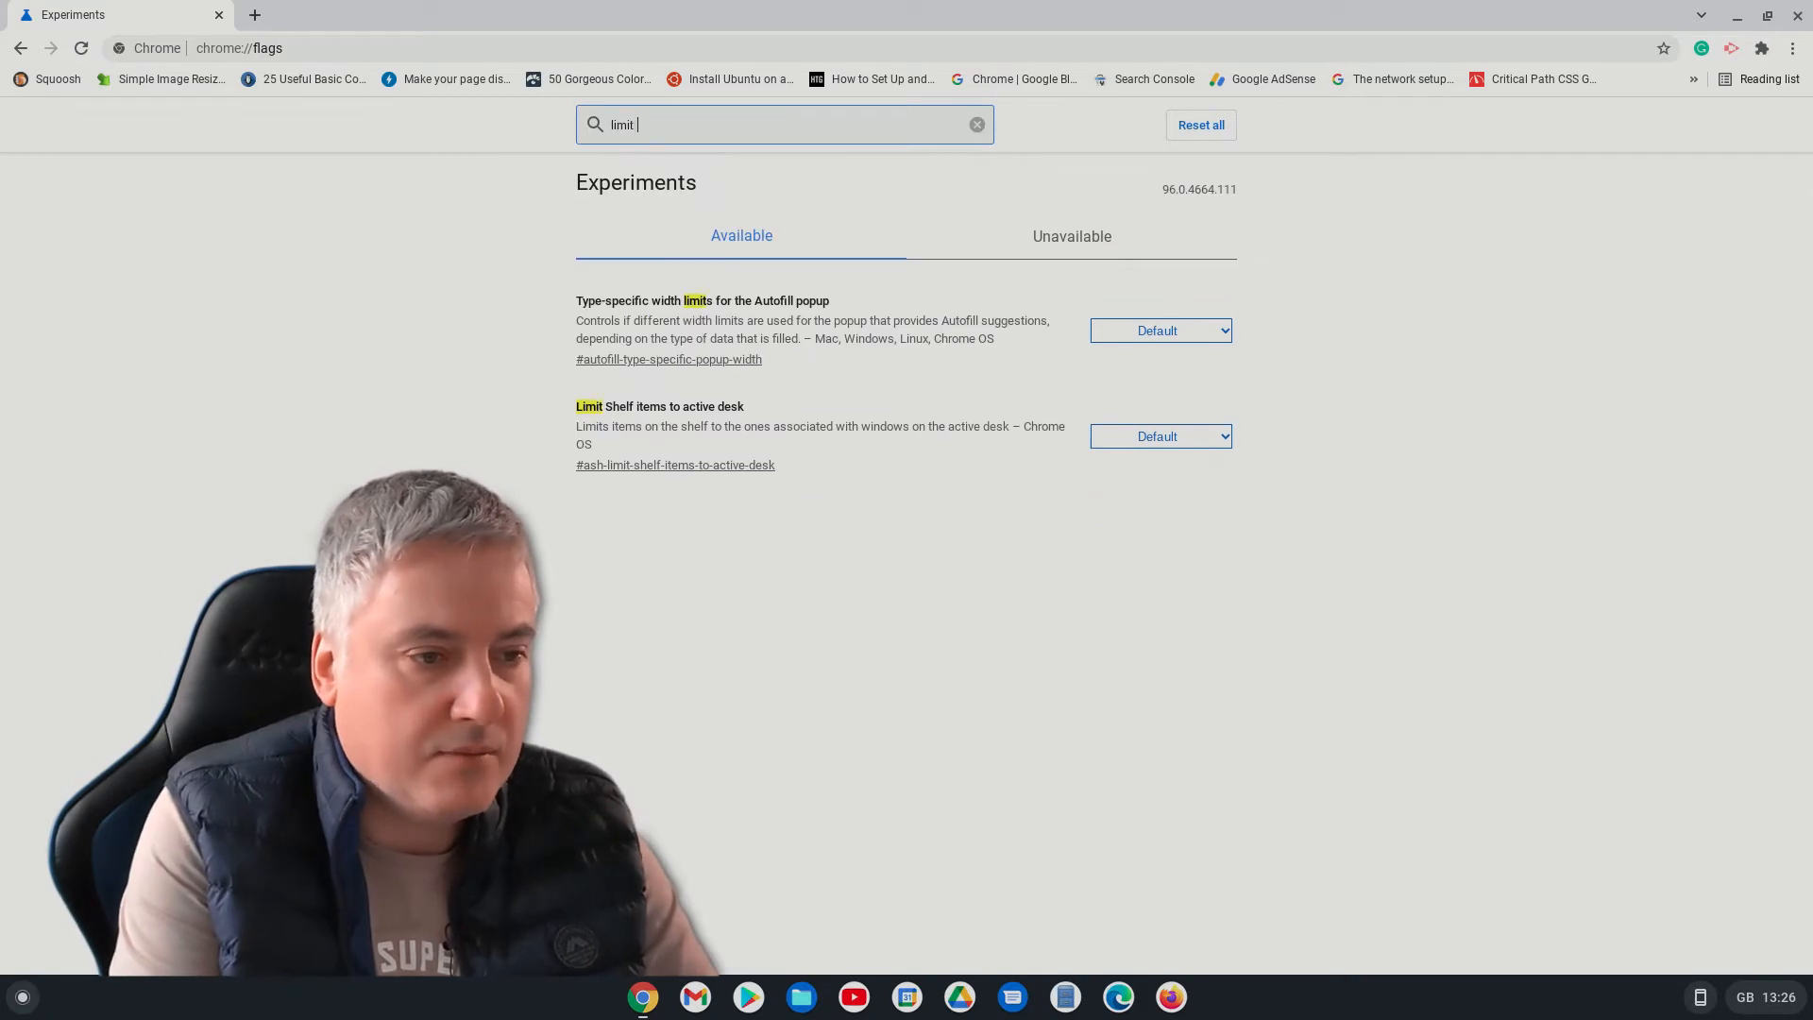
{"action": "type", "text": "she"}
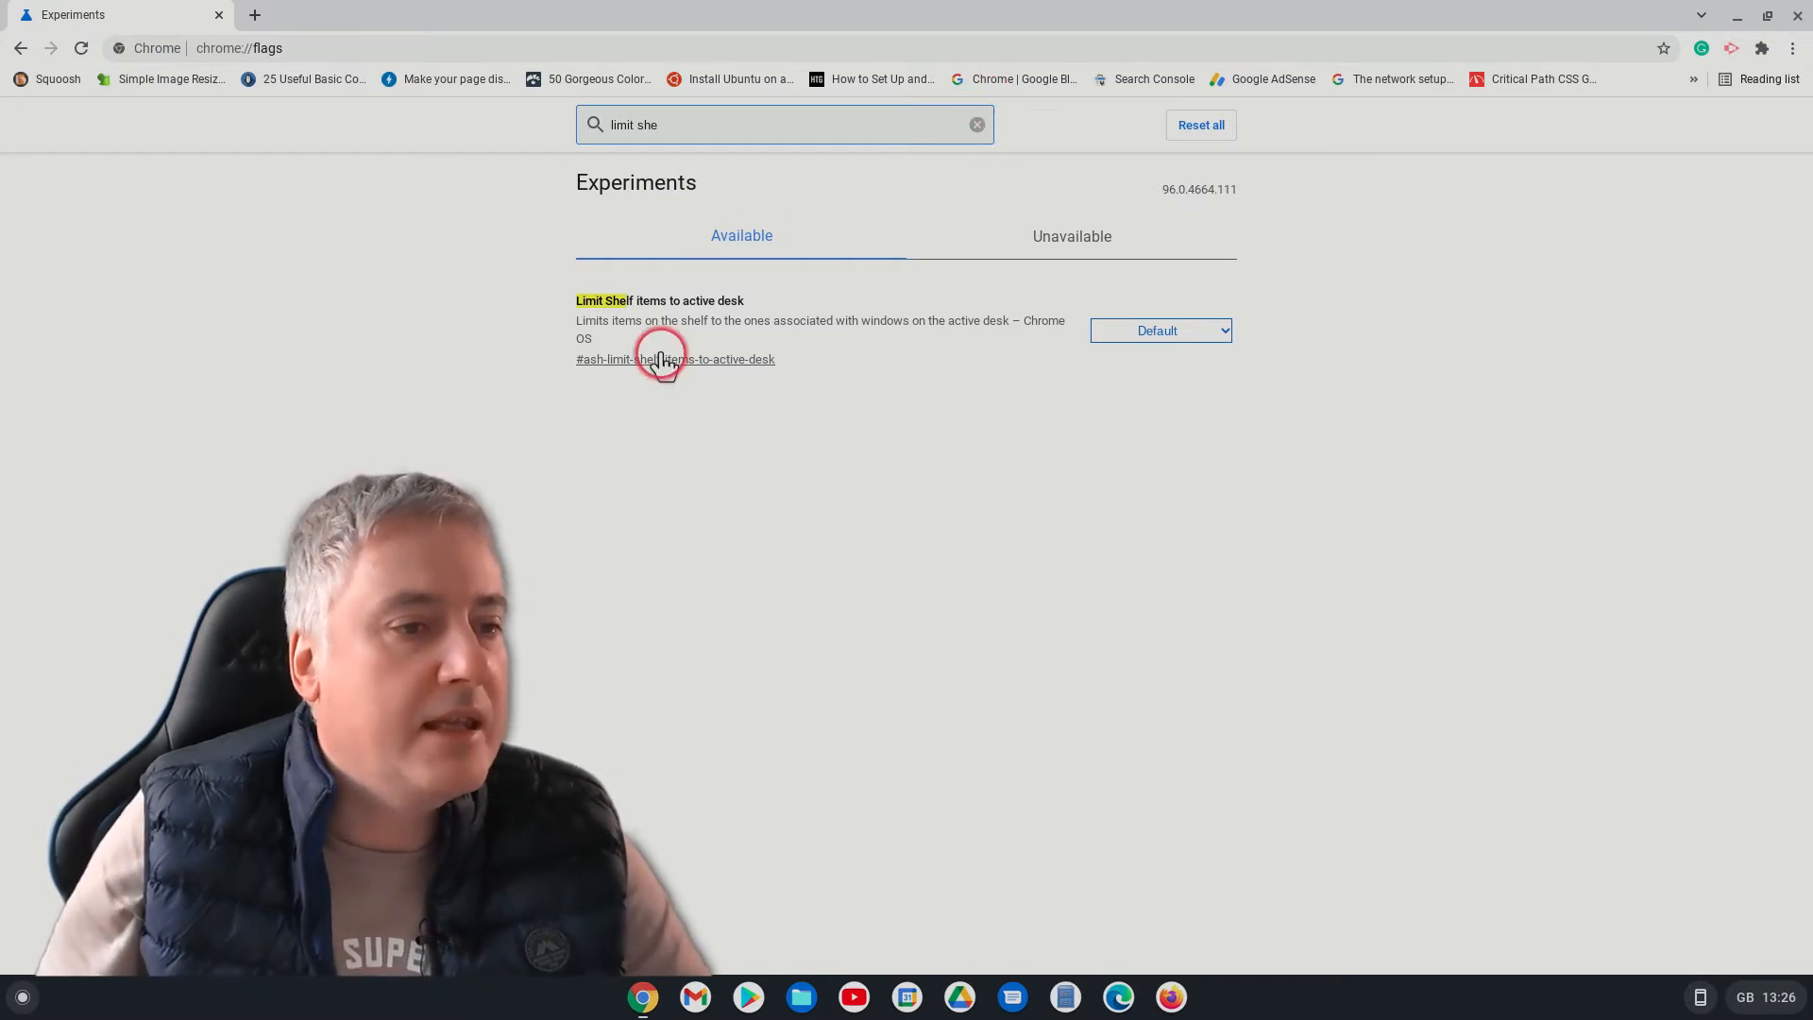
{"action": "mouse_move", "coordinate": [677, 336]}
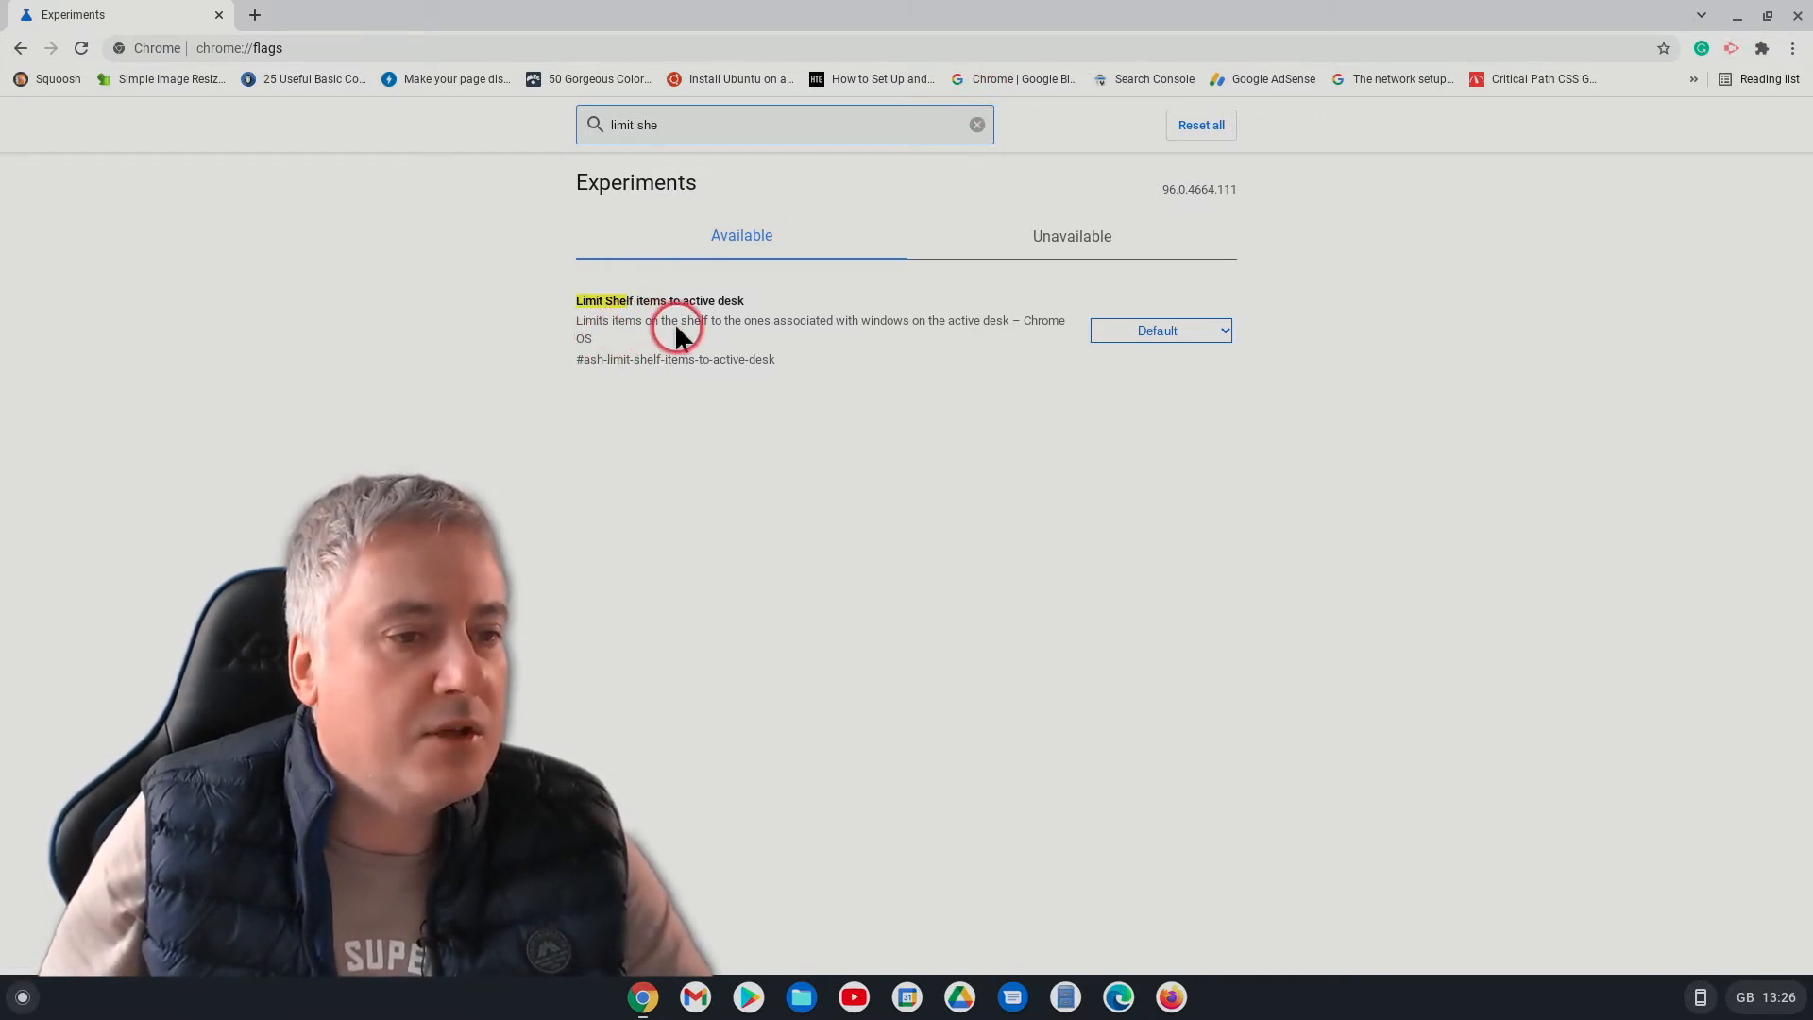
{"action": "mouse_move", "coordinate": [884, 332]}
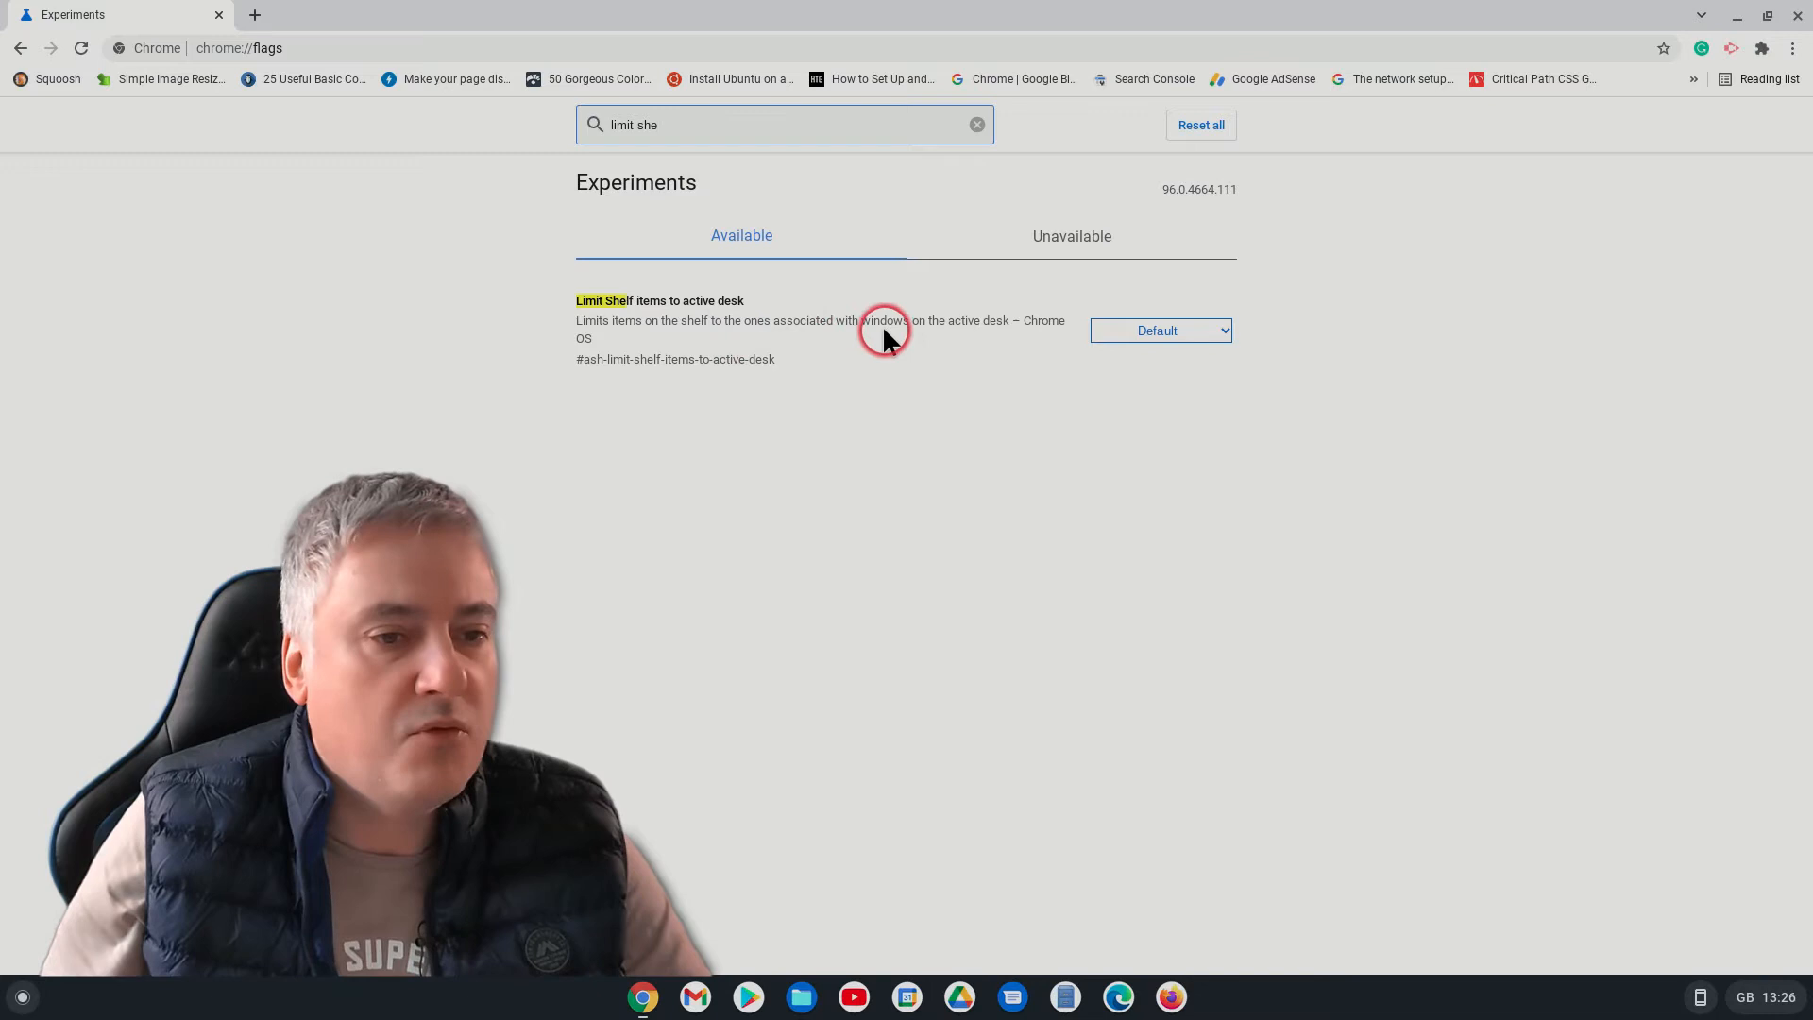
{"action": "mouse_move", "coordinate": [938, 372]}
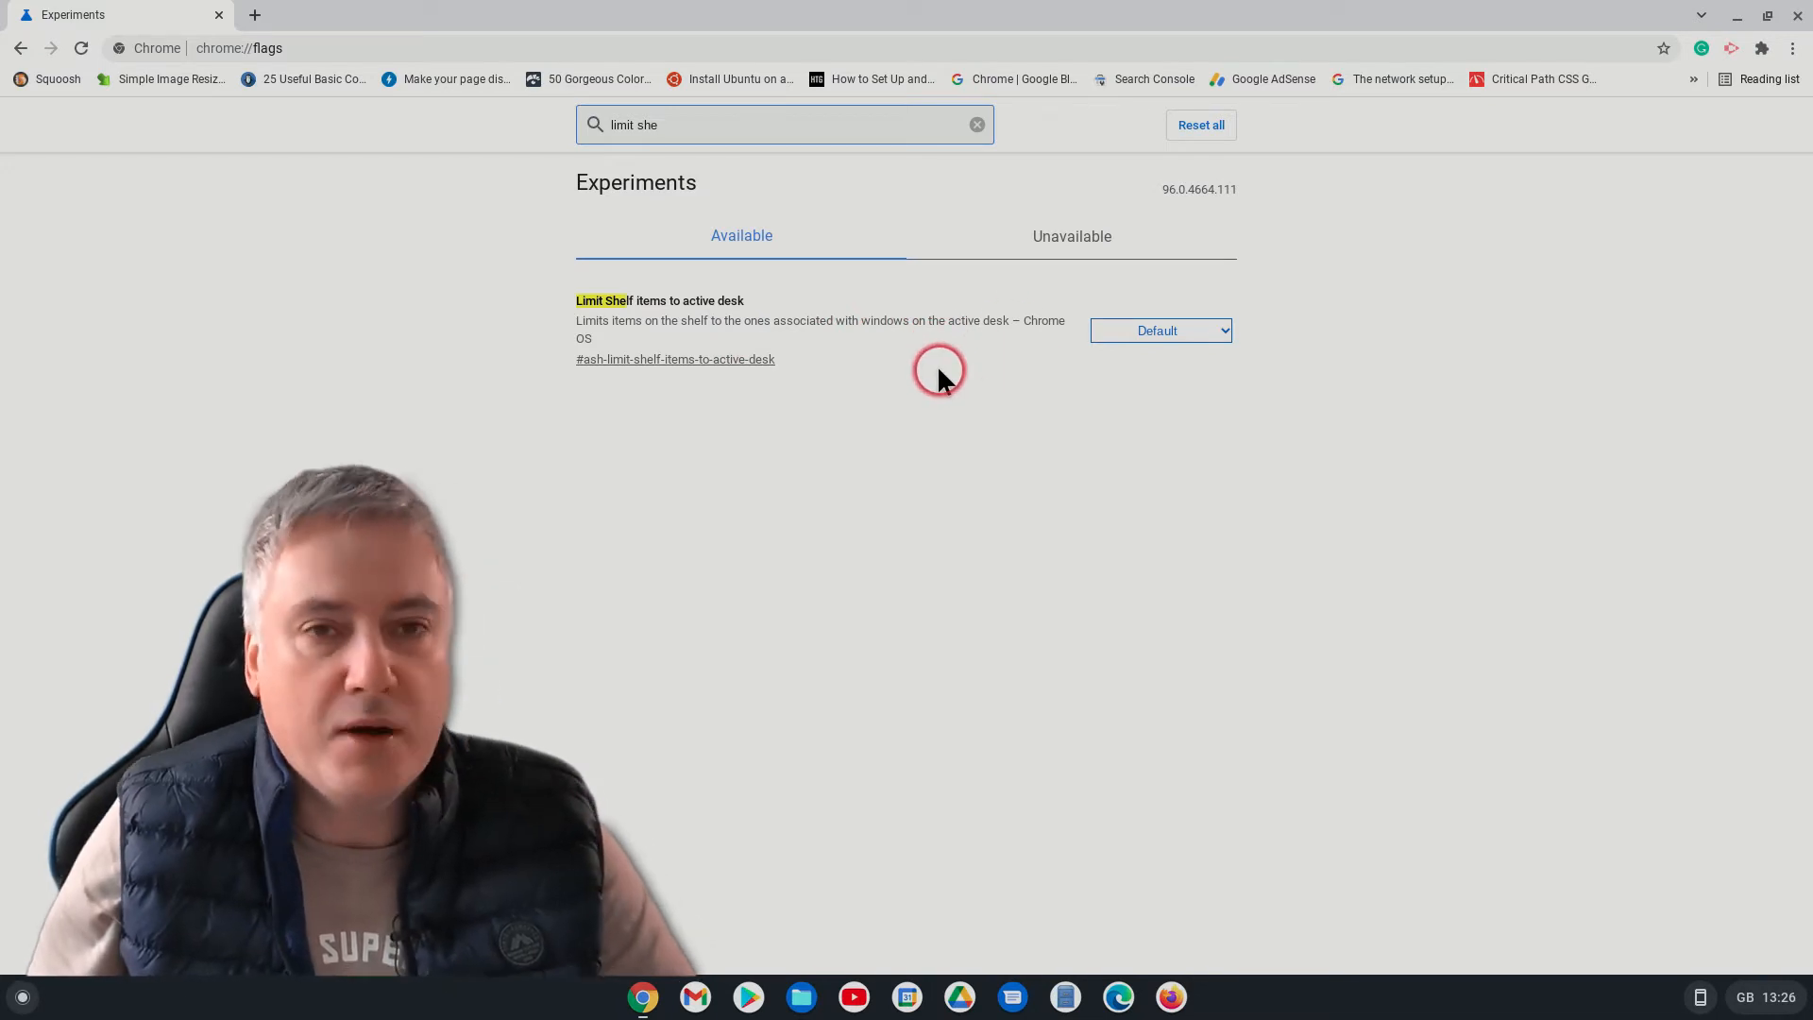
{"action": "mouse_move", "coordinate": [941, 378]}
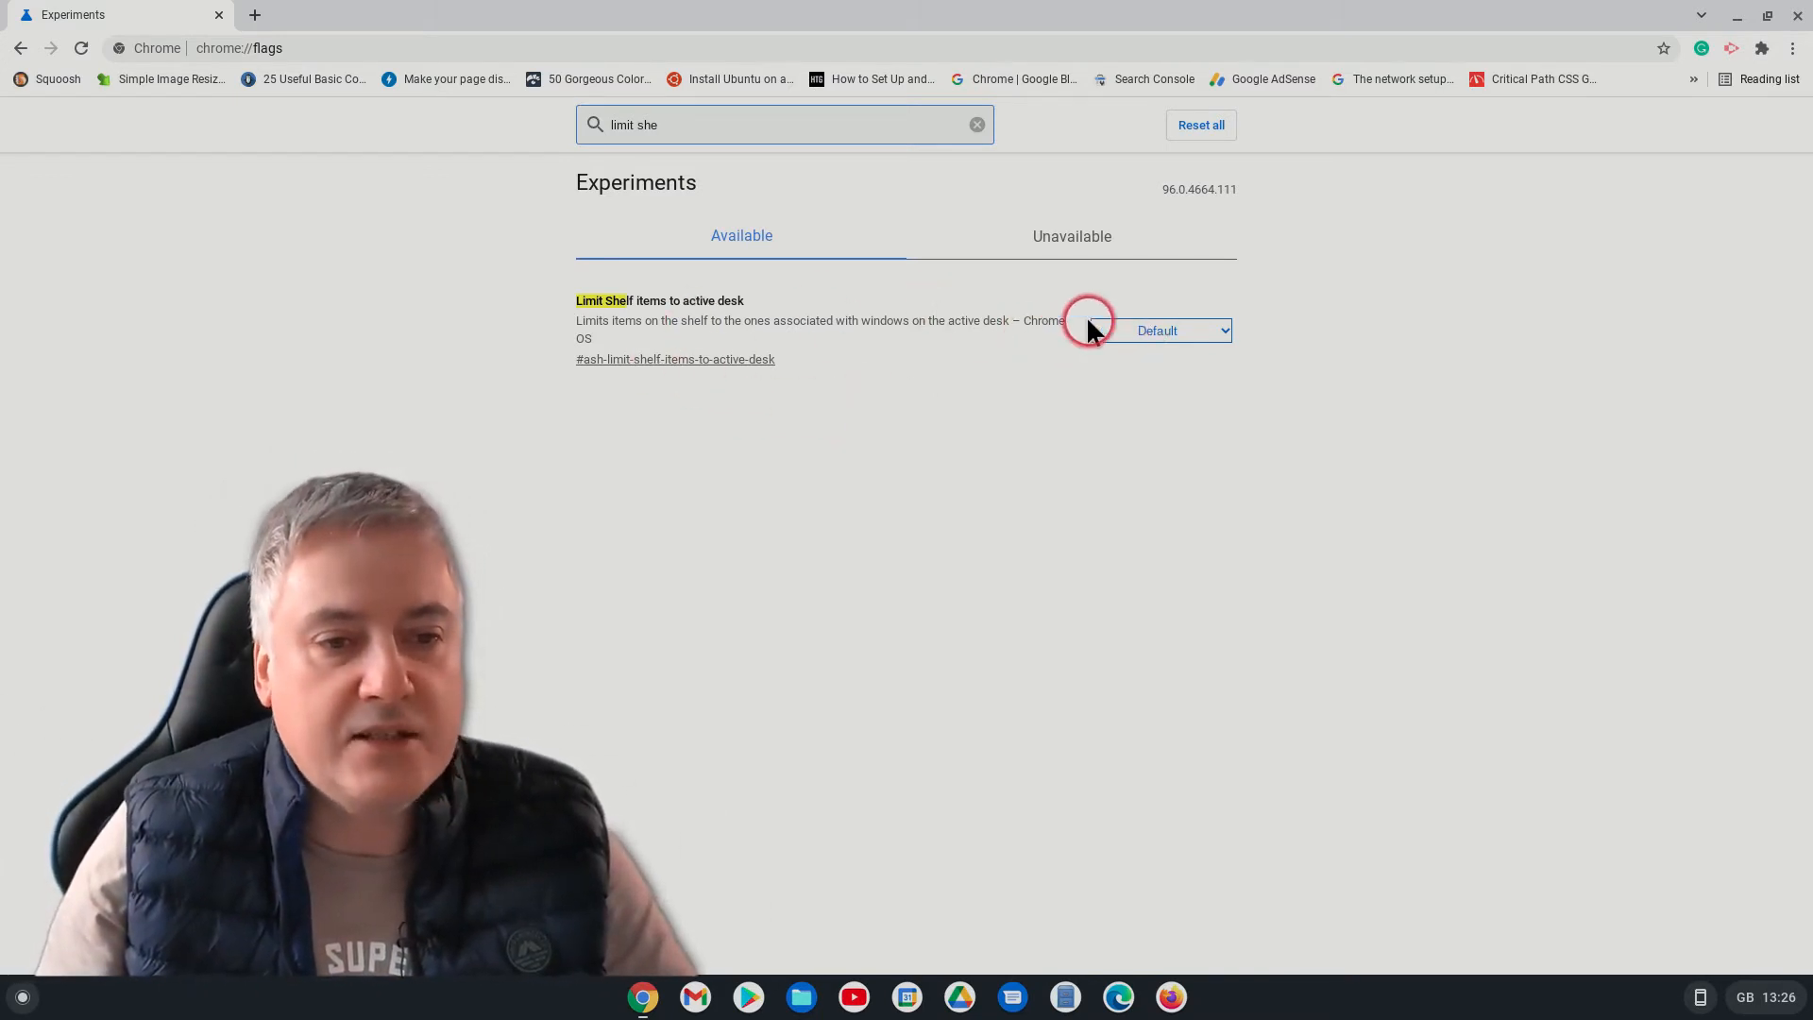
{"action": "mouse_move", "coordinate": [862, 295]}
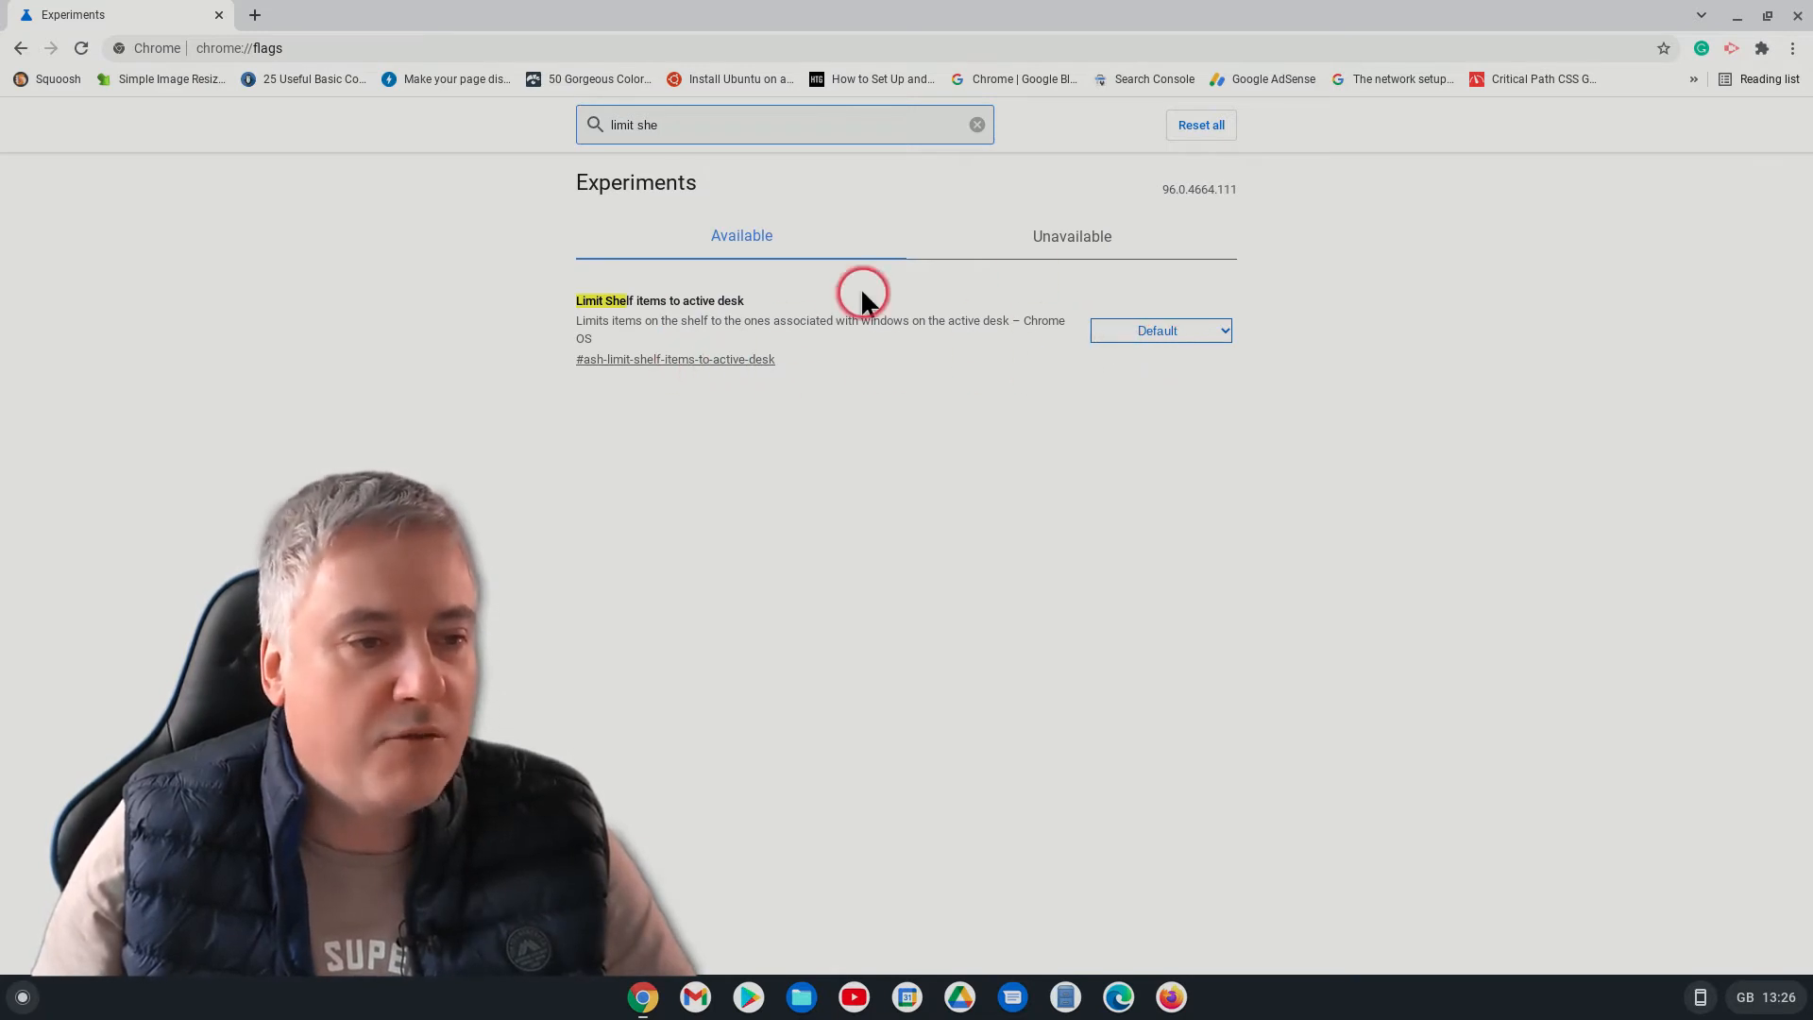
{"action": "mouse_move", "coordinate": [1016, 381]}
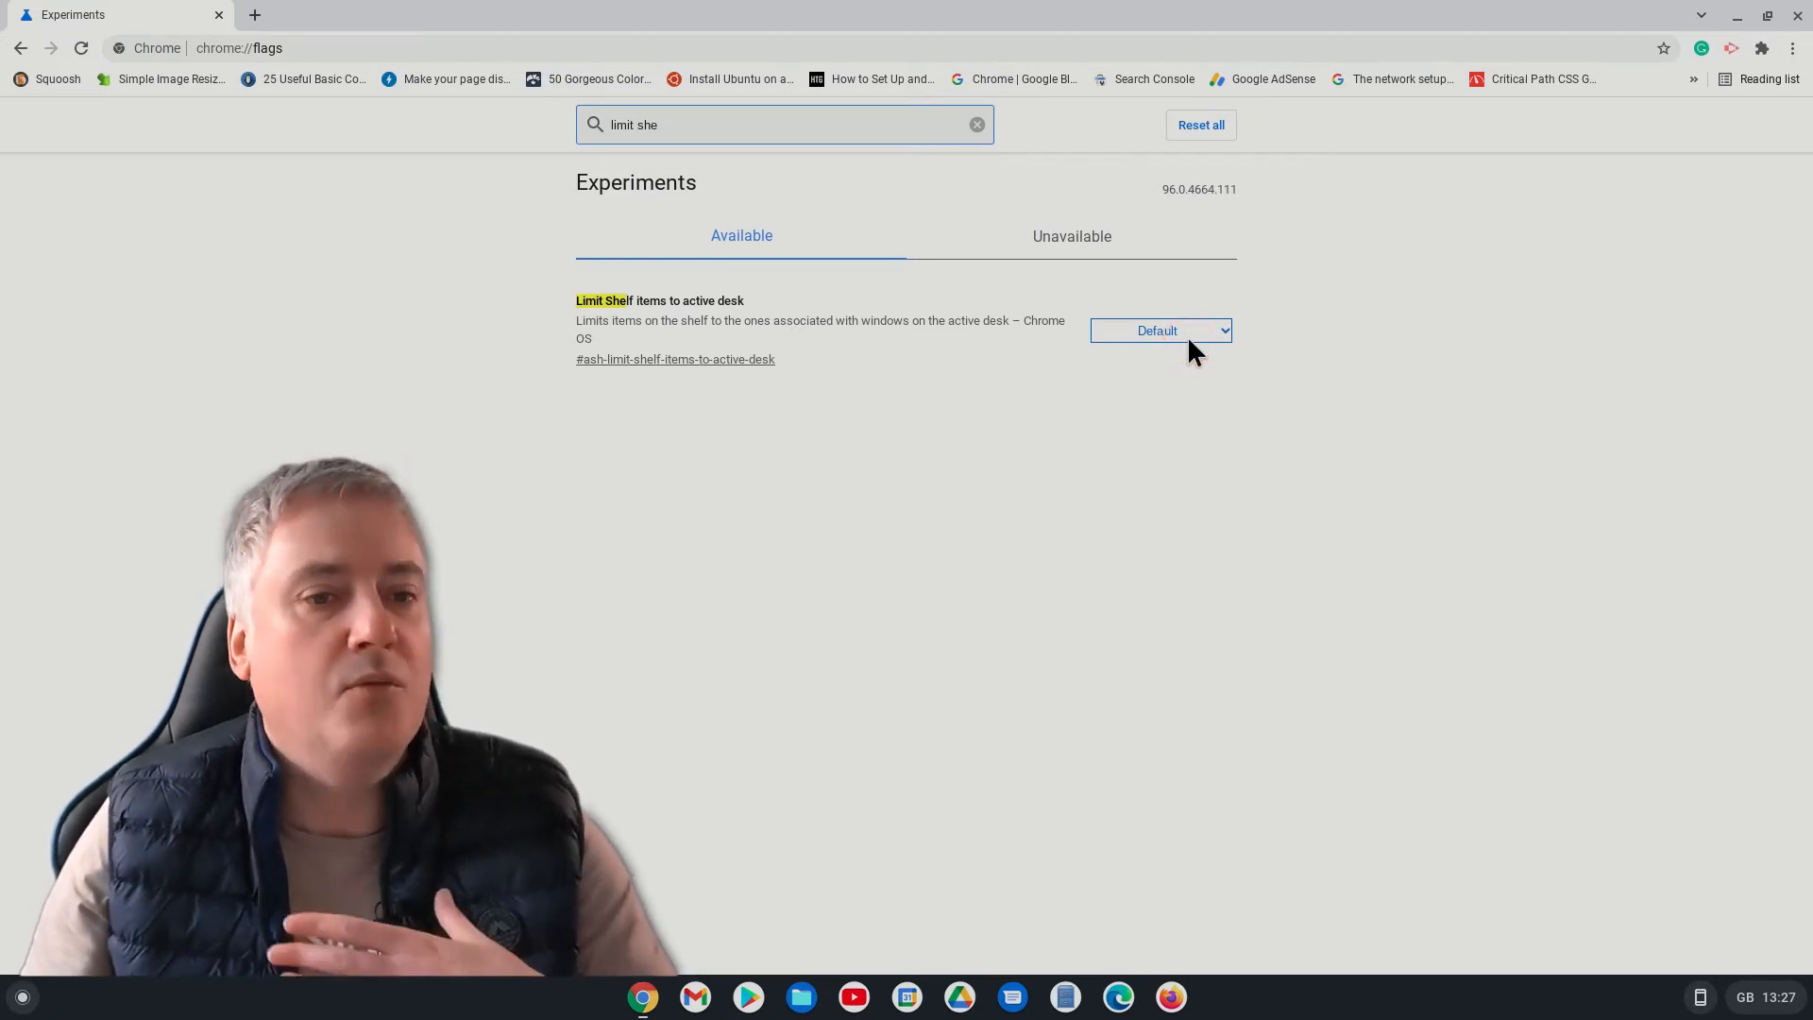
Set 'Limit Shelf items to active desk' to Enabled and restart to apply it
{"action": "left_click", "coordinate": [1157, 331]}
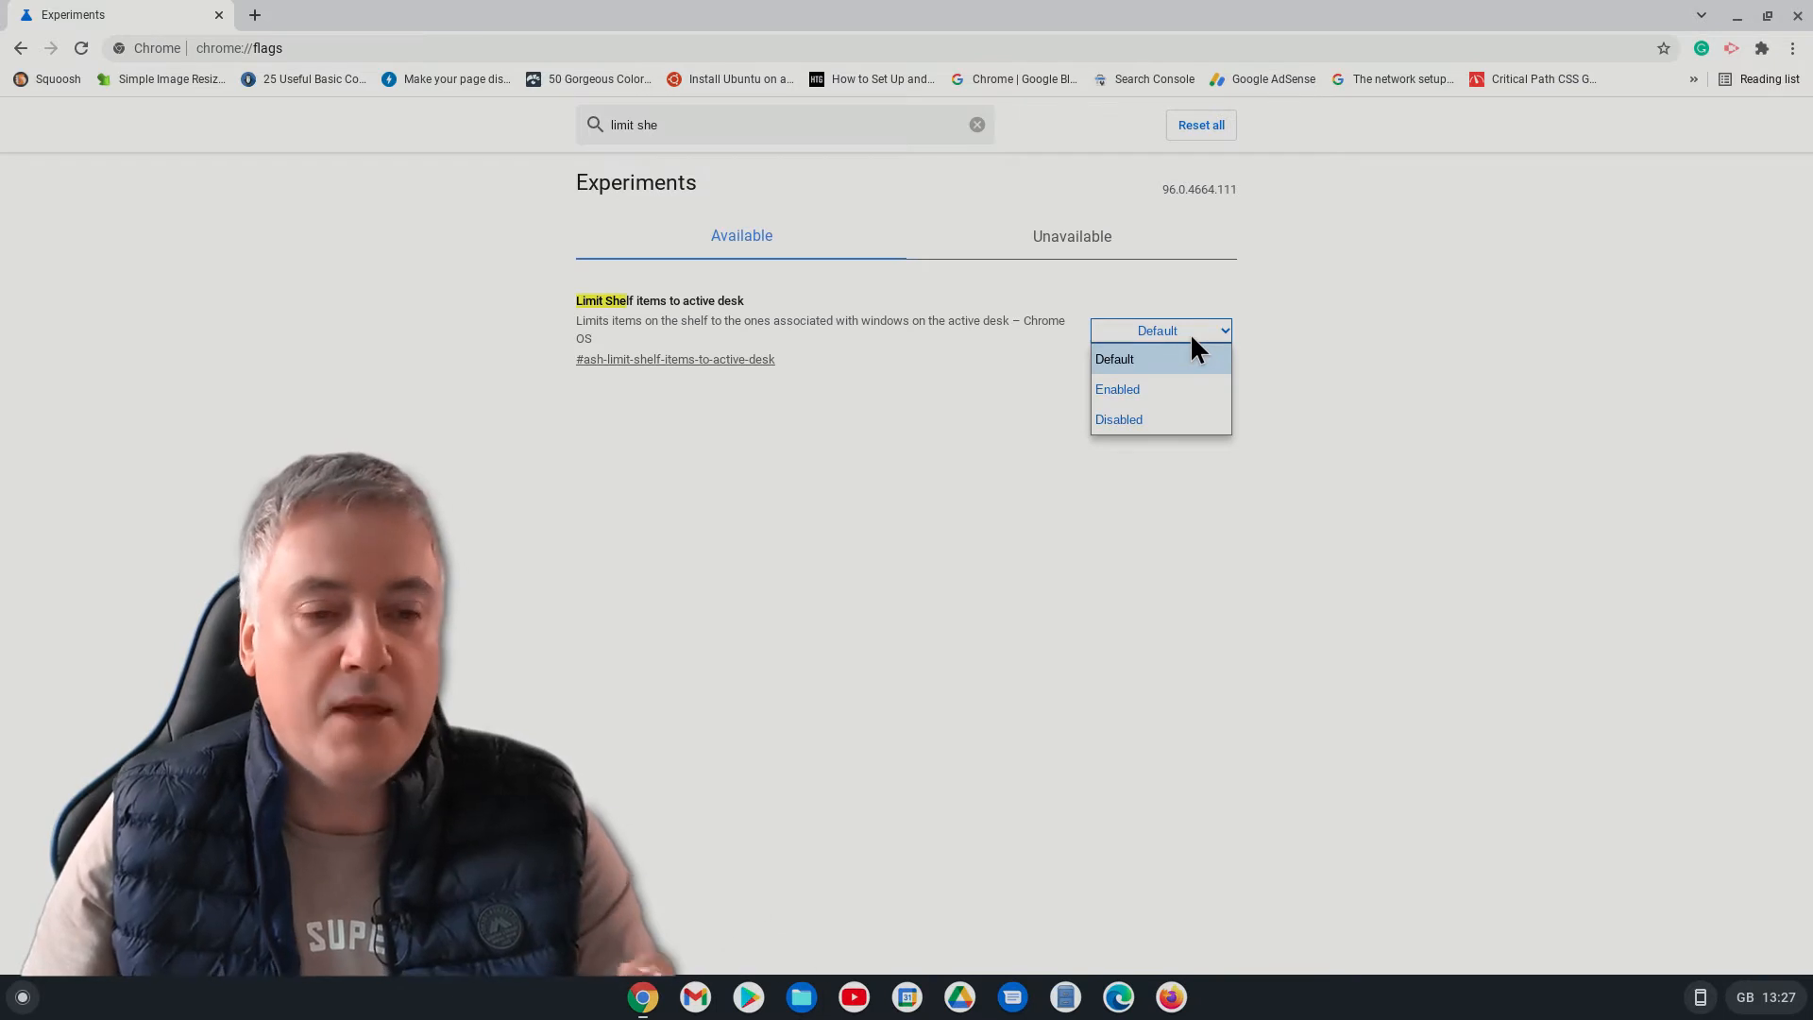
{"action": "left_click", "coordinate": [1156, 329]}
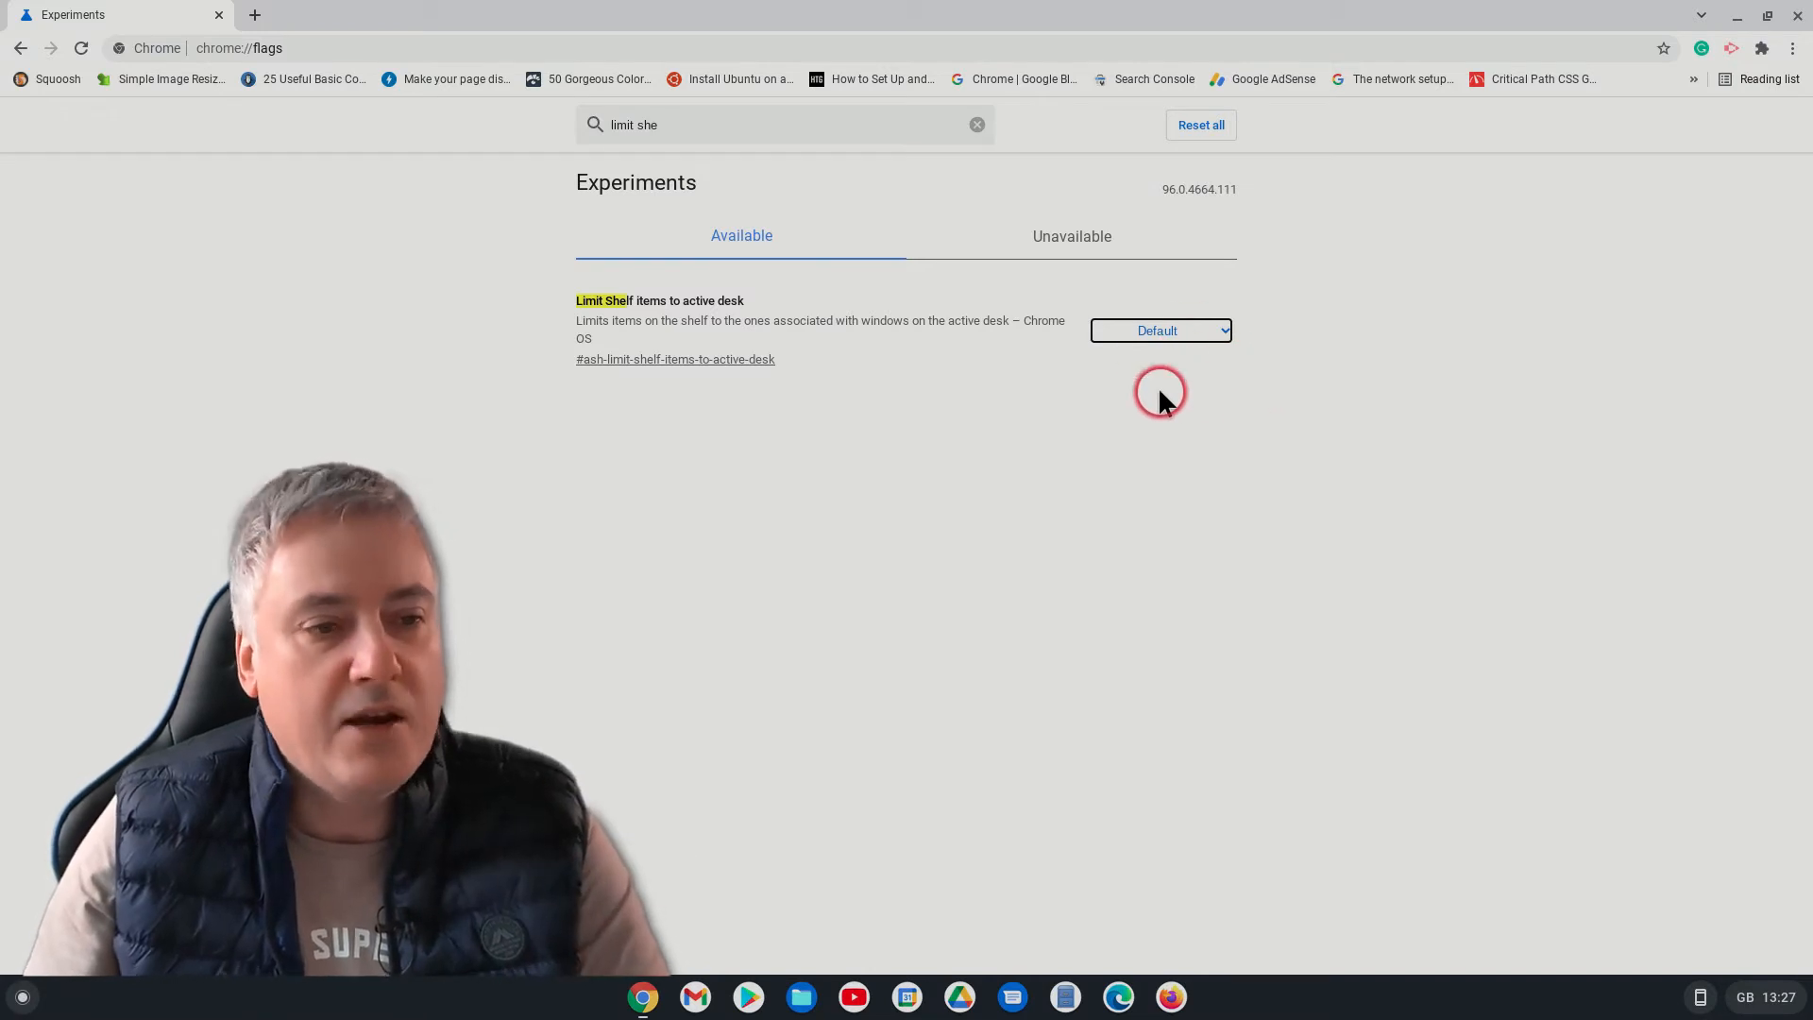
{"action": "mouse_move", "coordinate": [903, 318]}
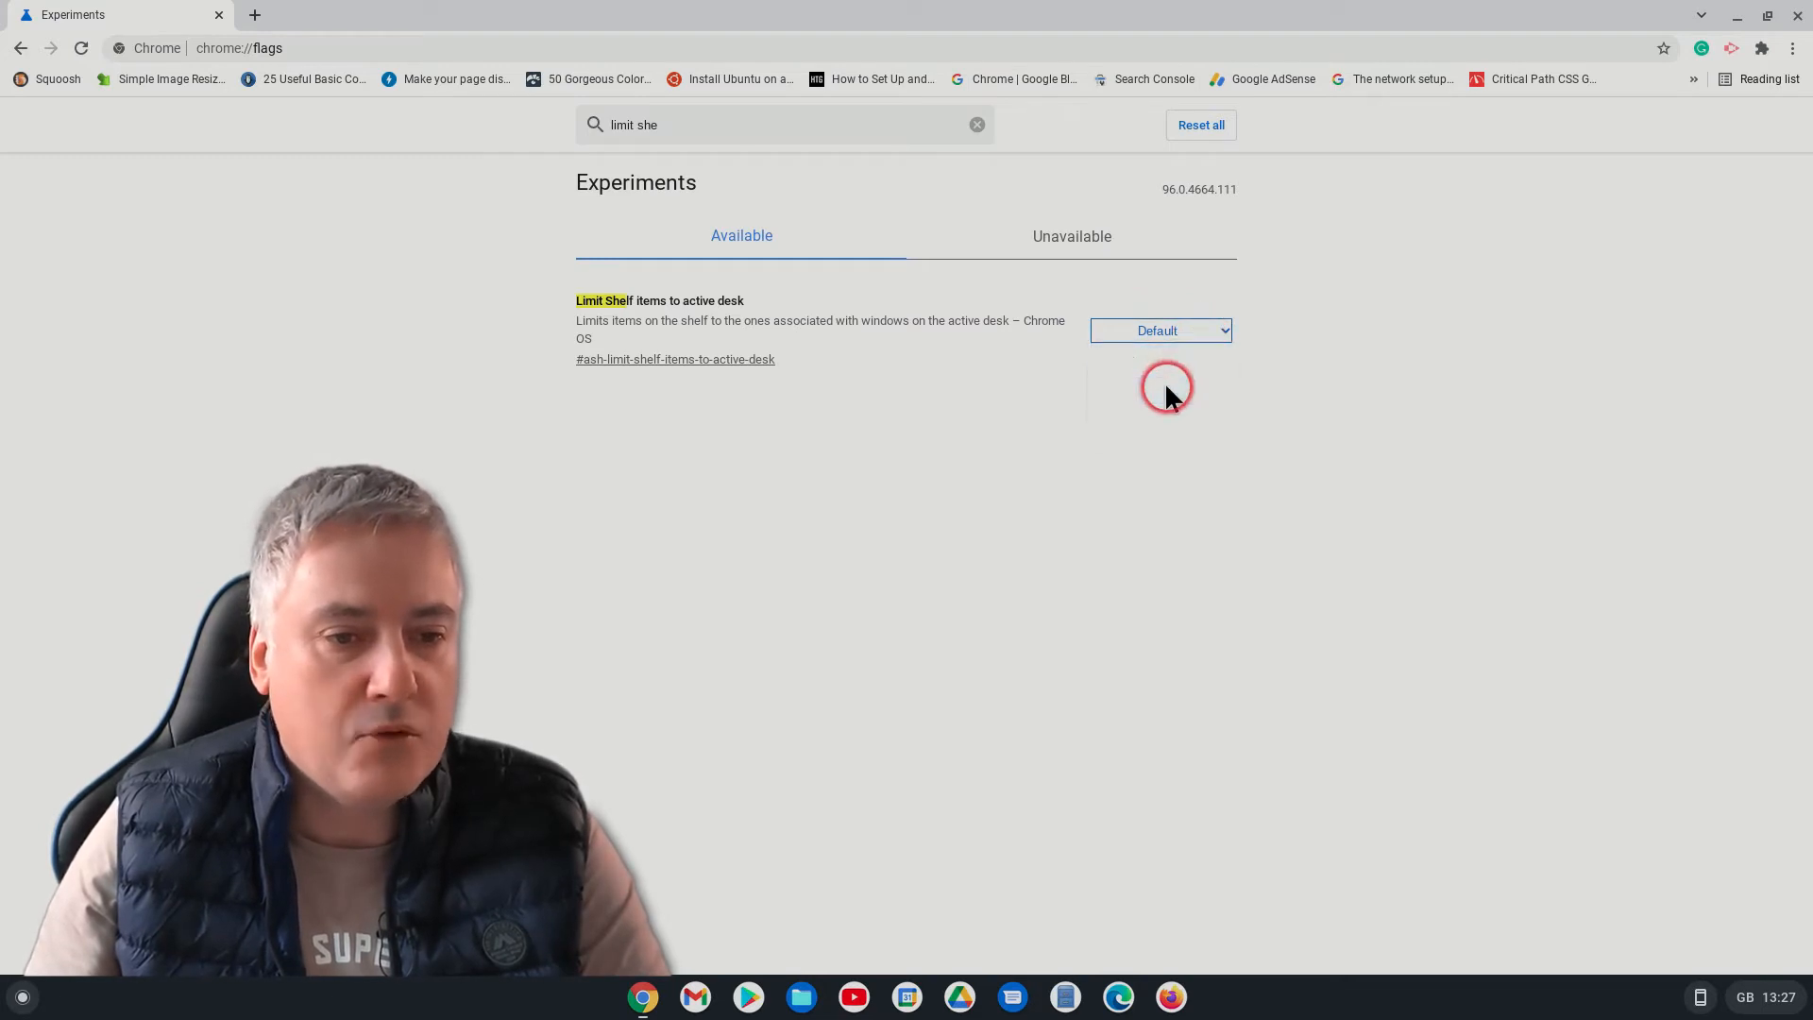
{"action": "left_click", "coordinate": [1158, 329]}
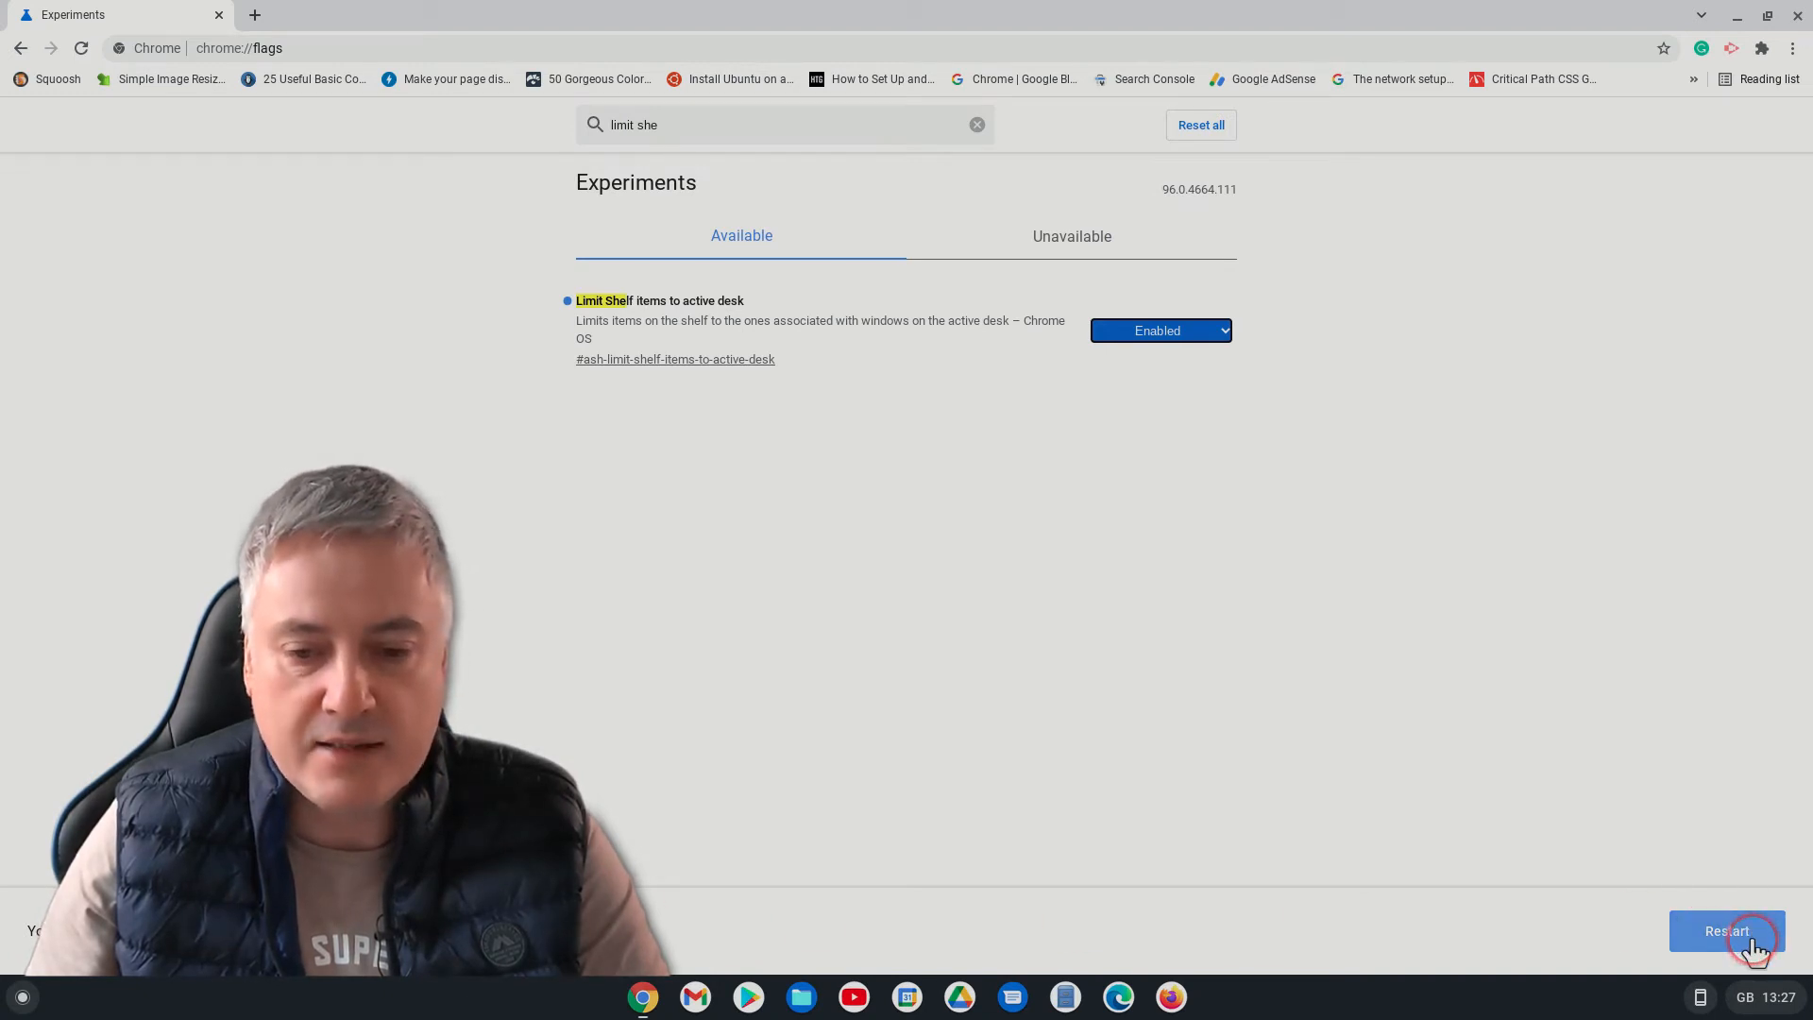
{"action": "left_click", "coordinate": [1726, 931]}
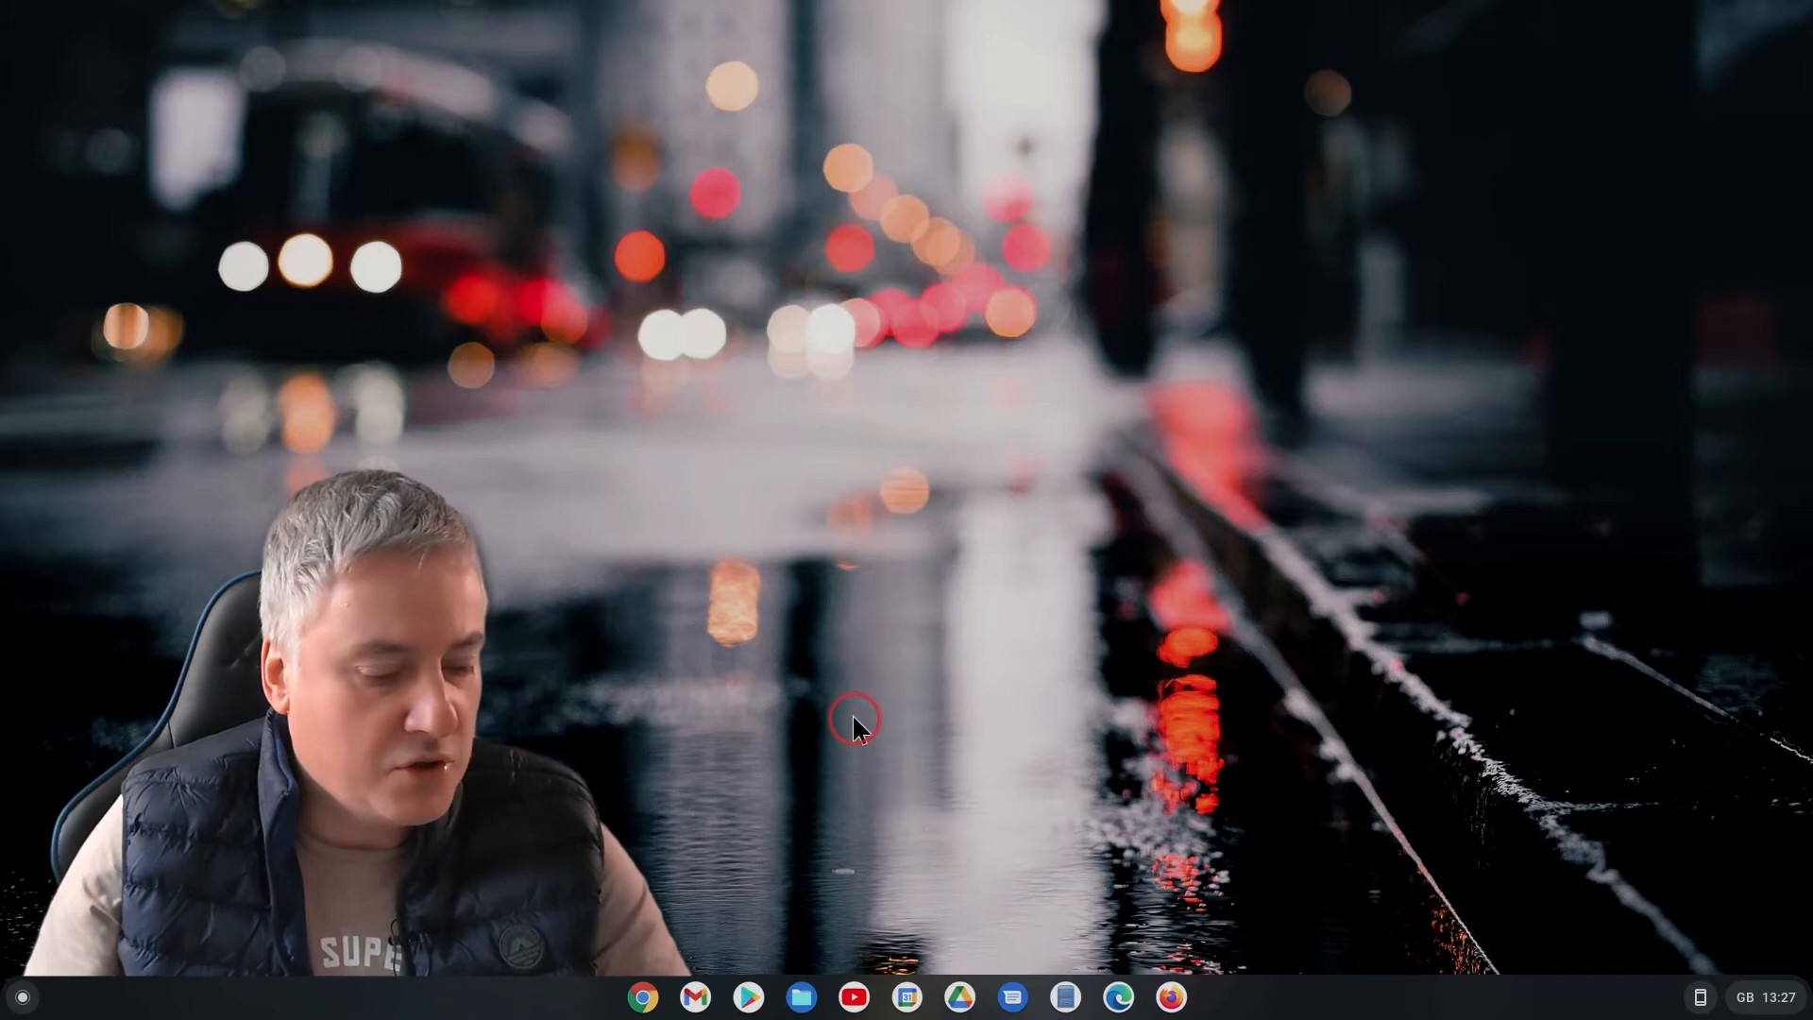
{"action": "mouse_move", "coordinate": [937, 718]}
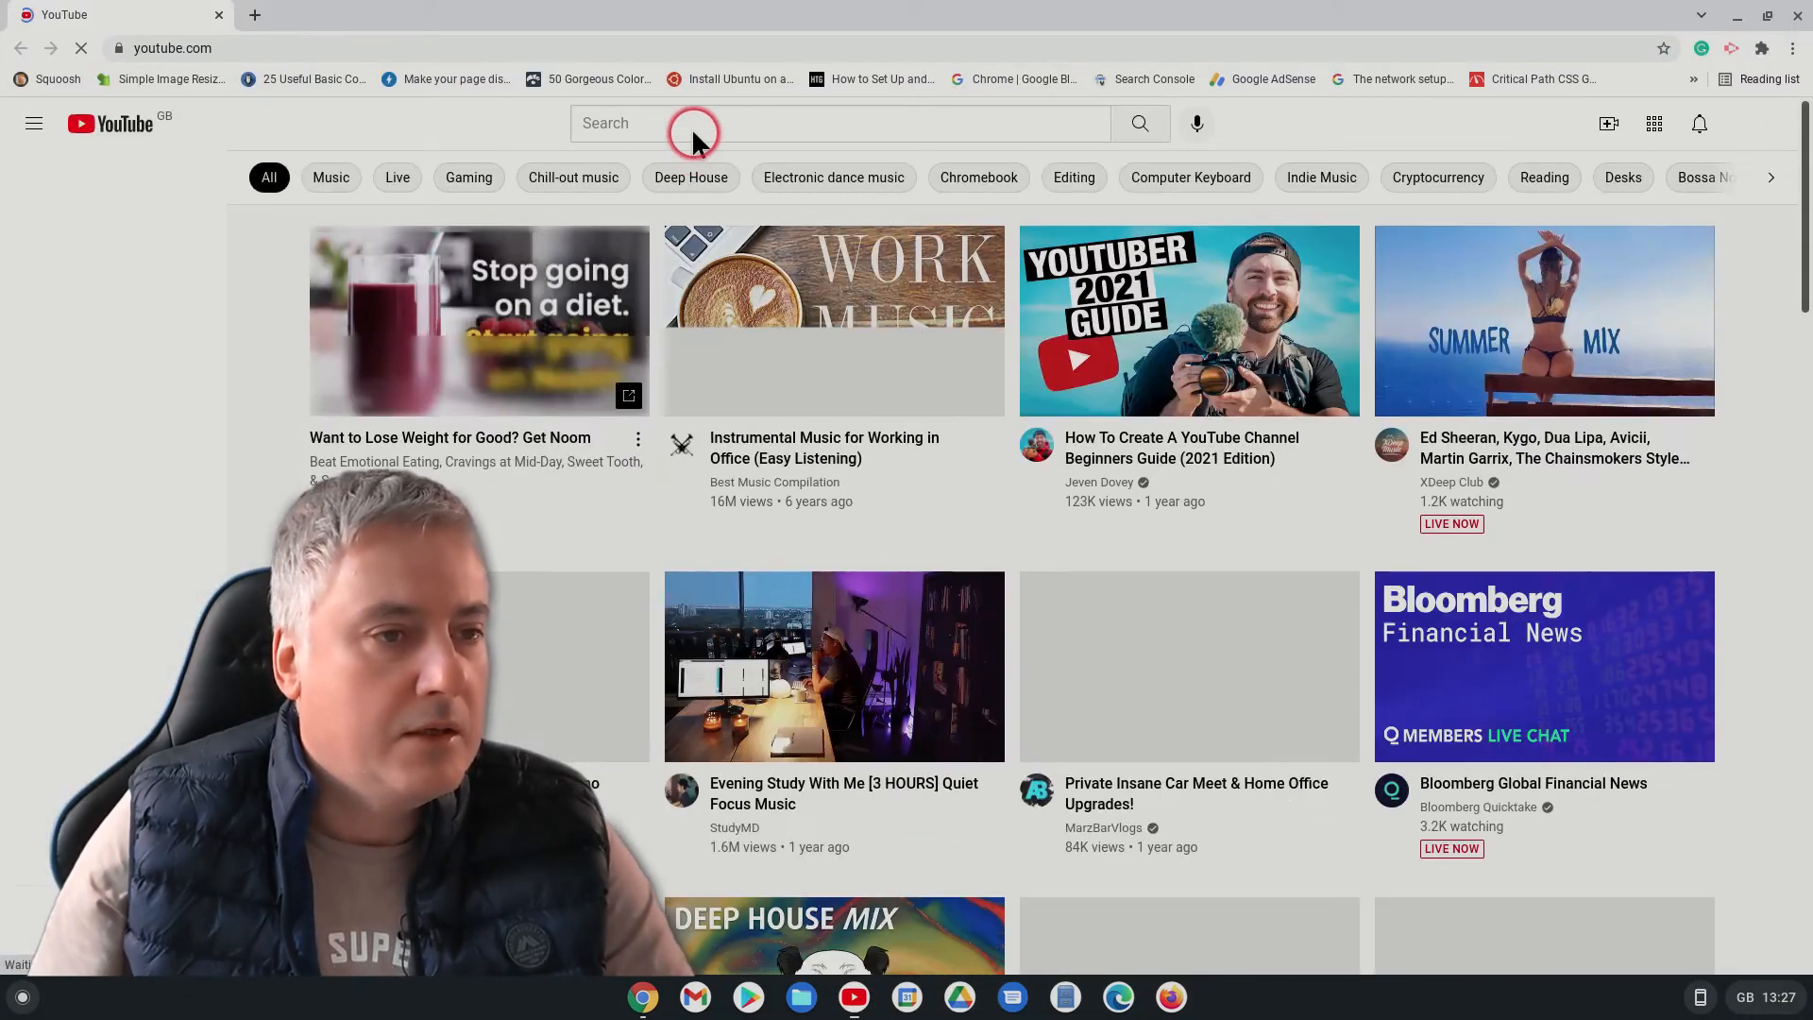
After the restart, search YouTube for 'work' via the 'wo' suggestion and minimize it
{"action": "type", "text": "wo"}
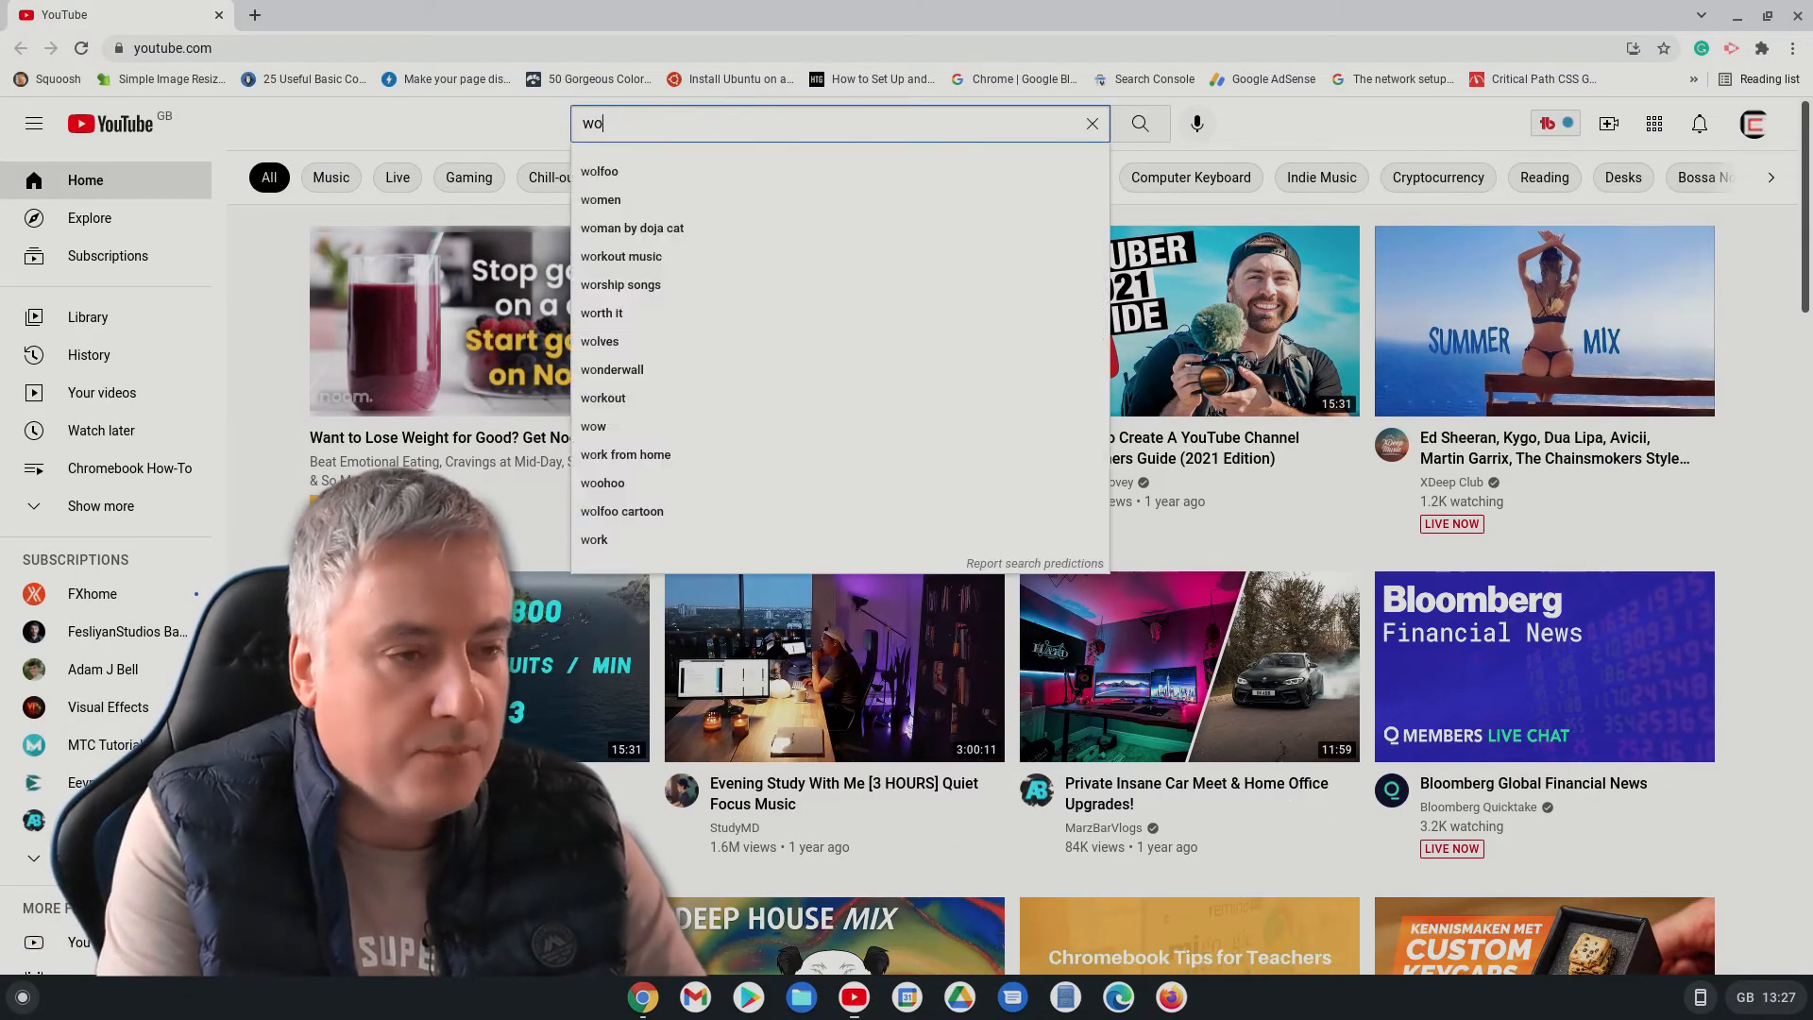
{"action": "left_click", "coordinate": [595, 538]}
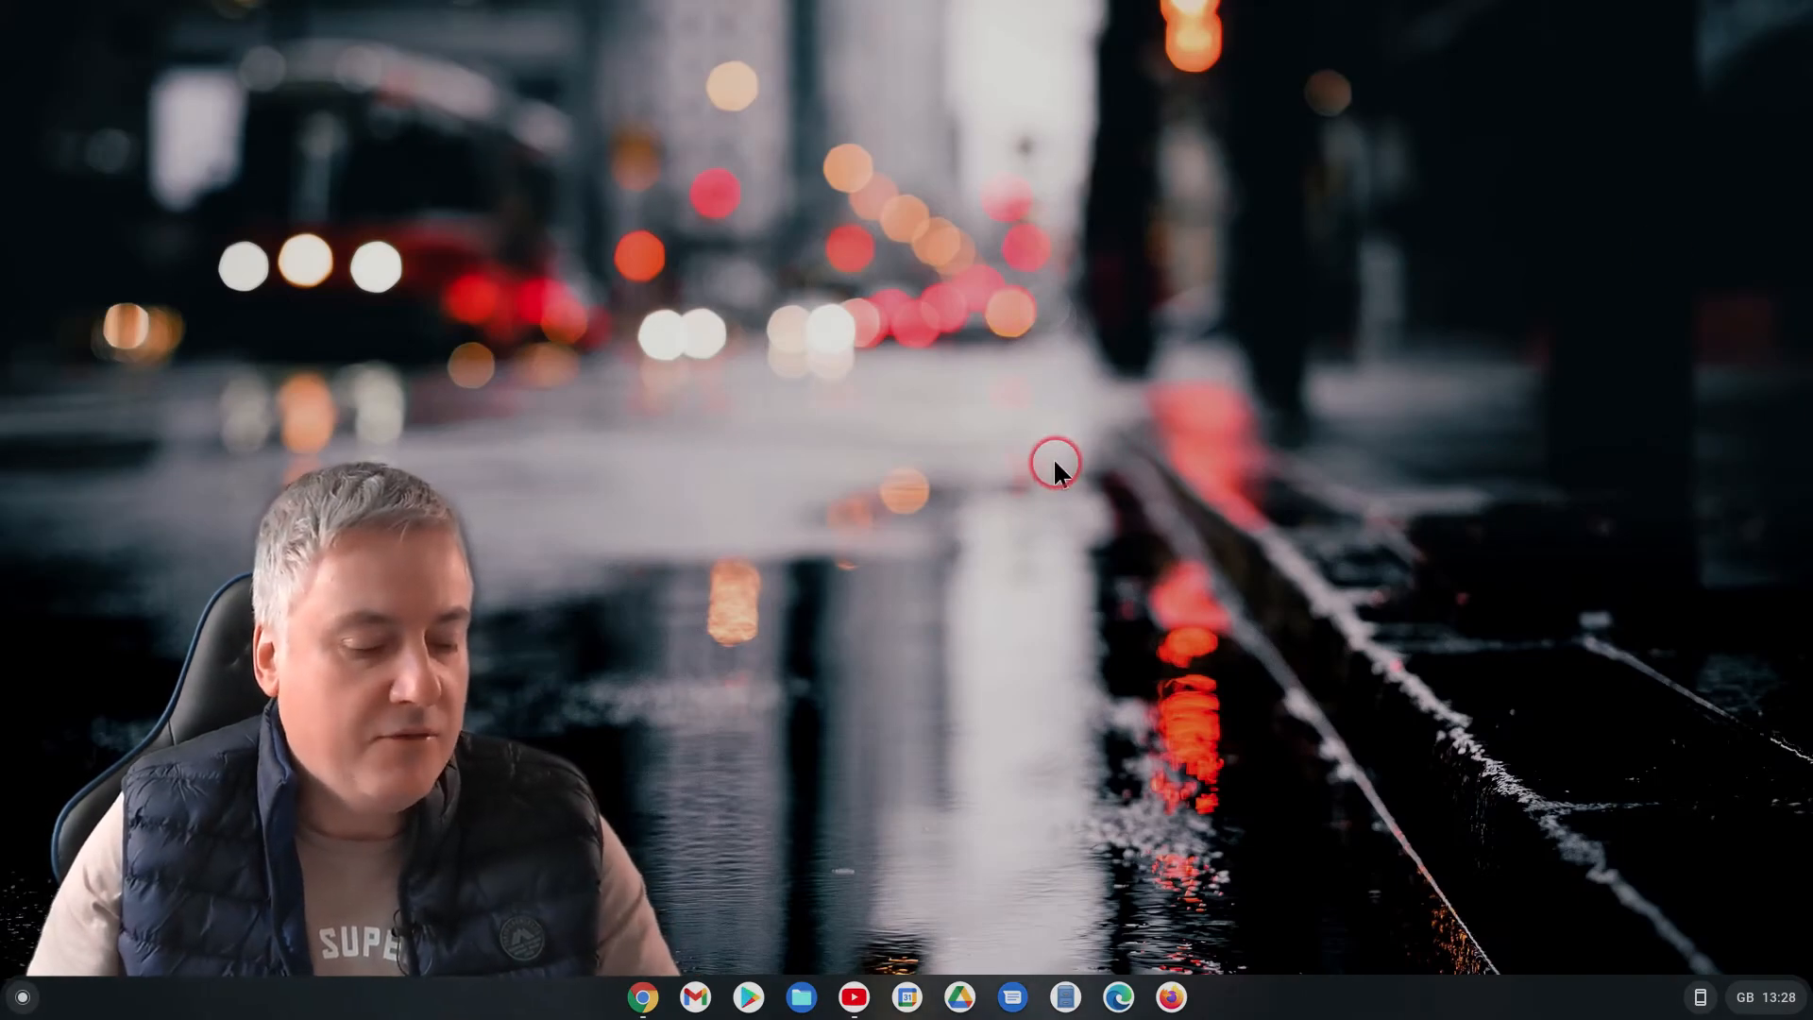
Switch to the Main desk from the Overview desk bar
{"action": "key", "text": "overview"}
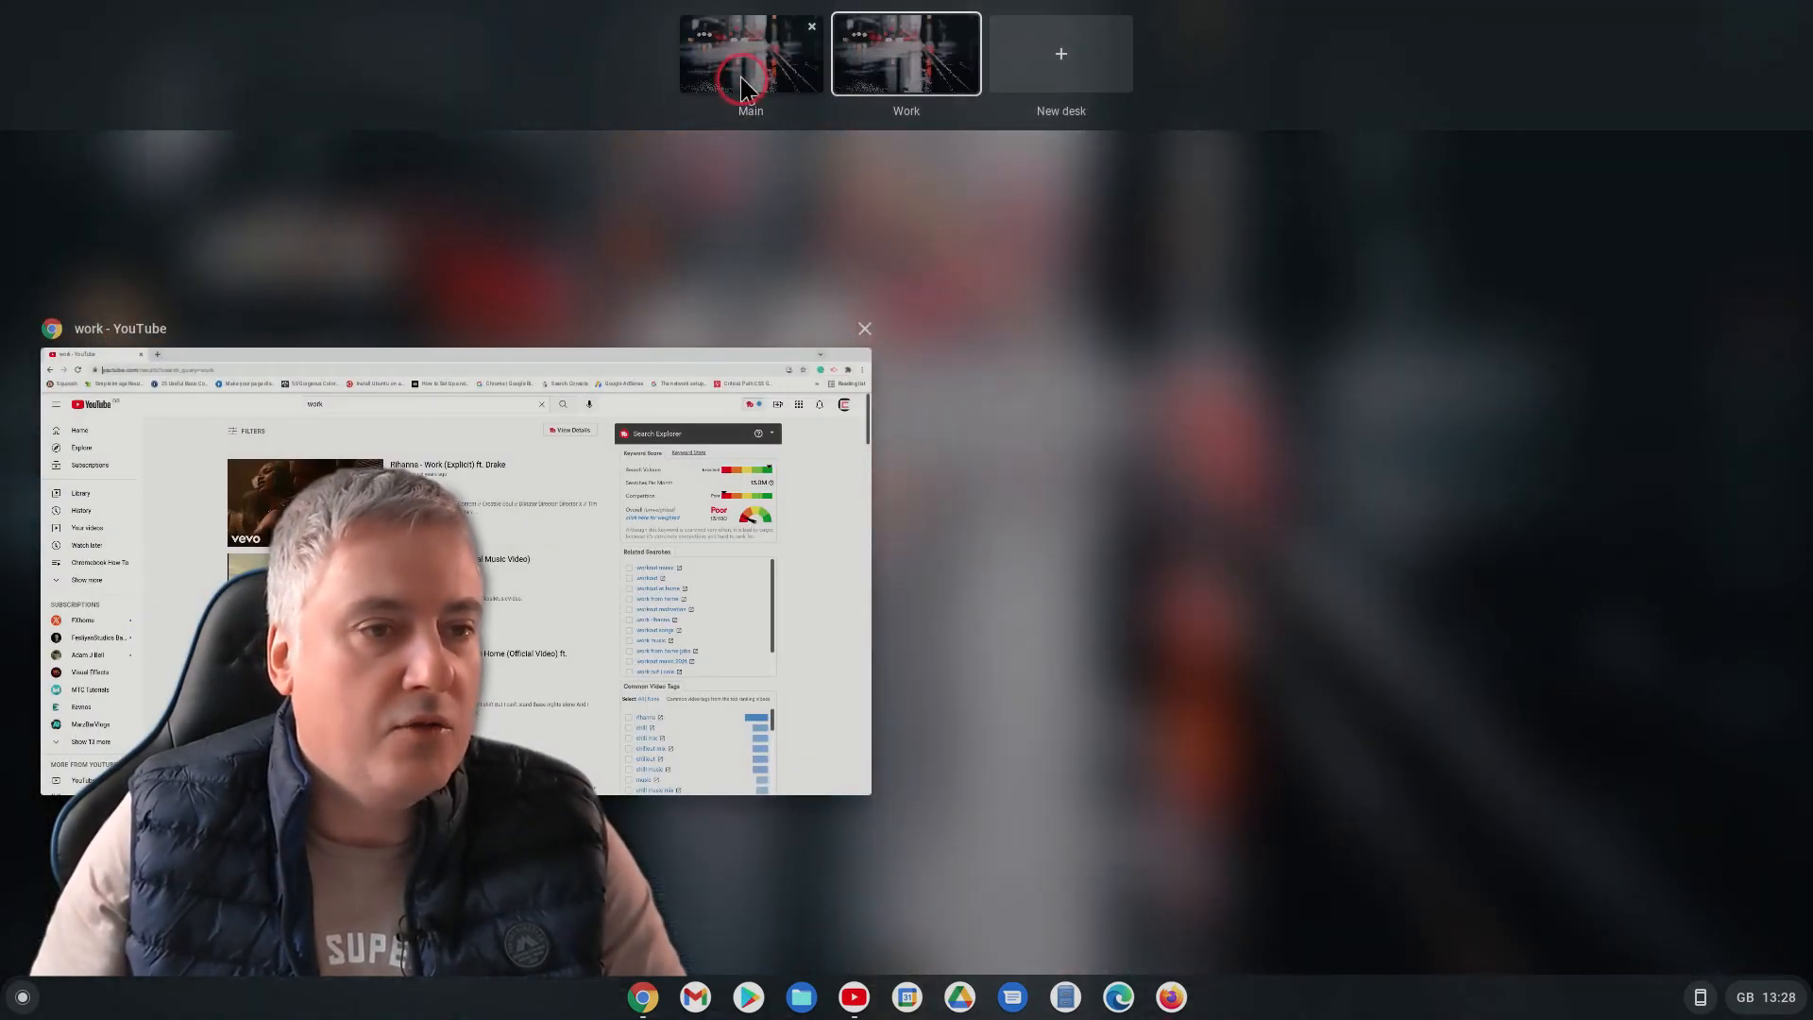
{"action": "left_click", "coordinate": [750, 53]}
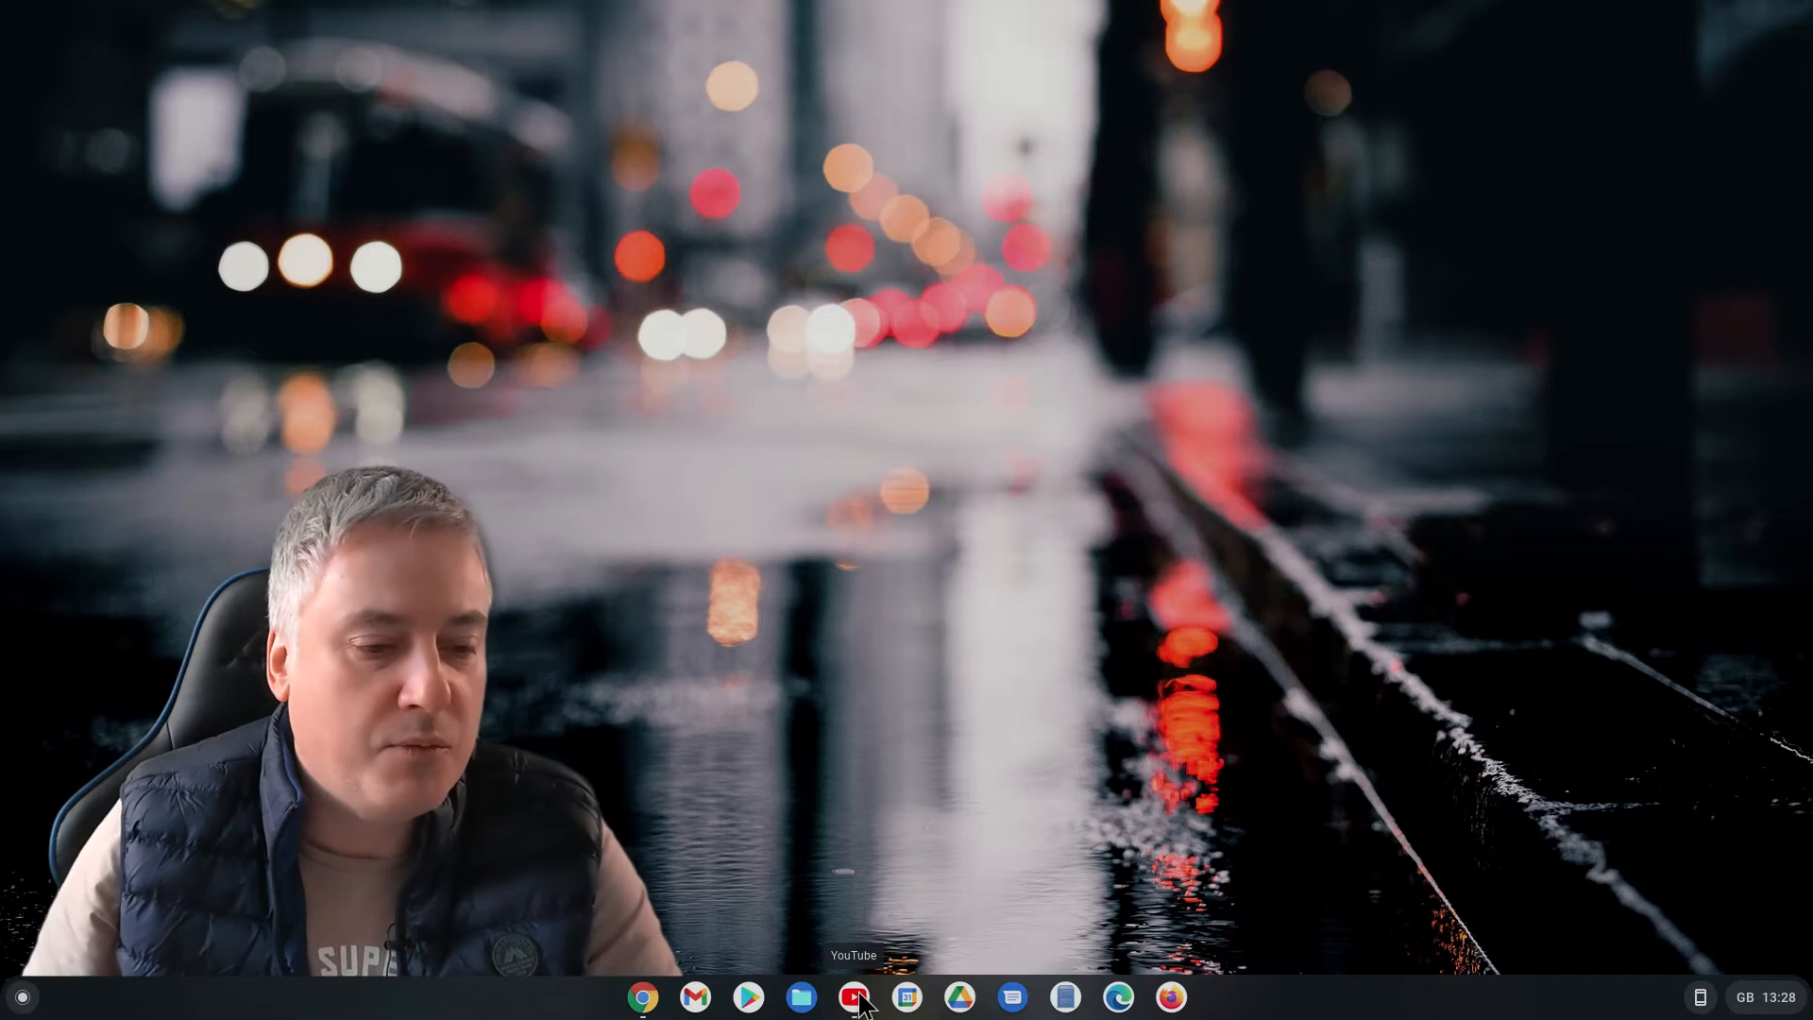
On the Main desk, search YouTube for 'play' and minimize the results window
{"action": "left_click", "coordinate": [853, 995]}
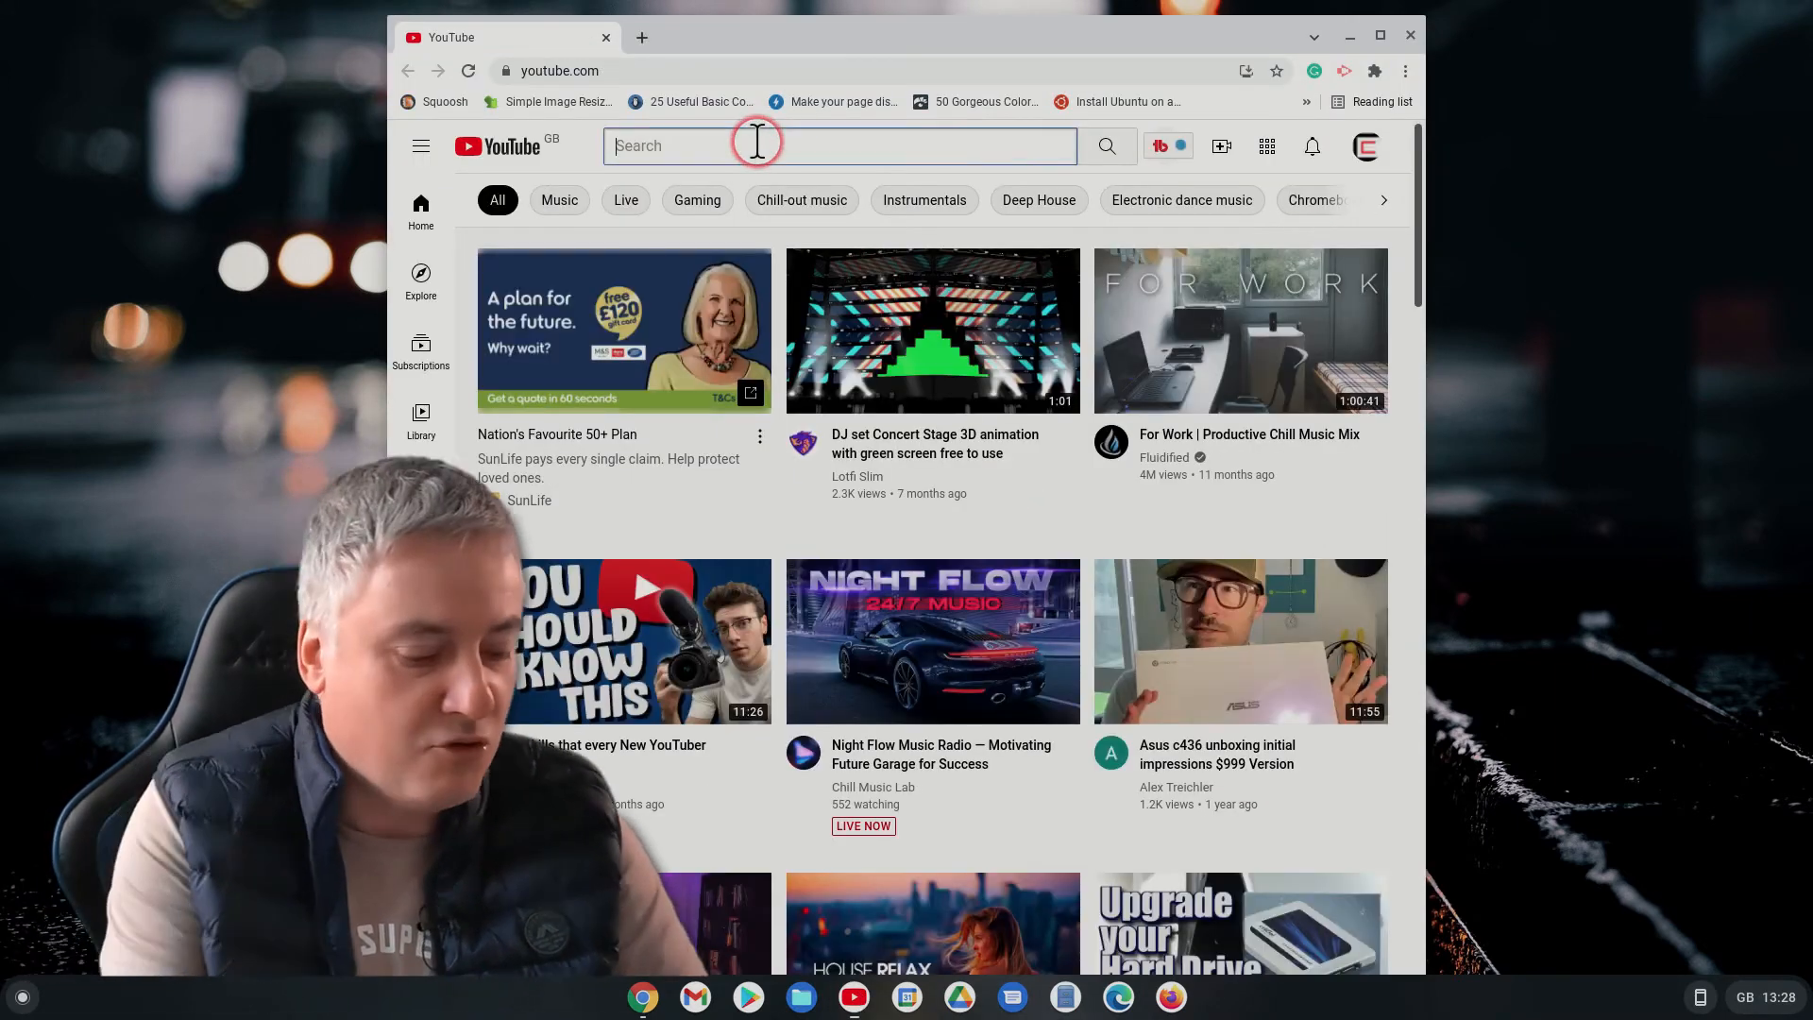
{"action": "type", "text": "play"}
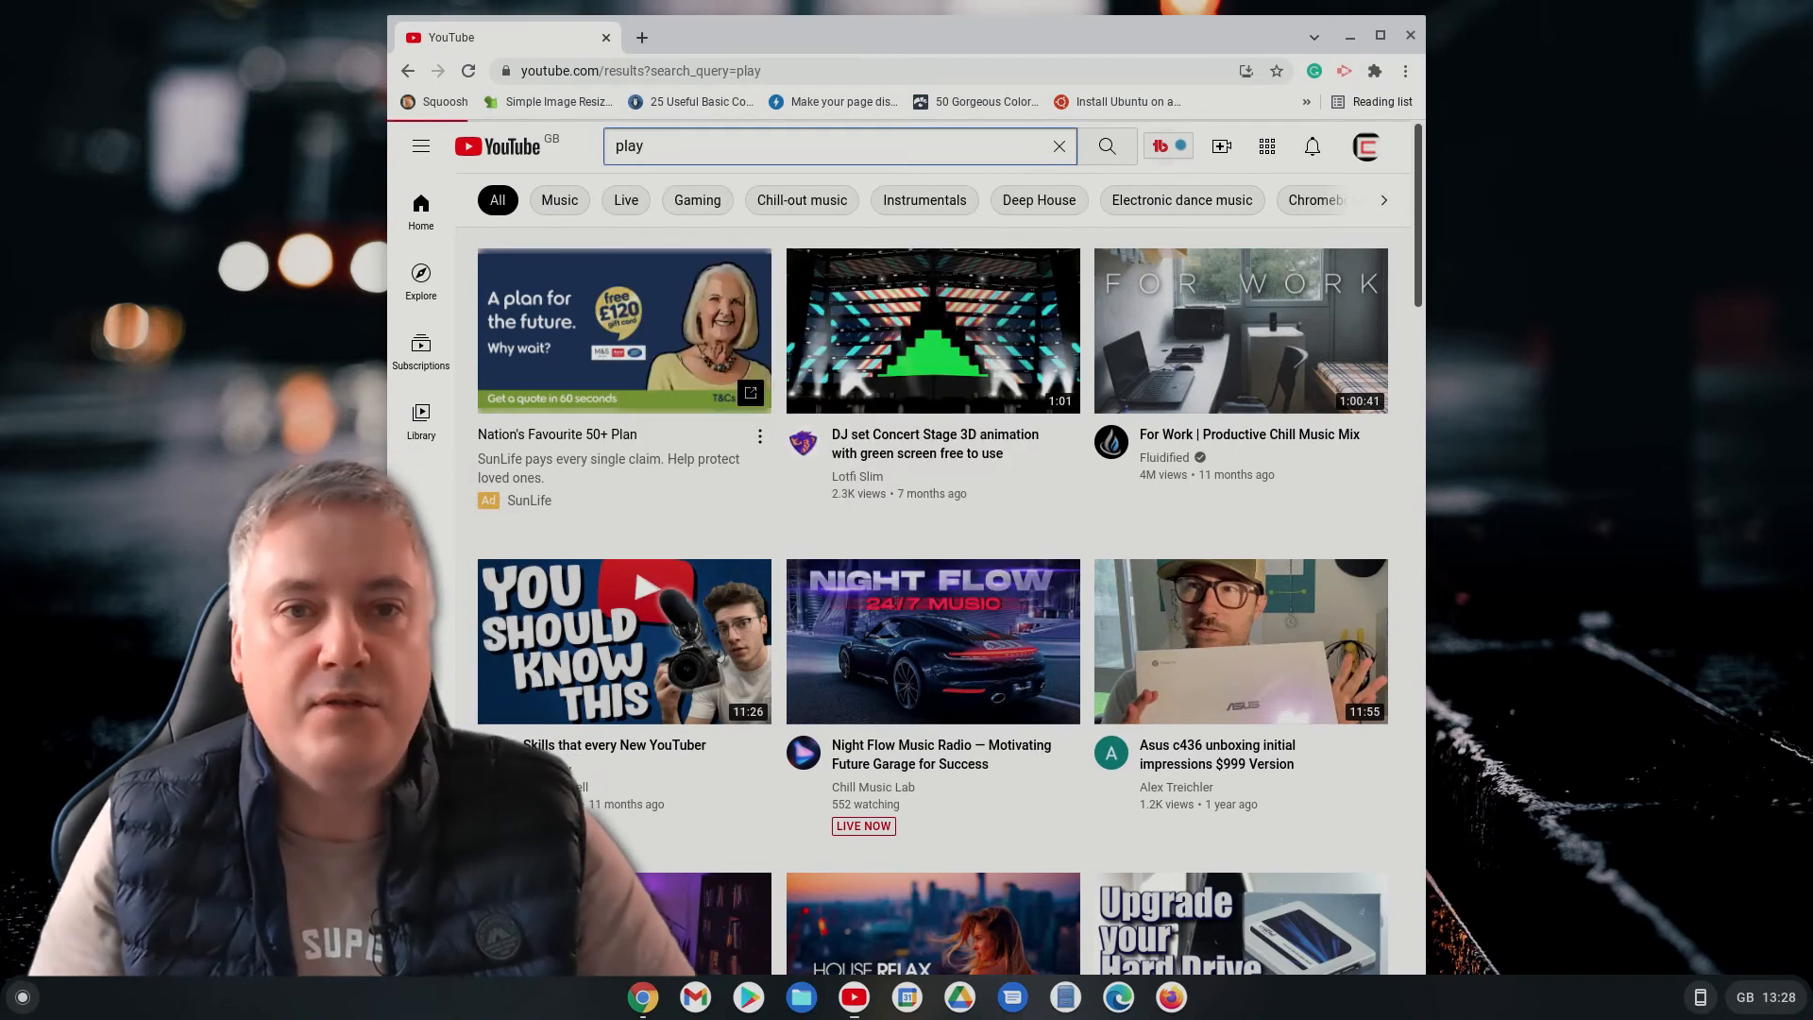
{"action": "left_click", "coordinate": [1104, 146]}
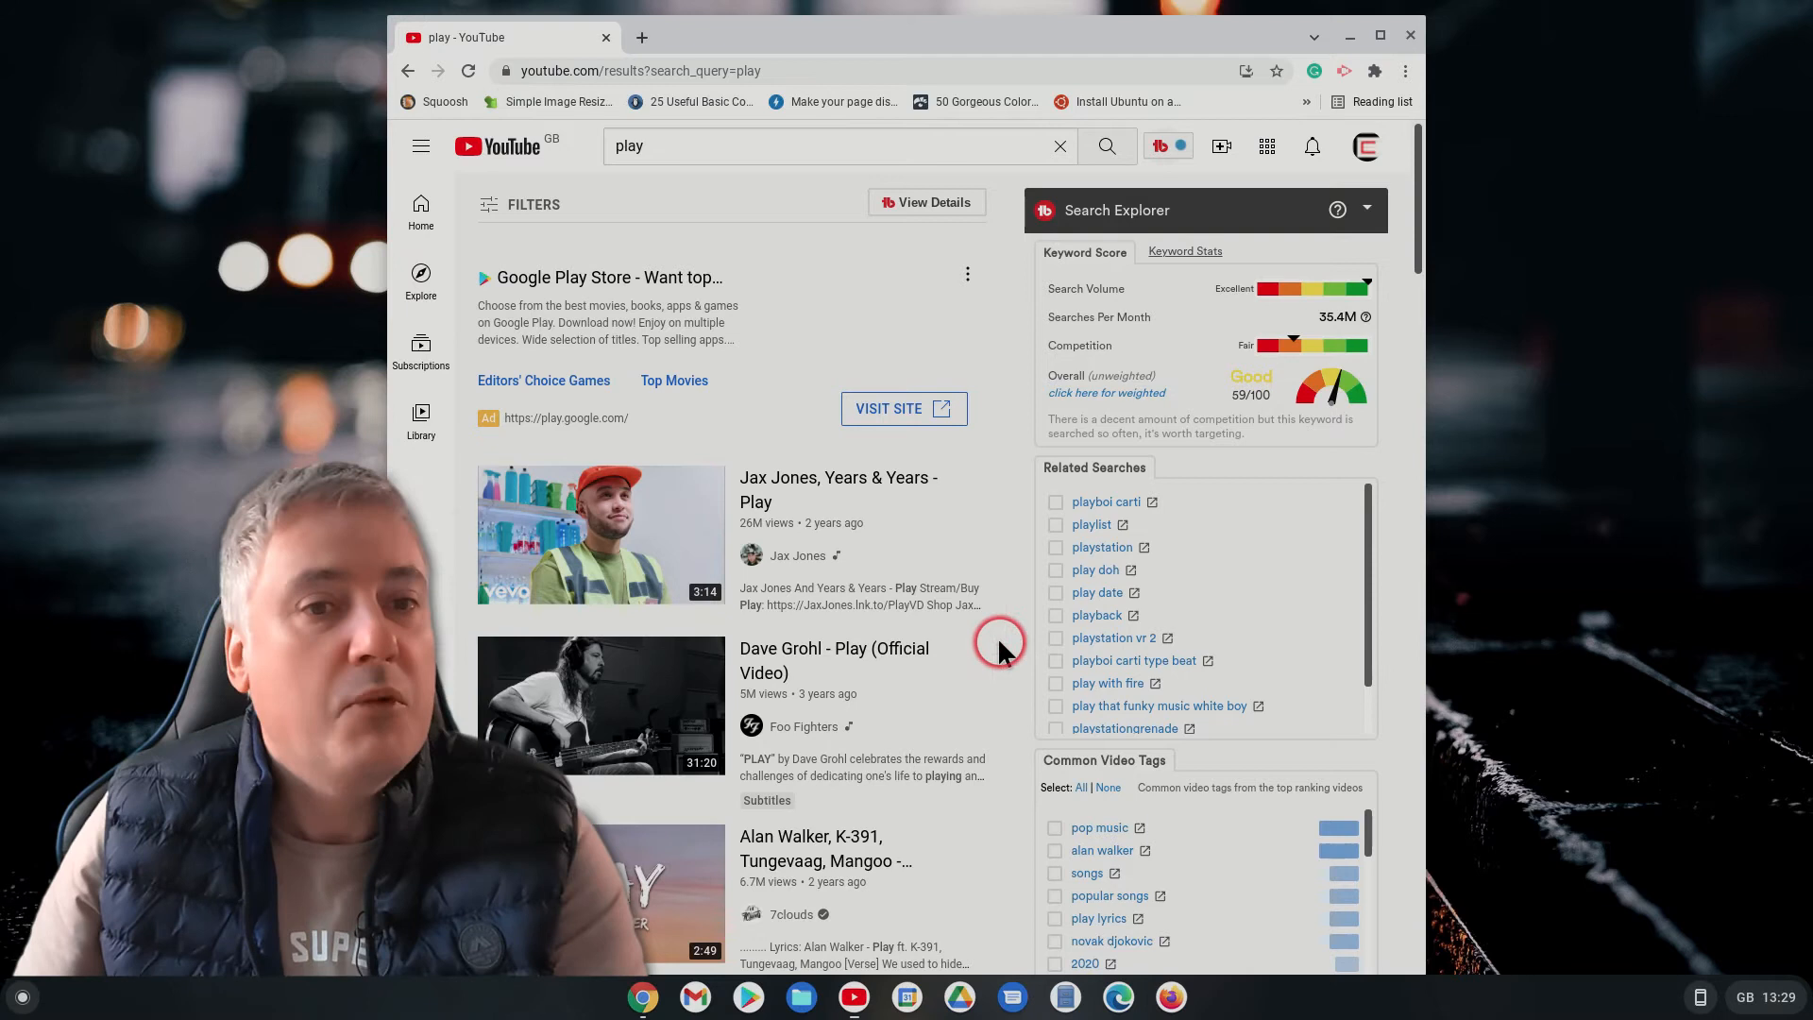
{"action": "mouse_move", "coordinate": [1400, 354]}
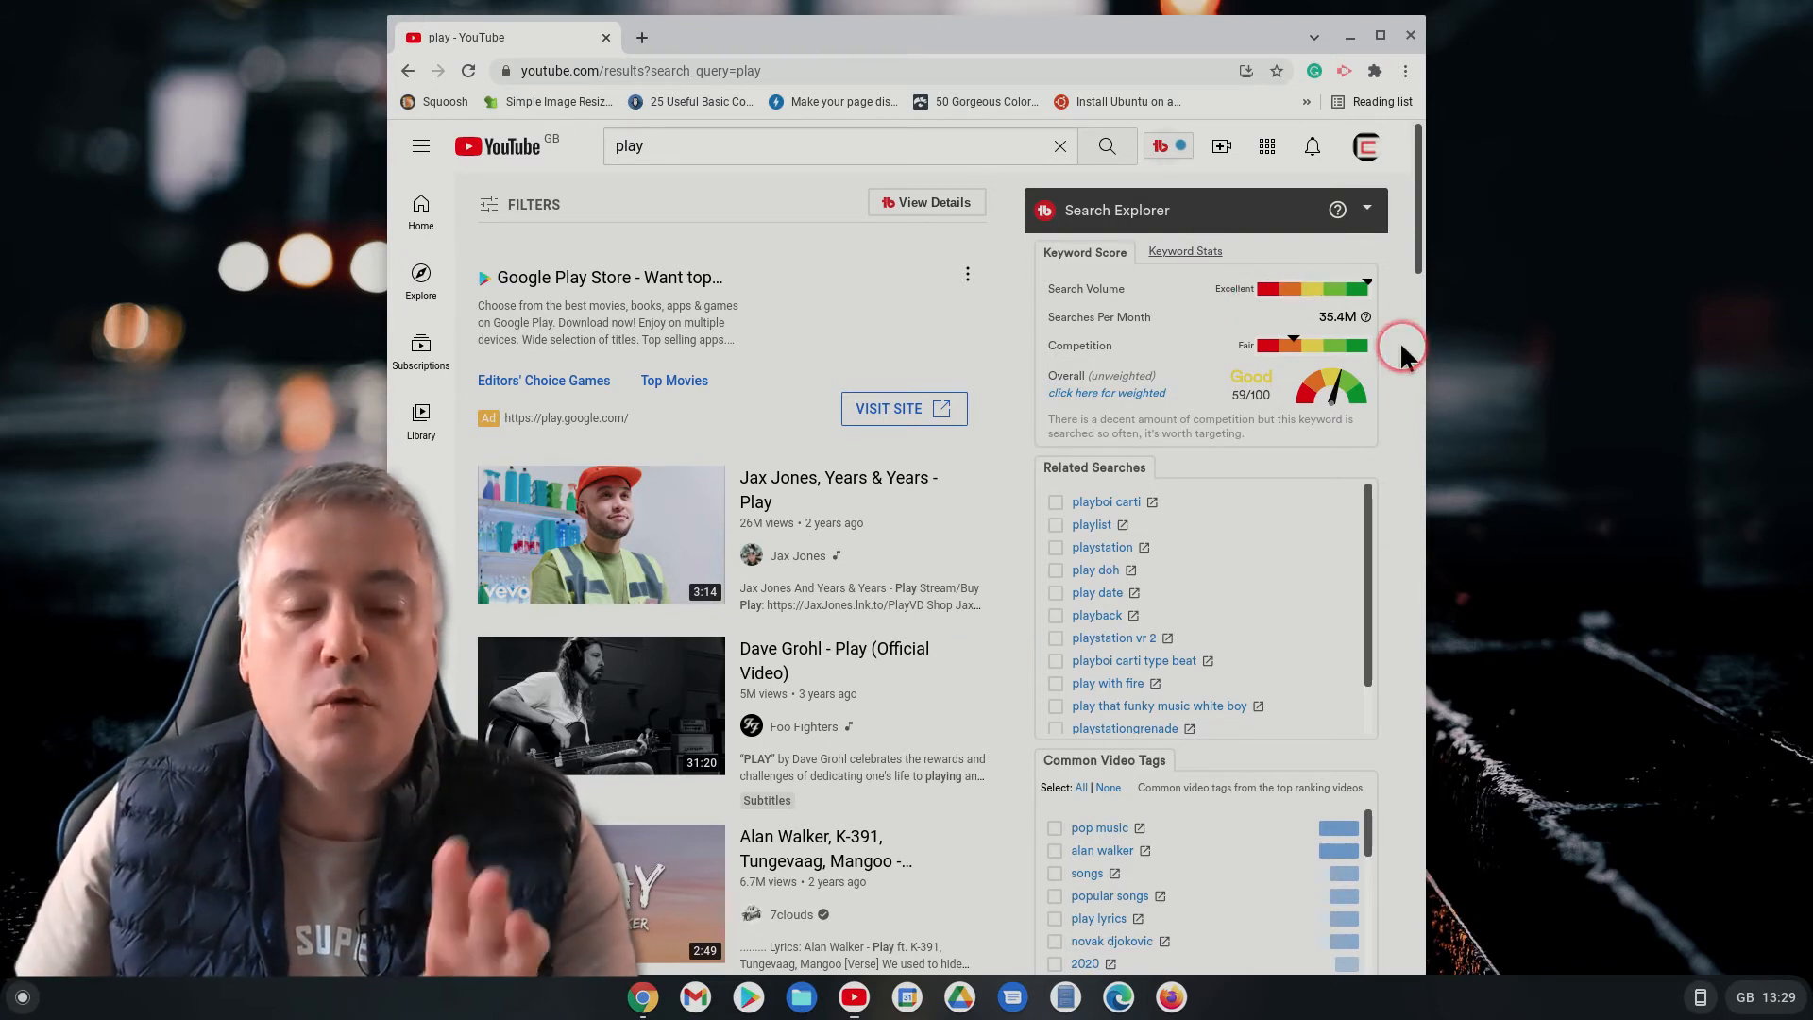
{"action": "mouse_move", "coordinate": [784, 132]}
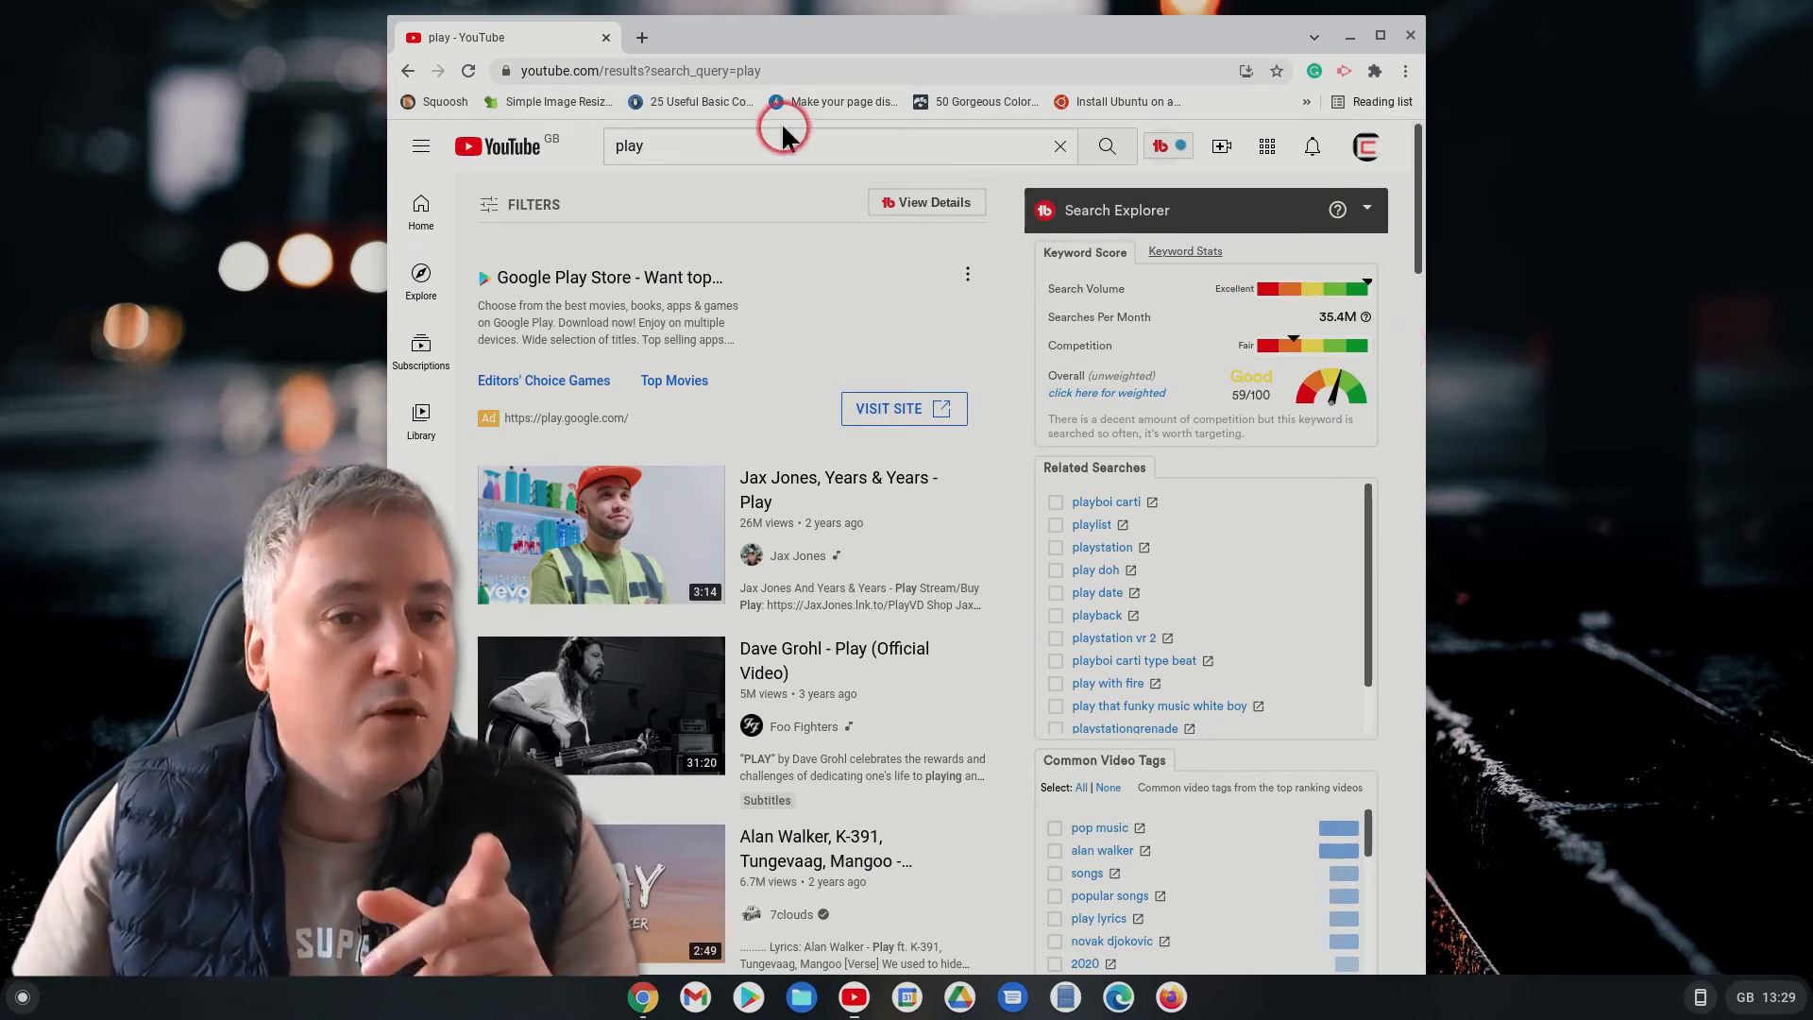
{"action": "mouse_move", "coordinate": [1379, 38]}
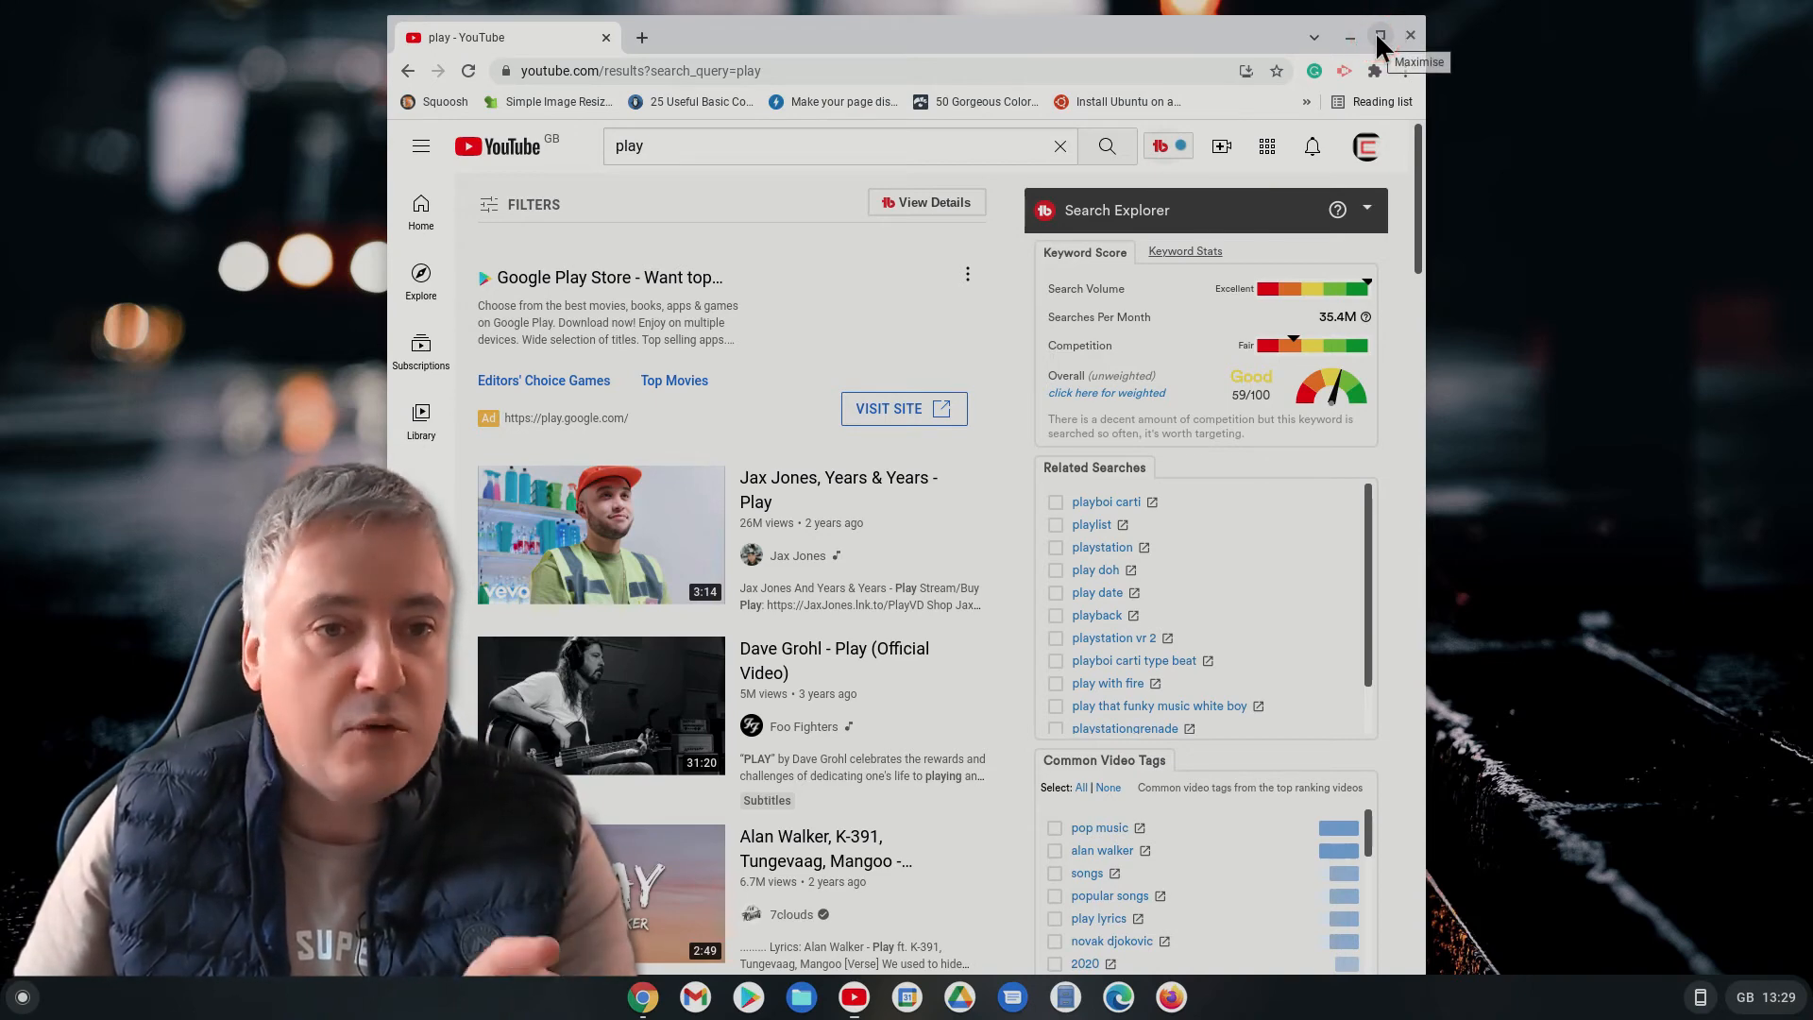
{"action": "left_click", "coordinate": [1379, 36]}
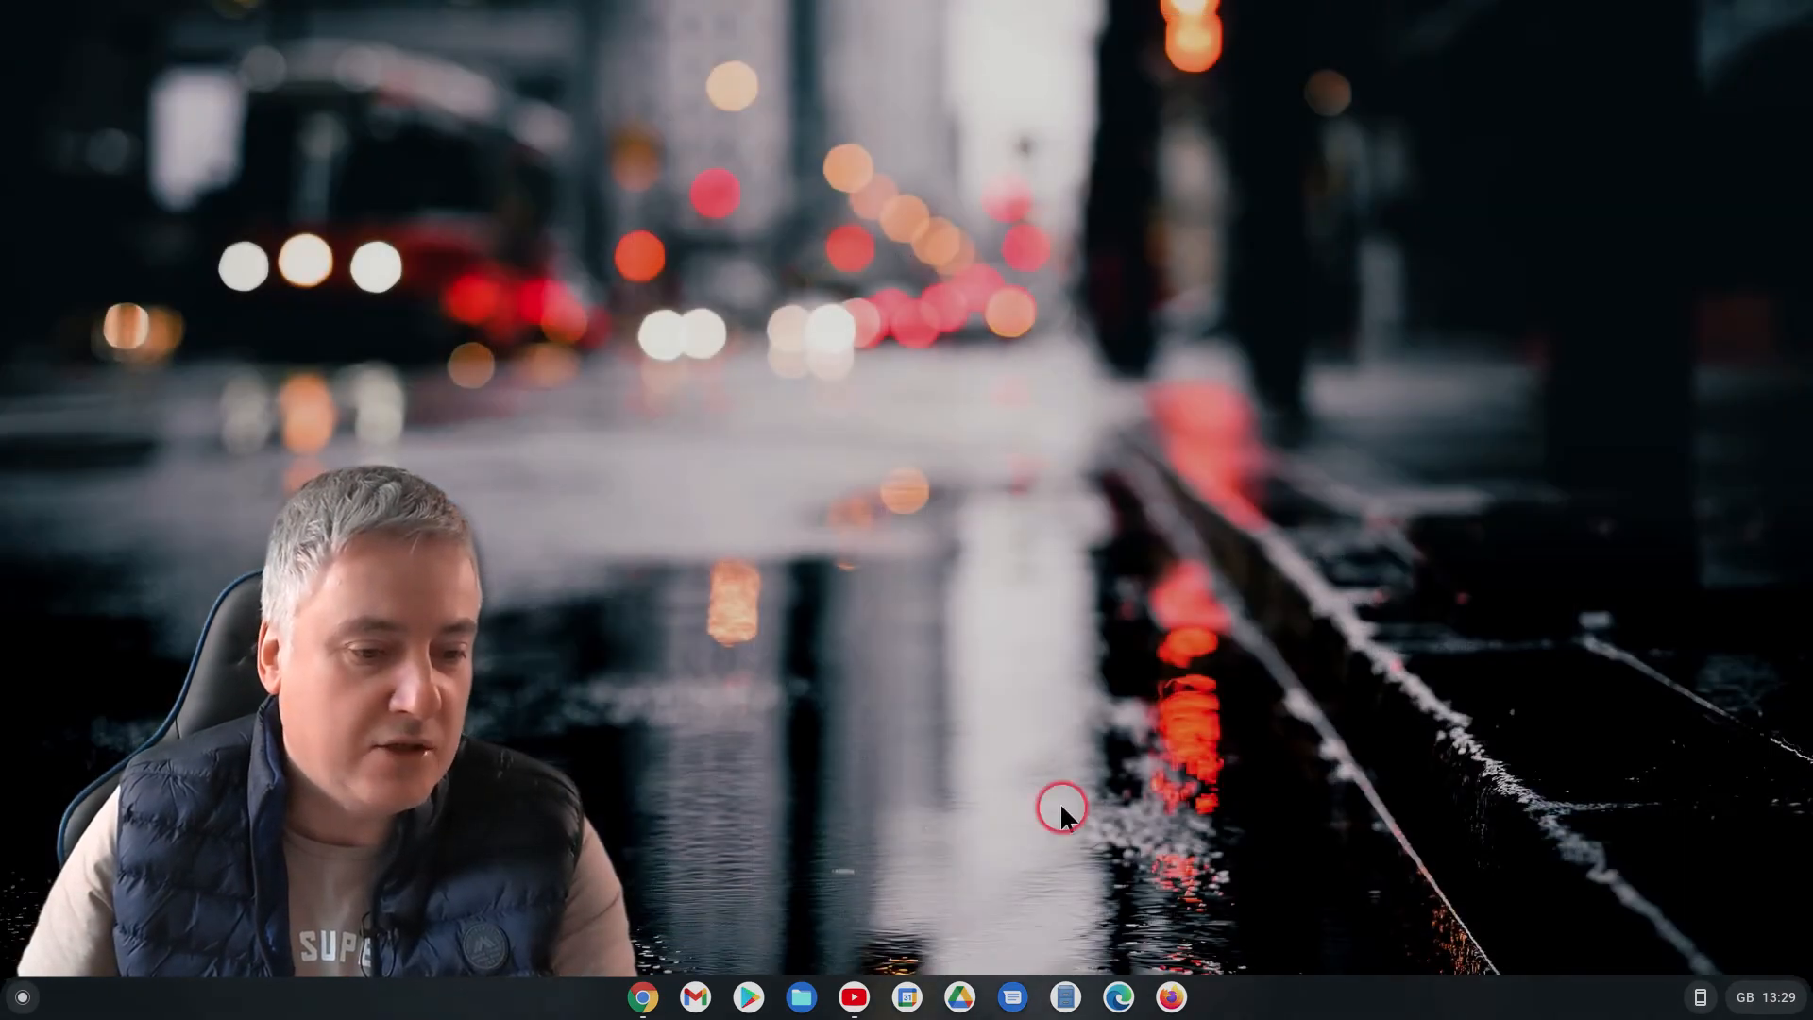
{"action": "mouse_move", "coordinate": [988, 712]}
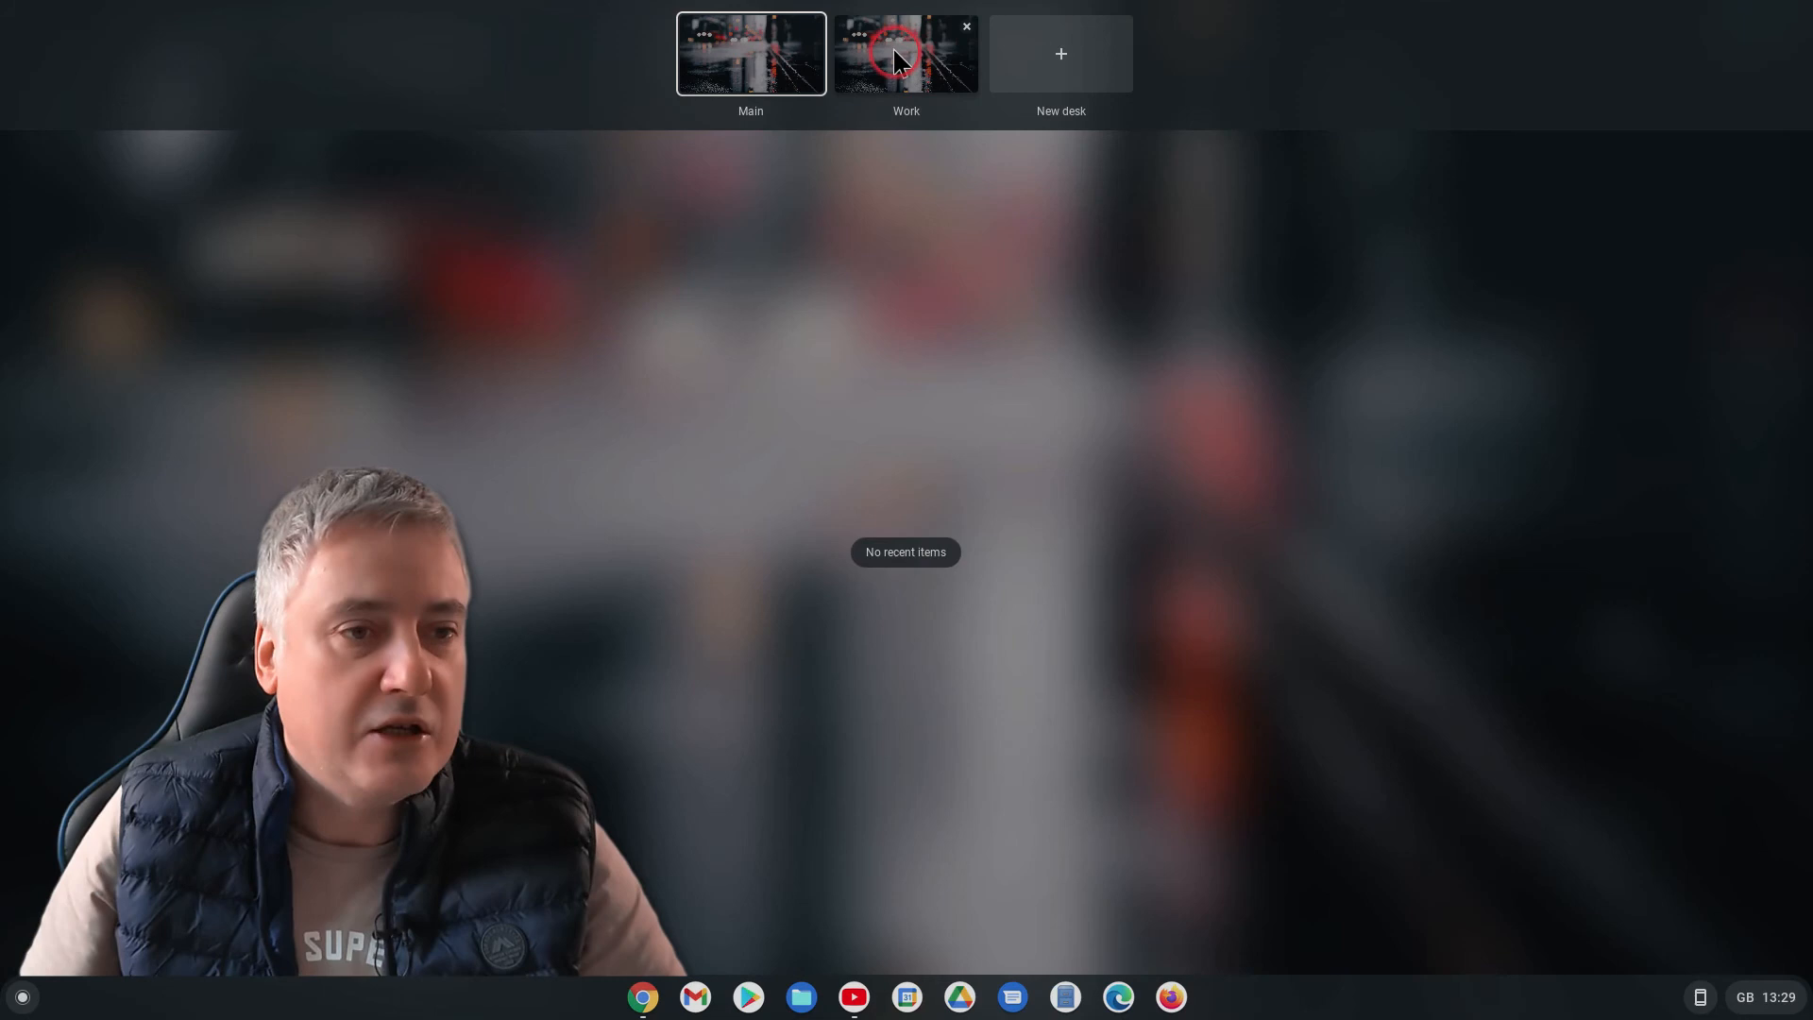
Switch to the Work desk and restore its YouTube 'work' results from the shelf
{"action": "left_click", "coordinate": [904, 52]}
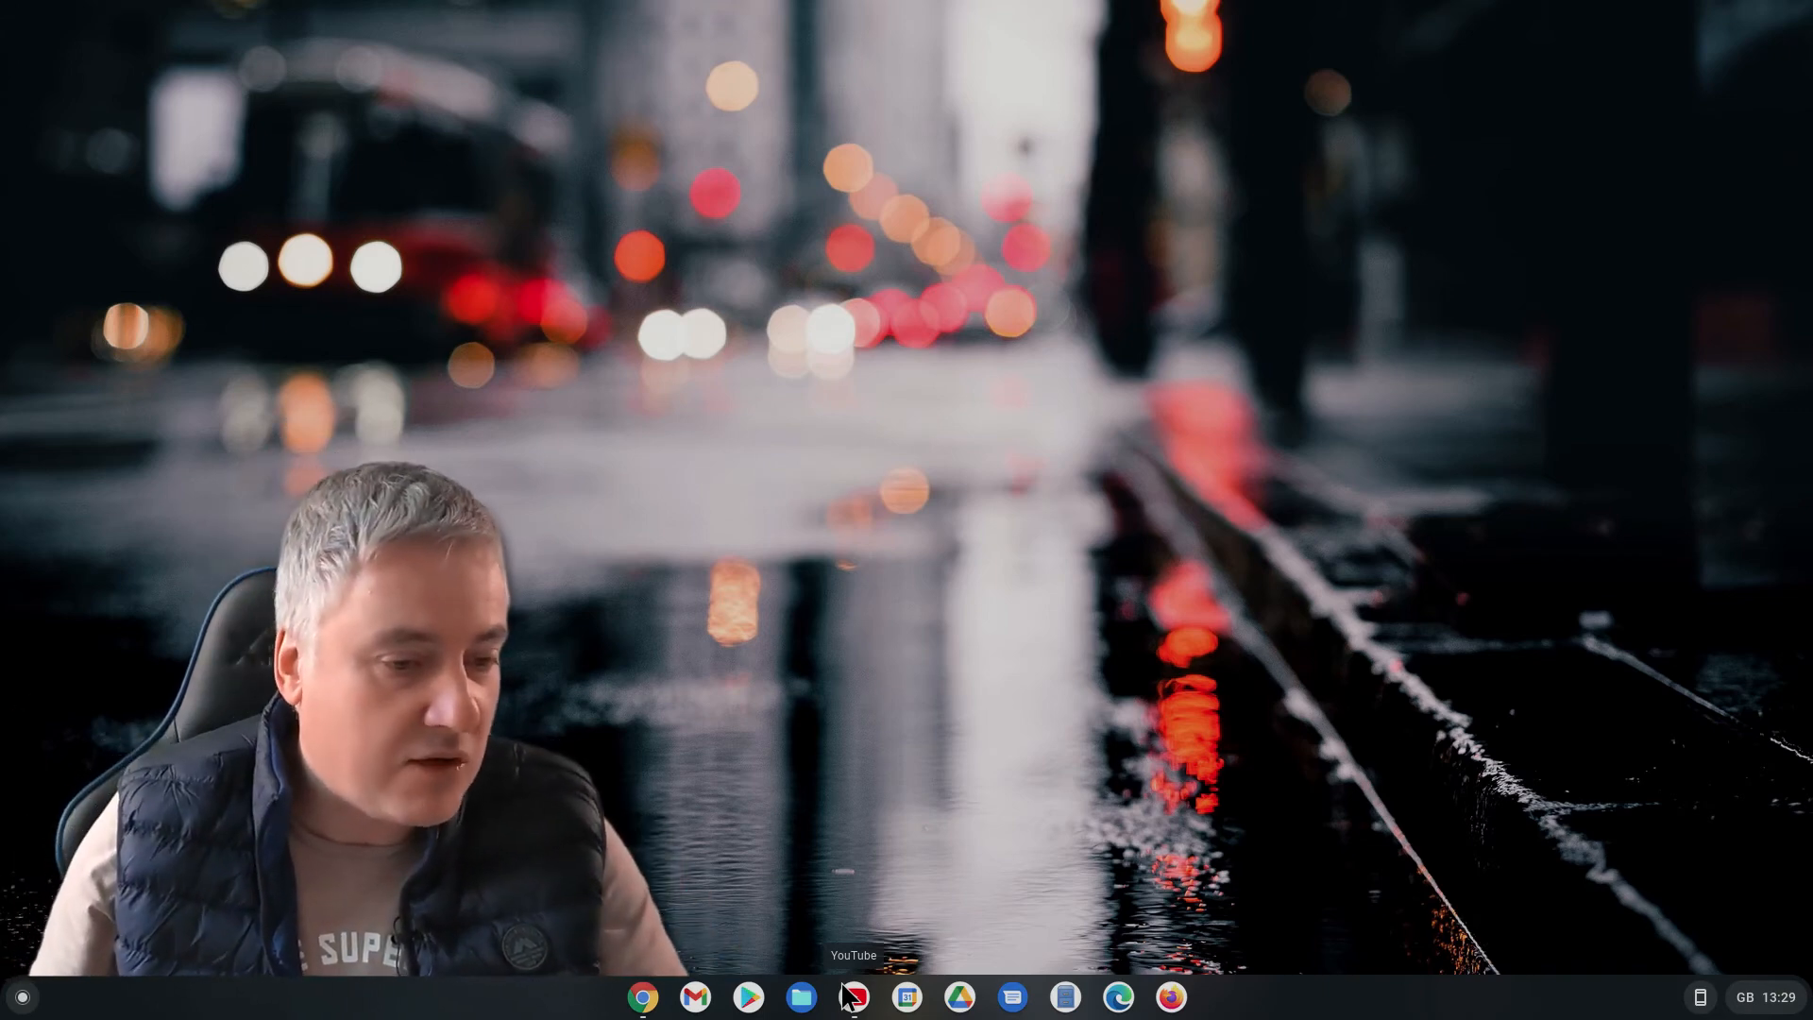
{"action": "left_click", "coordinate": [854, 996]}
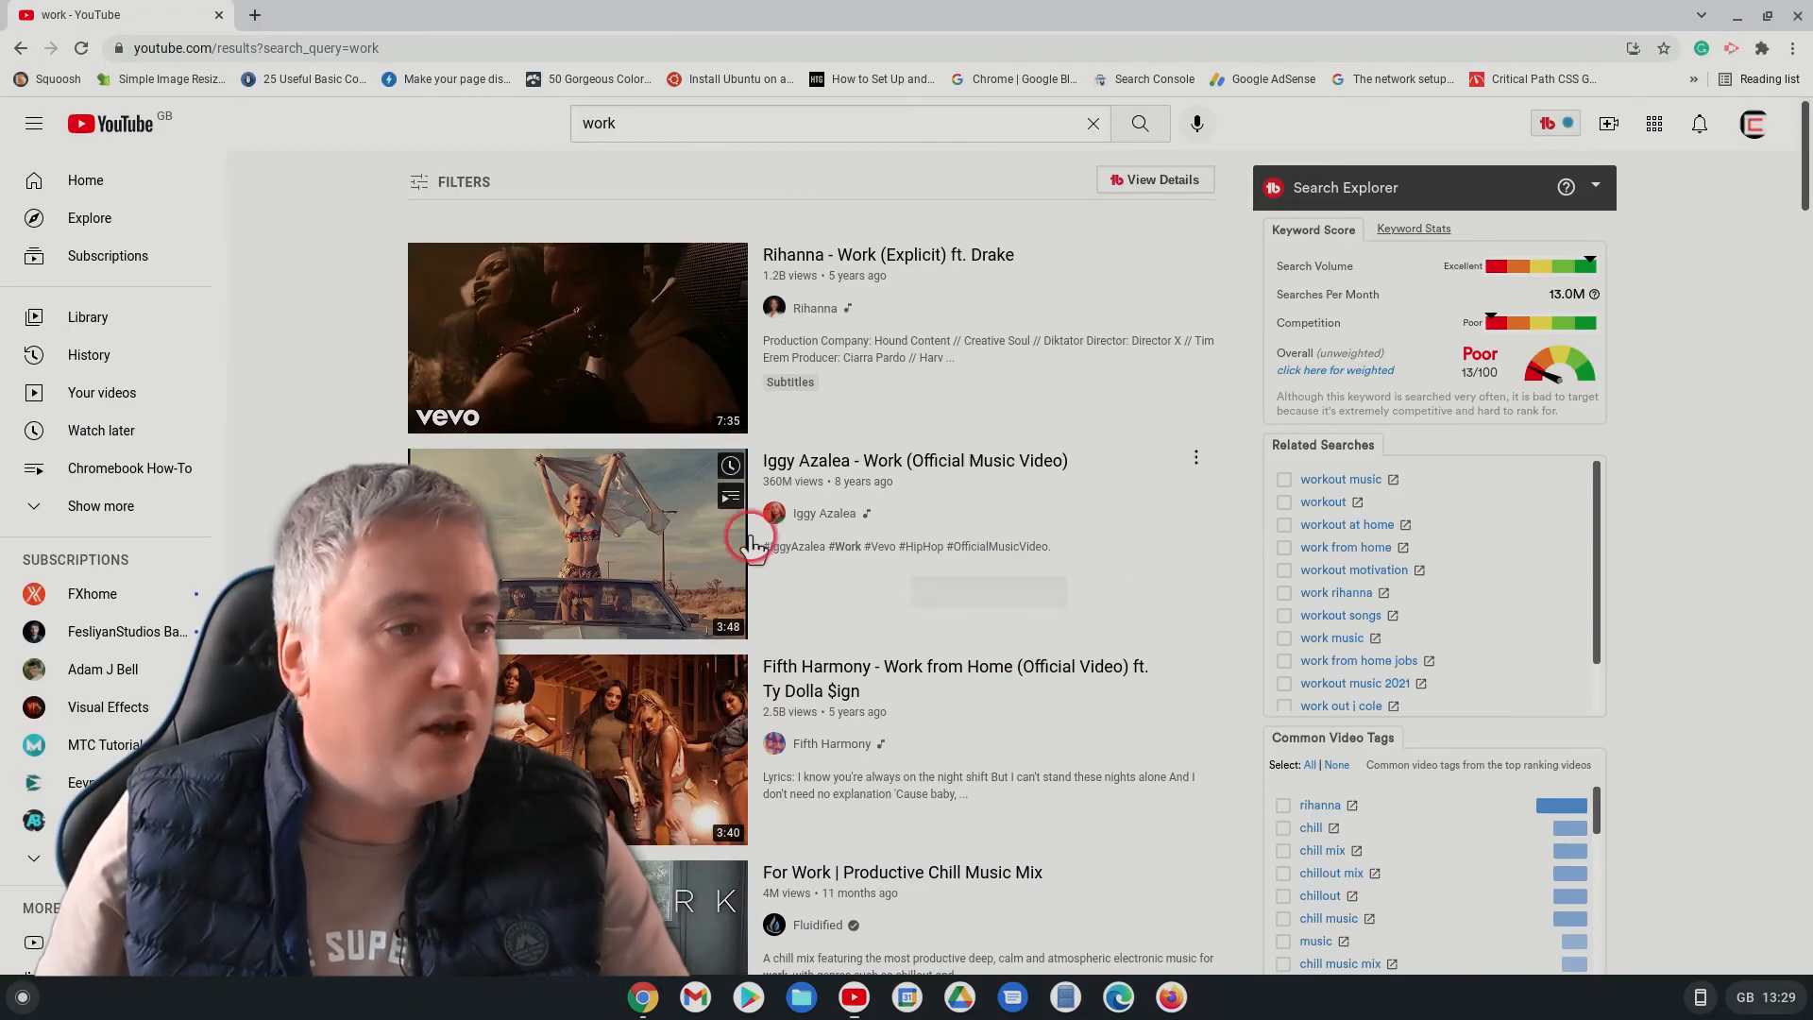
{"action": "type", "text": "chromecomputing.com"}
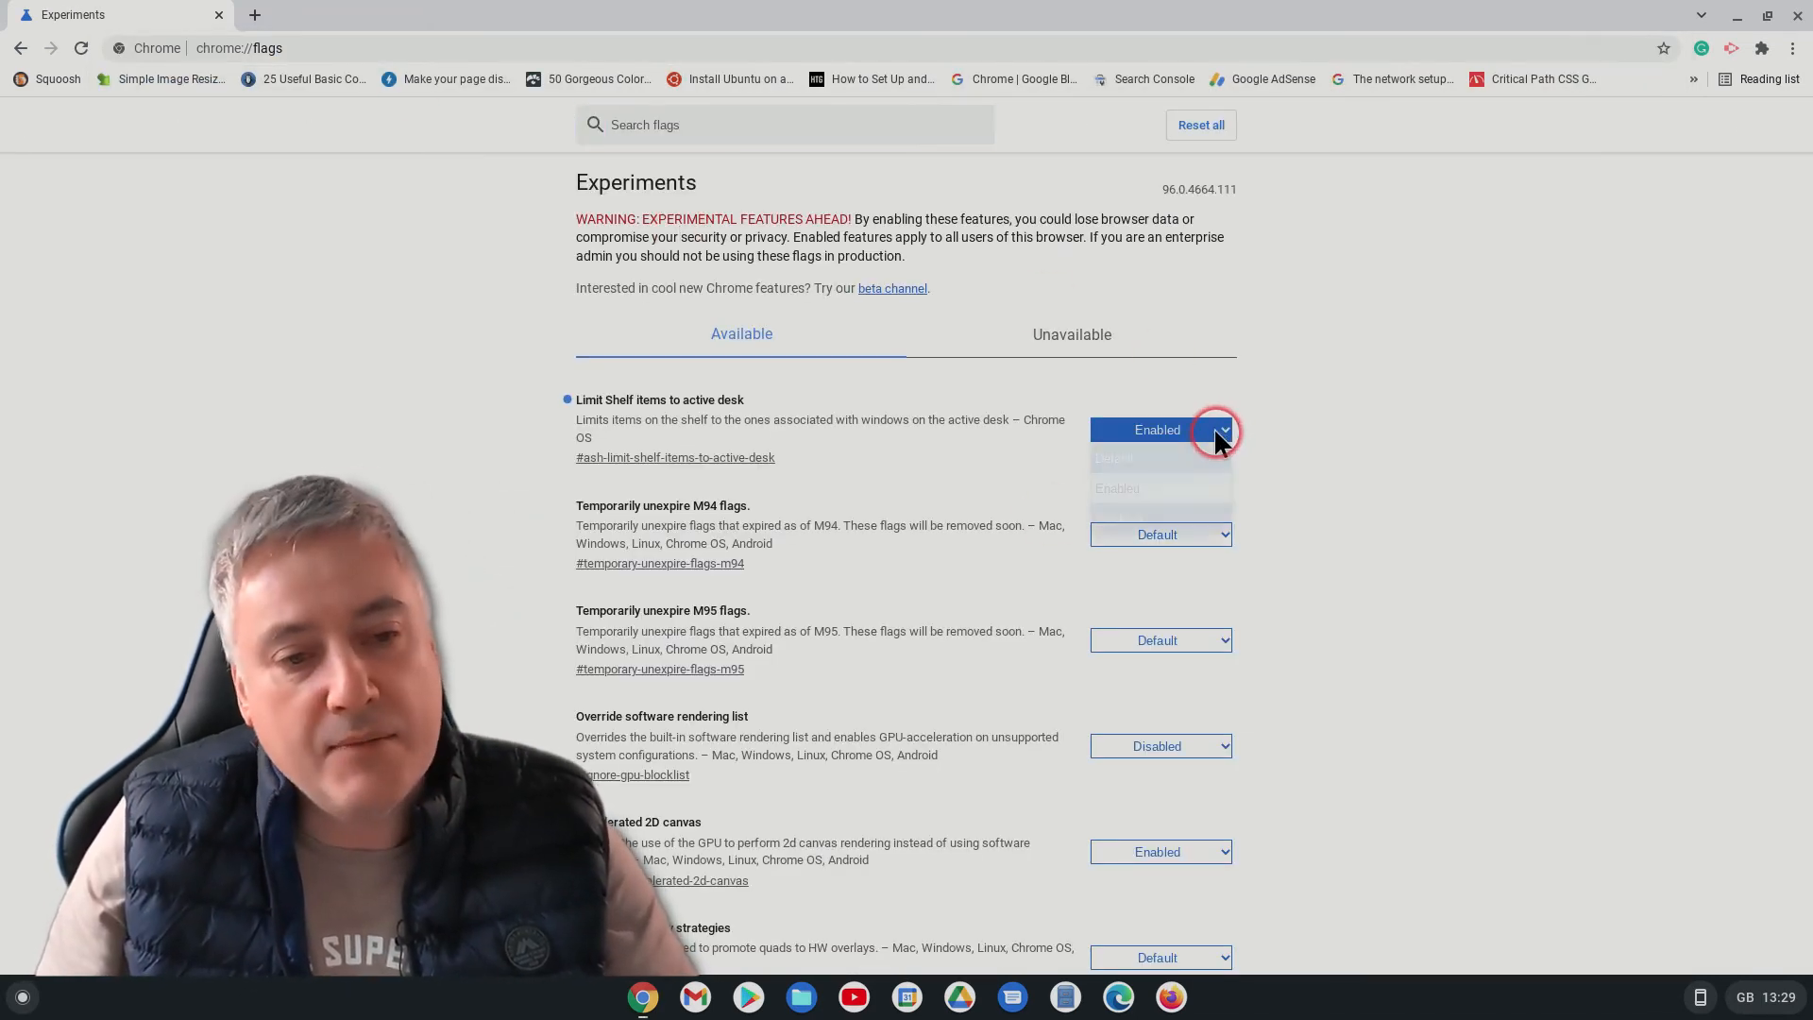
Set the 'Limit Shelf items to active desk' flag back to Default and restart to apply it
{"action": "left_click", "coordinate": [1214, 428]}
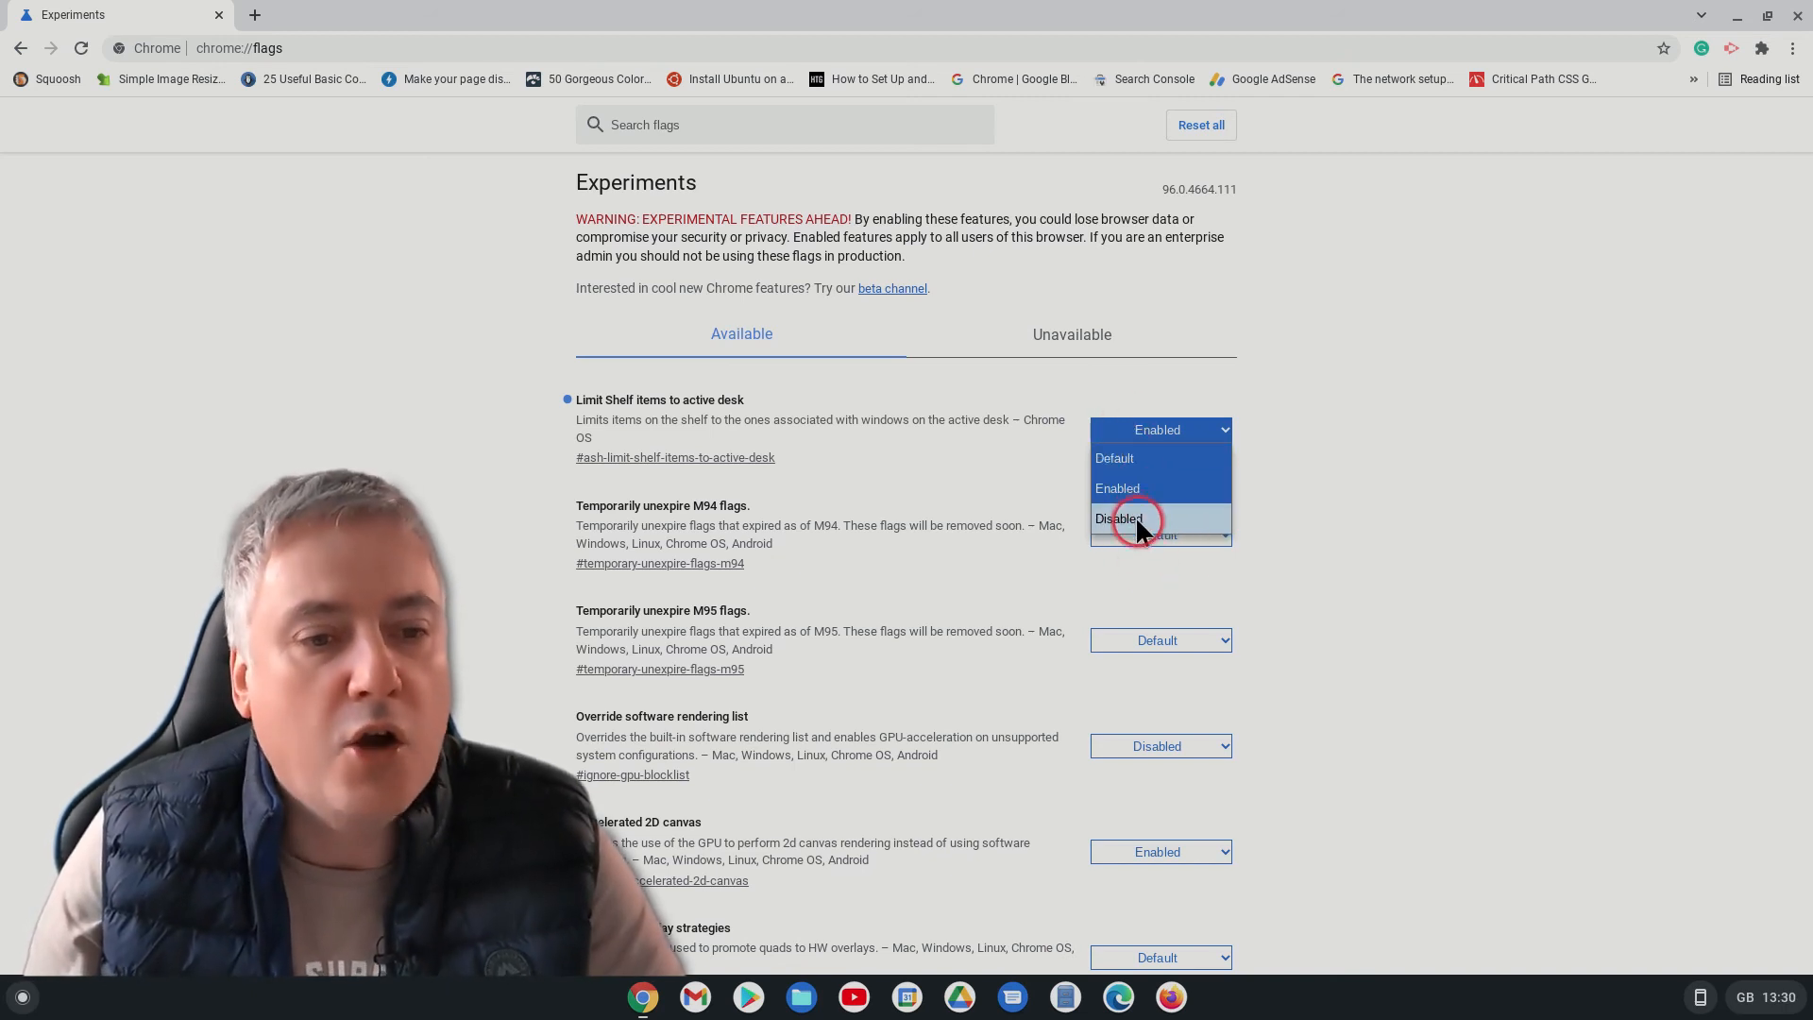
{"action": "mouse_move", "coordinate": [1139, 468]}
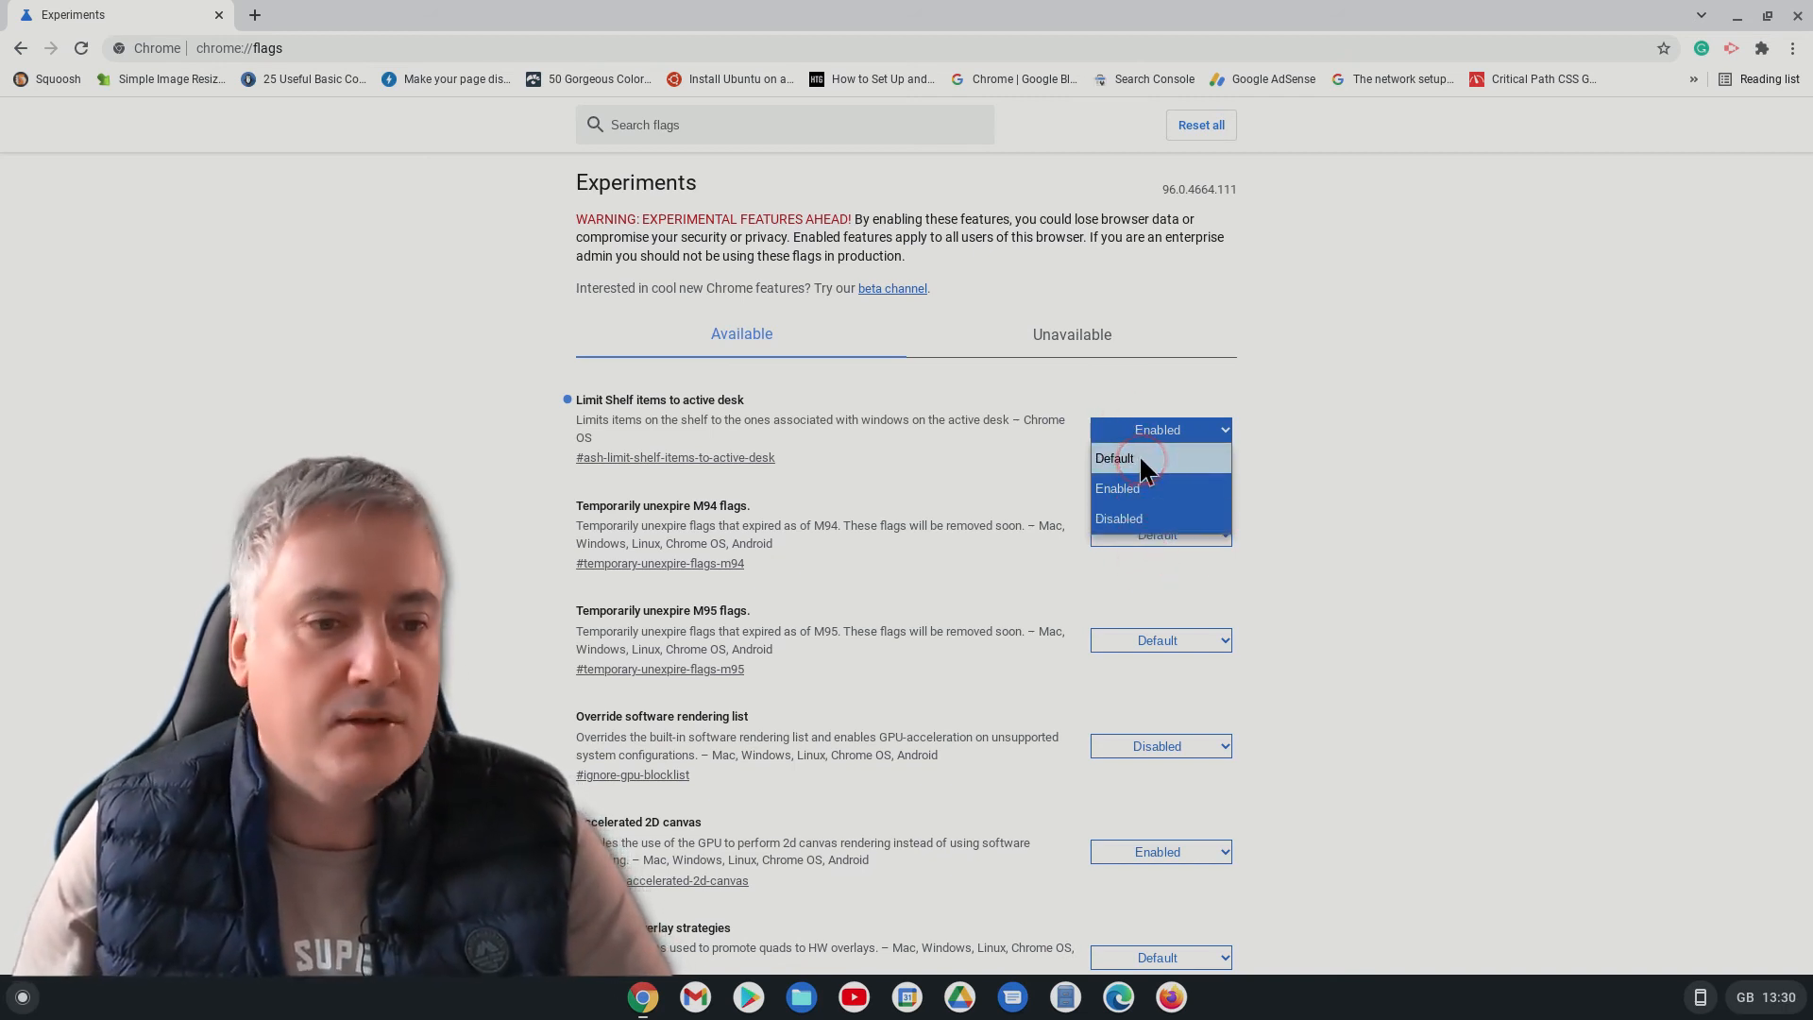
{"action": "left_click", "coordinate": [1112, 457]}
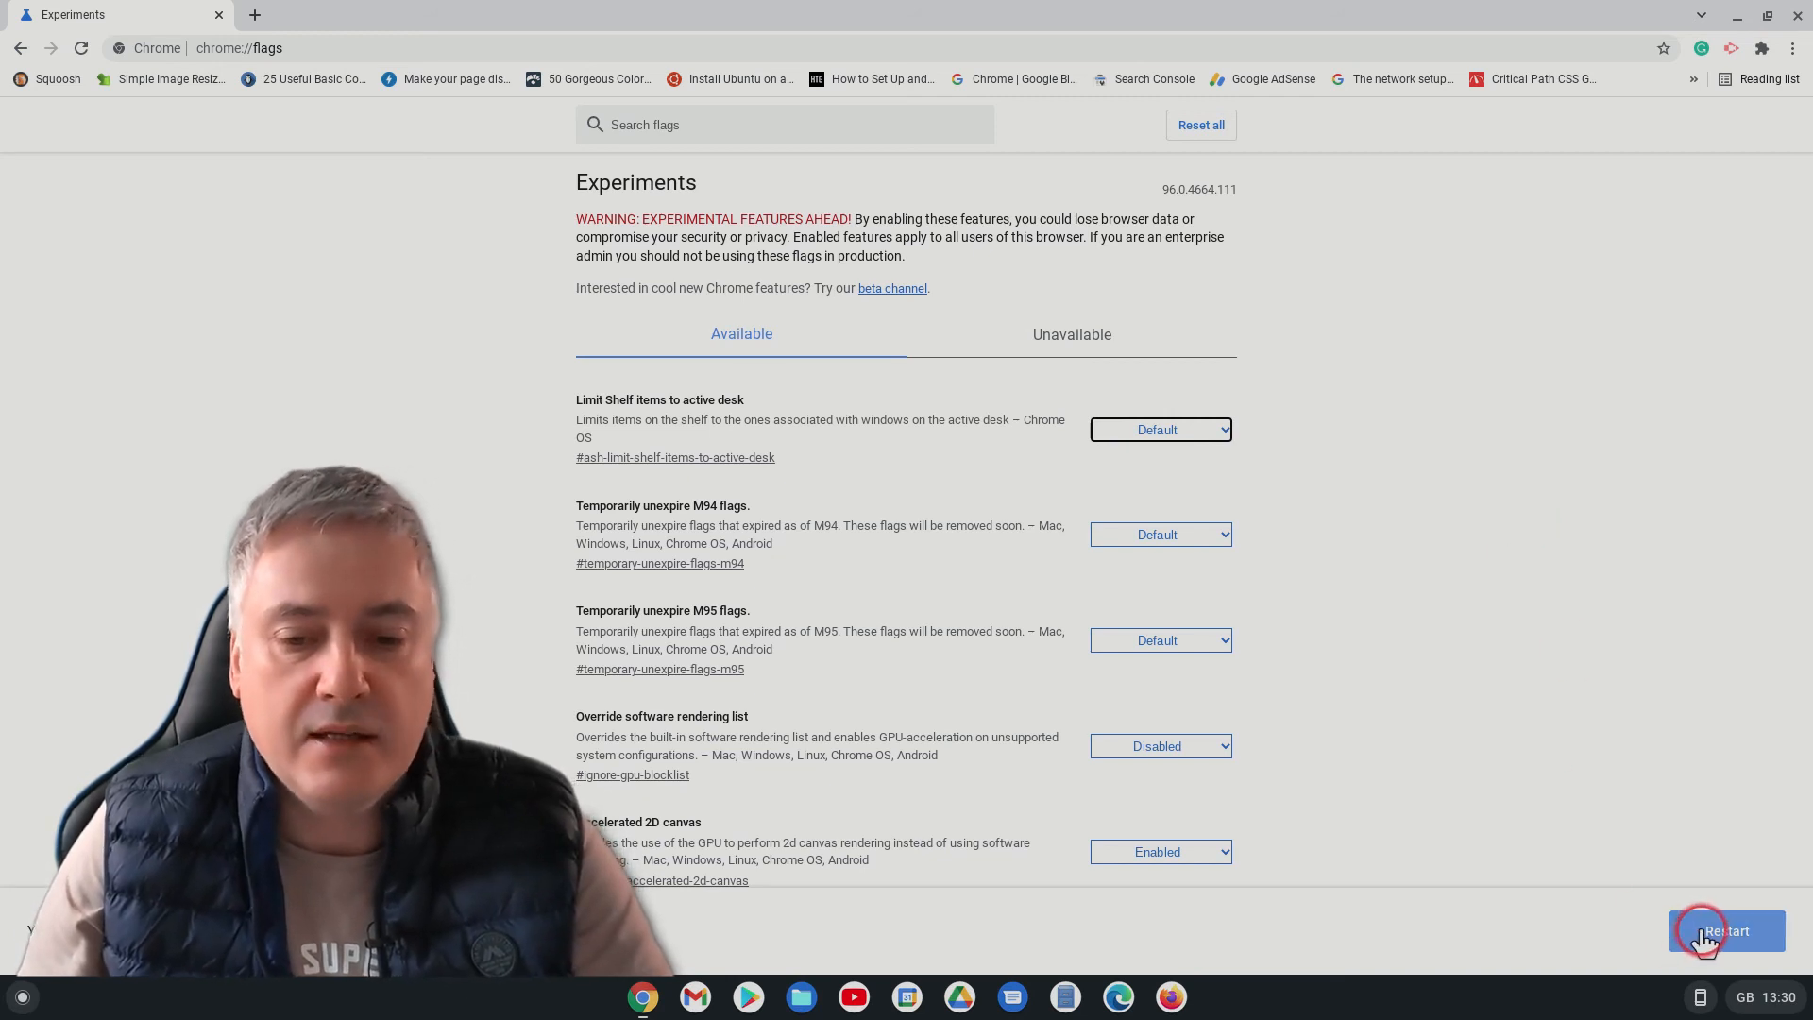
{"action": "left_click", "coordinate": [1726, 932]}
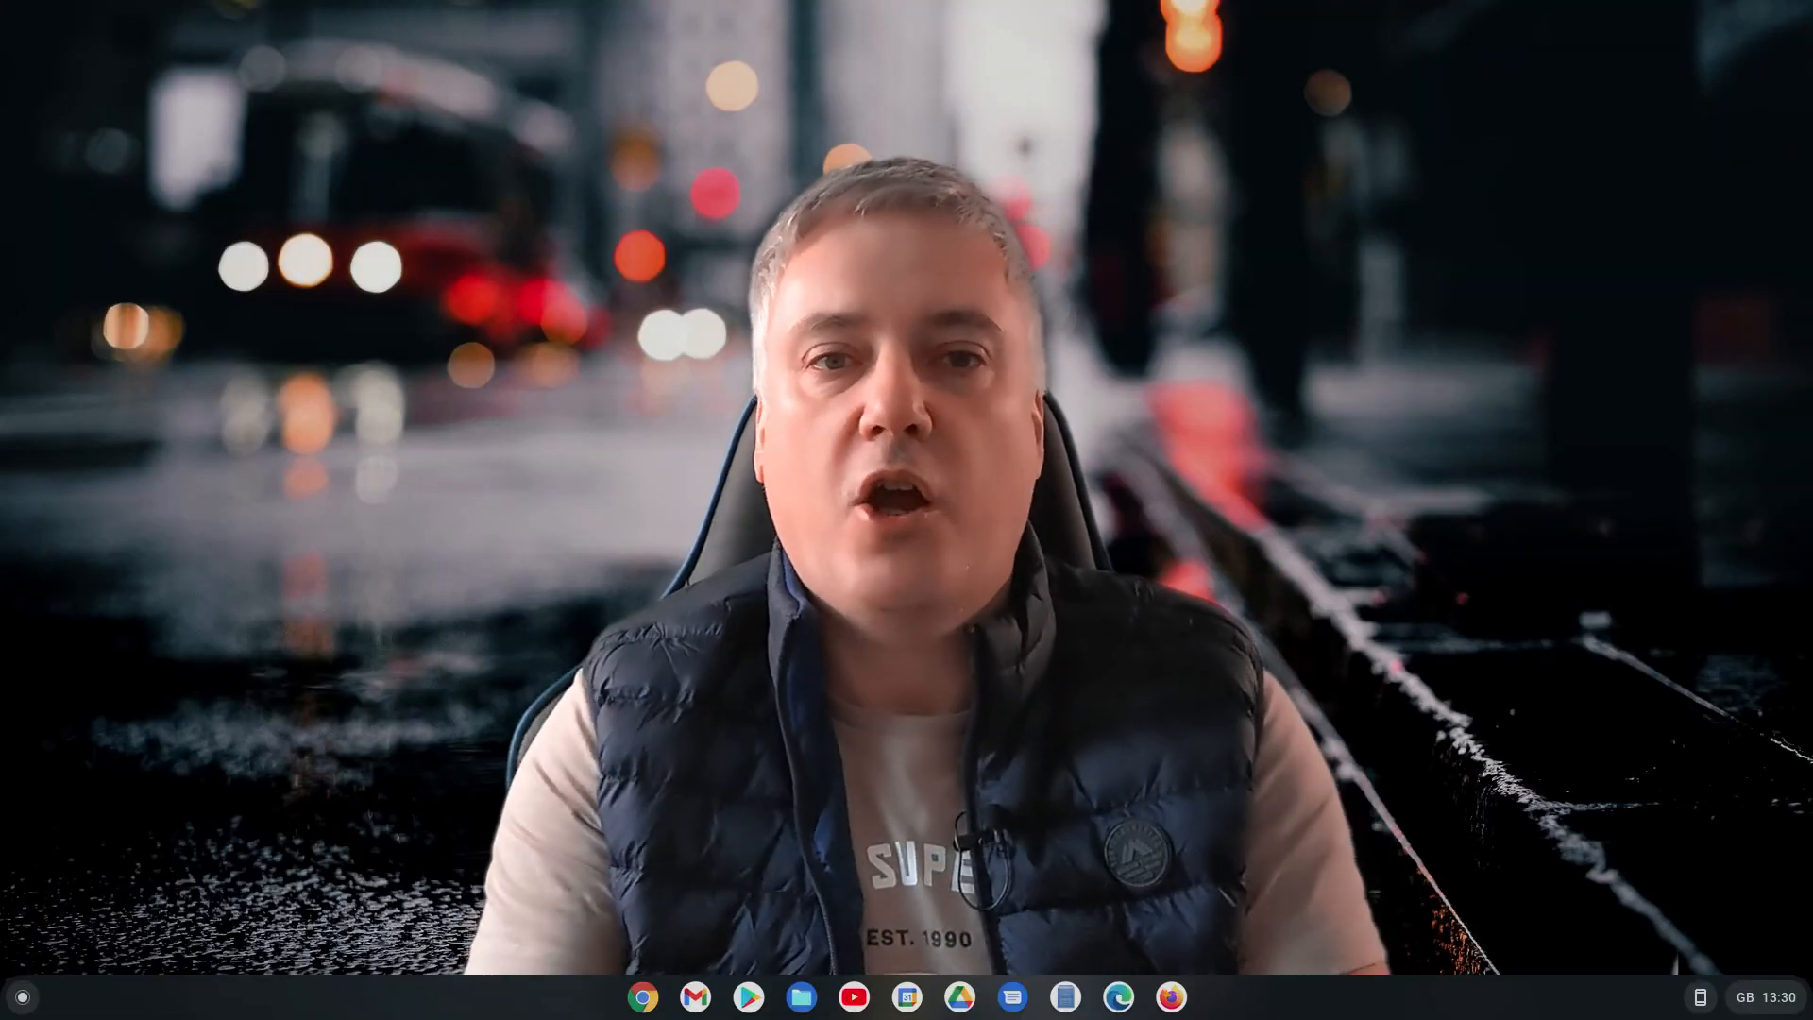